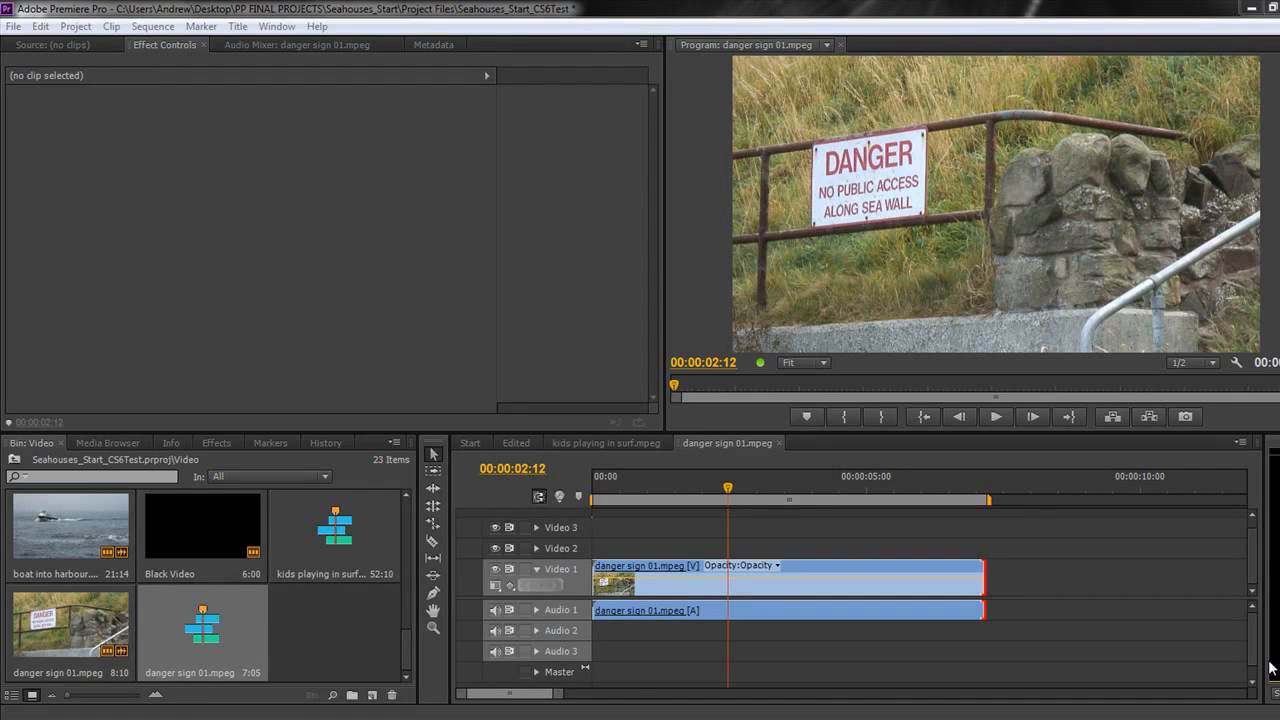
mouse_move(948, 192)
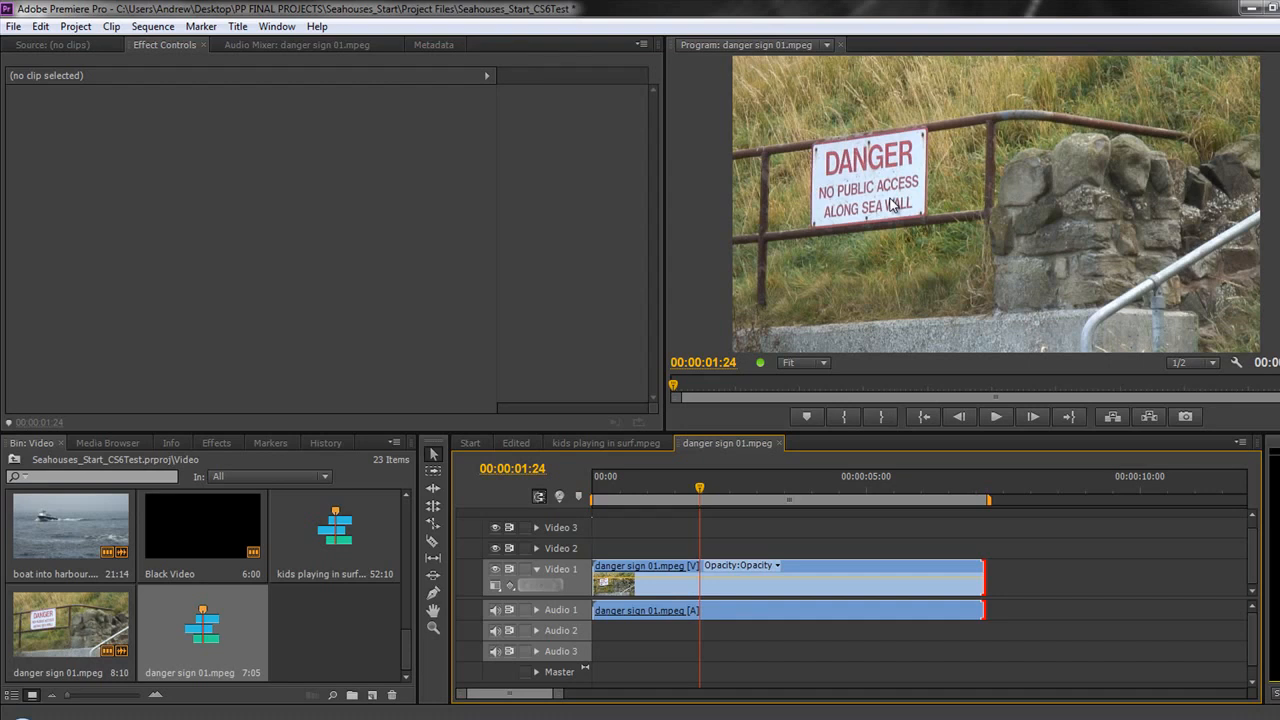
mouse_move(404, 648)
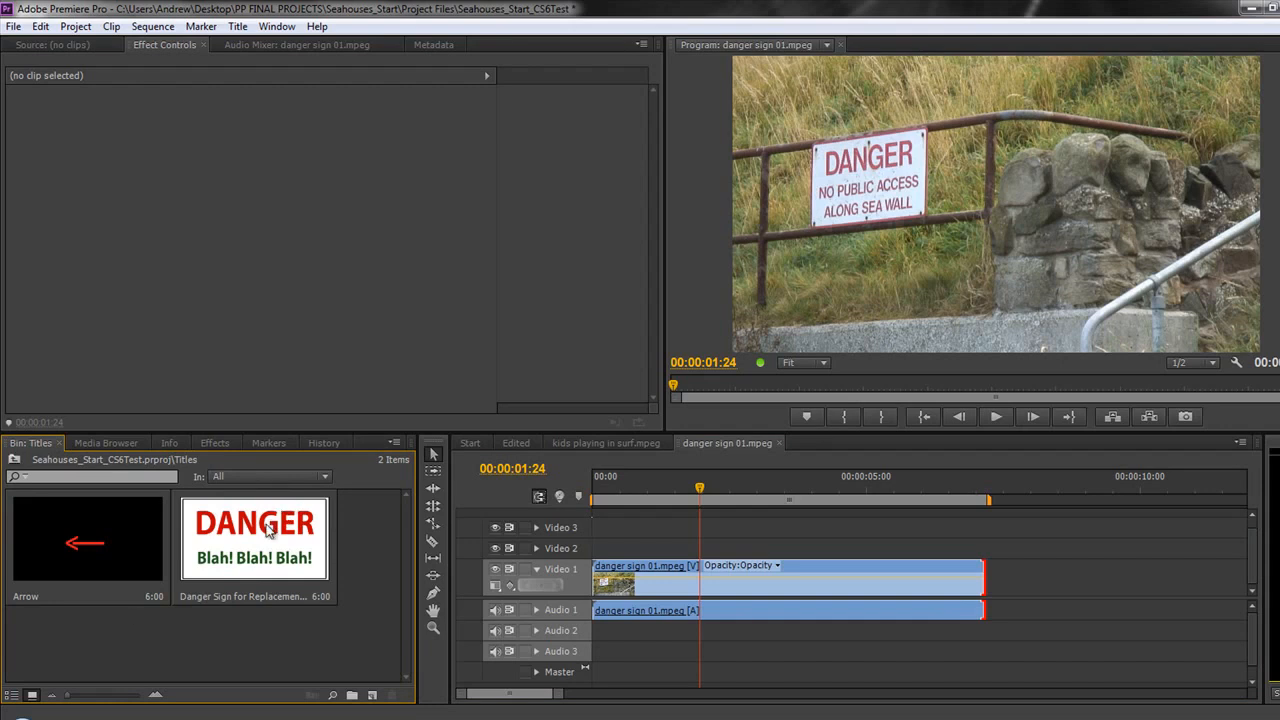
mouse_move(244, 548)
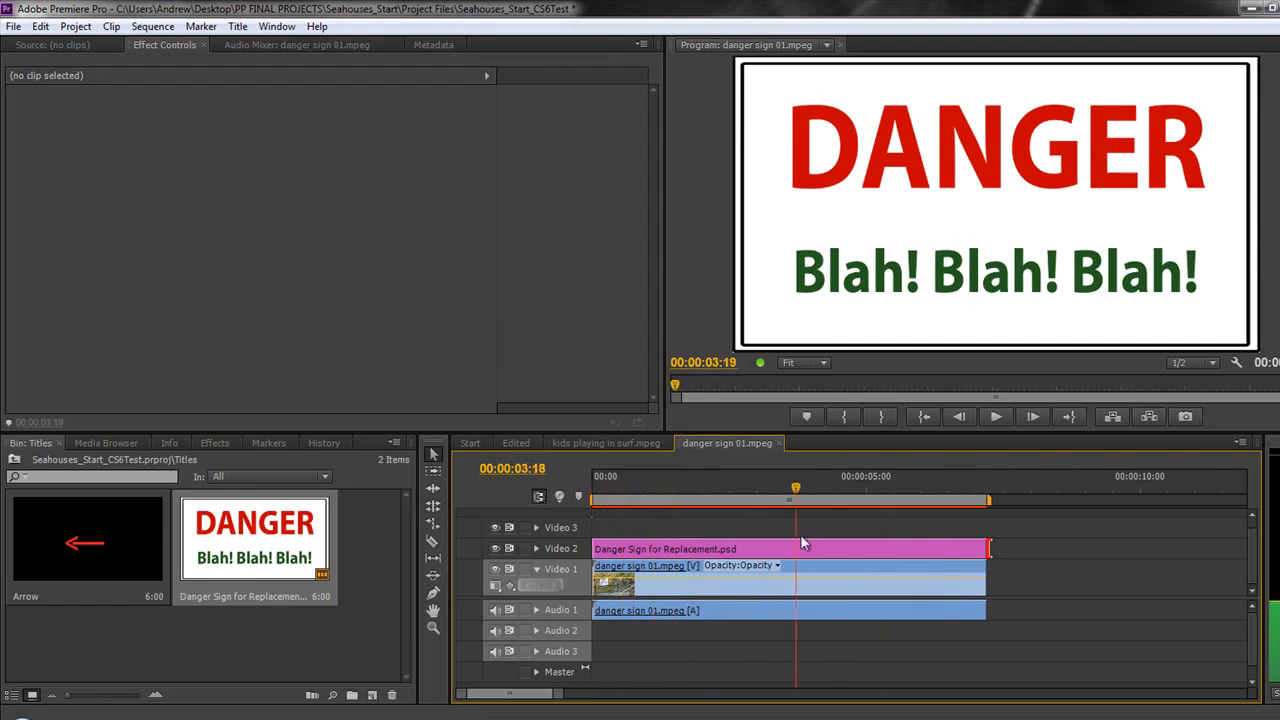
Step: Move the DANGER title over the real sign and scale it non-uniformly to fit
left_click(756, 490)
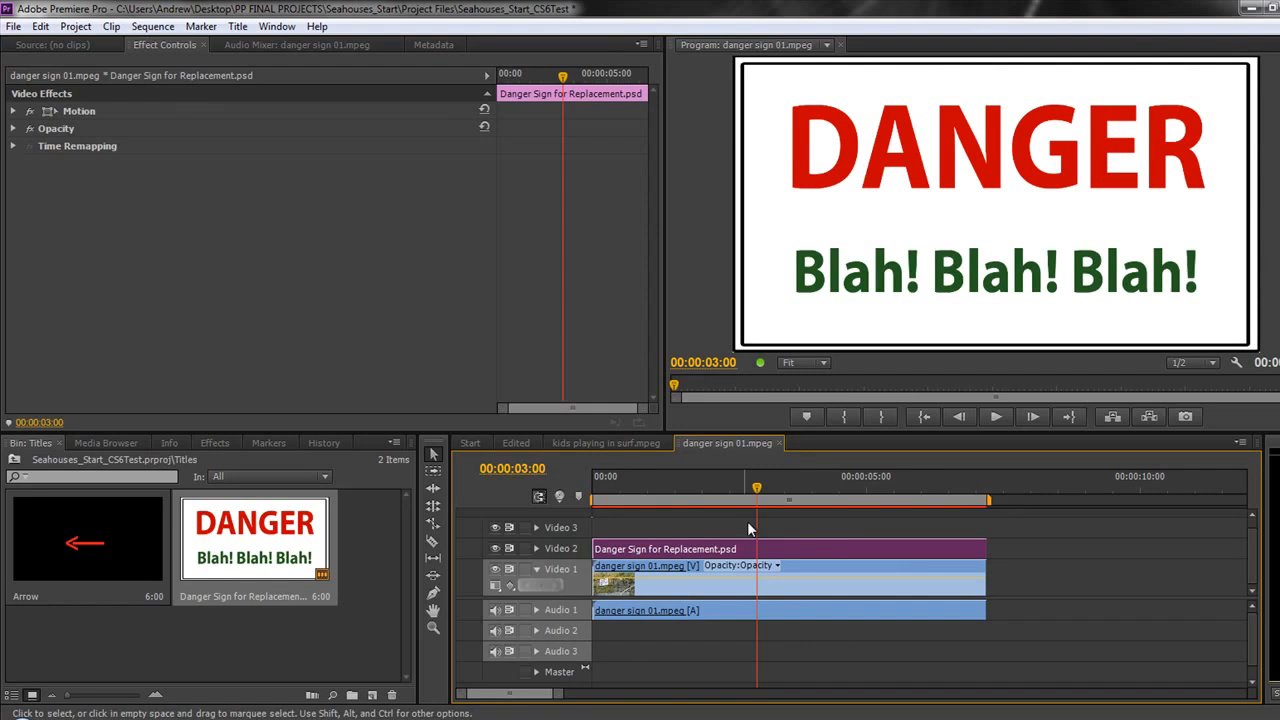
mouse_move(40, 120)
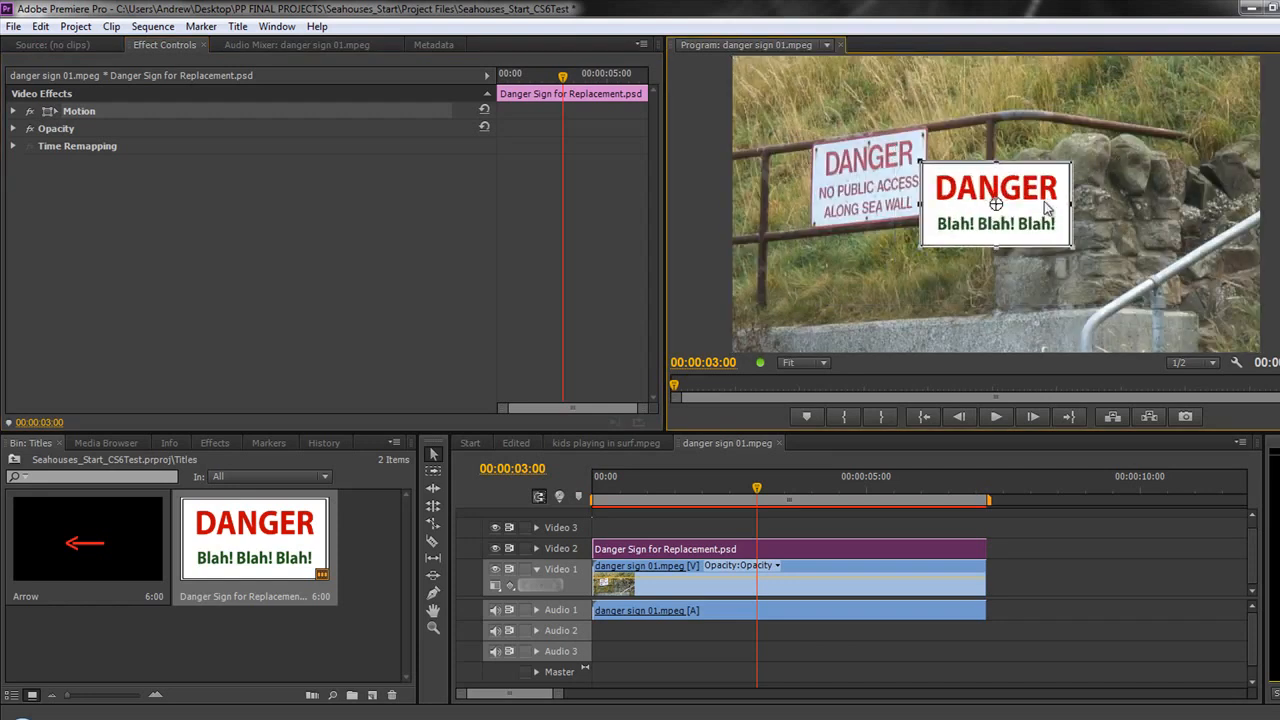
left_click_drag(996, 204, 888, 188)
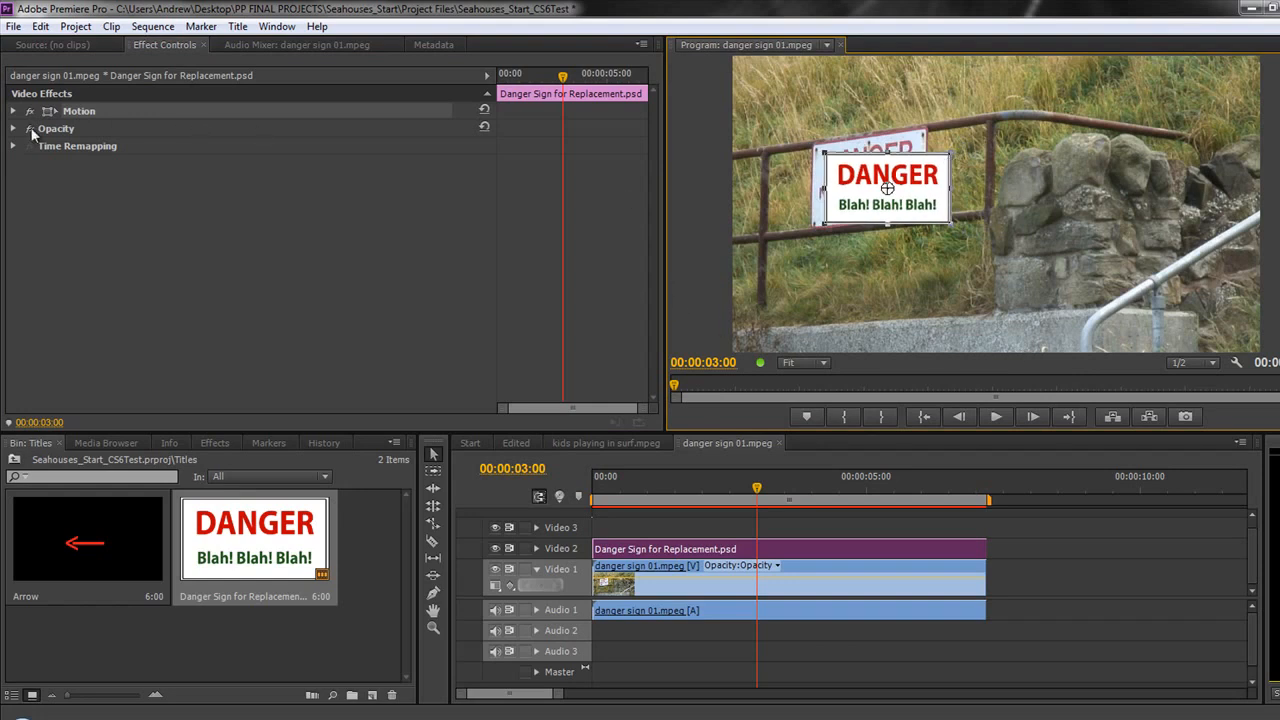
left_click(14, 112)
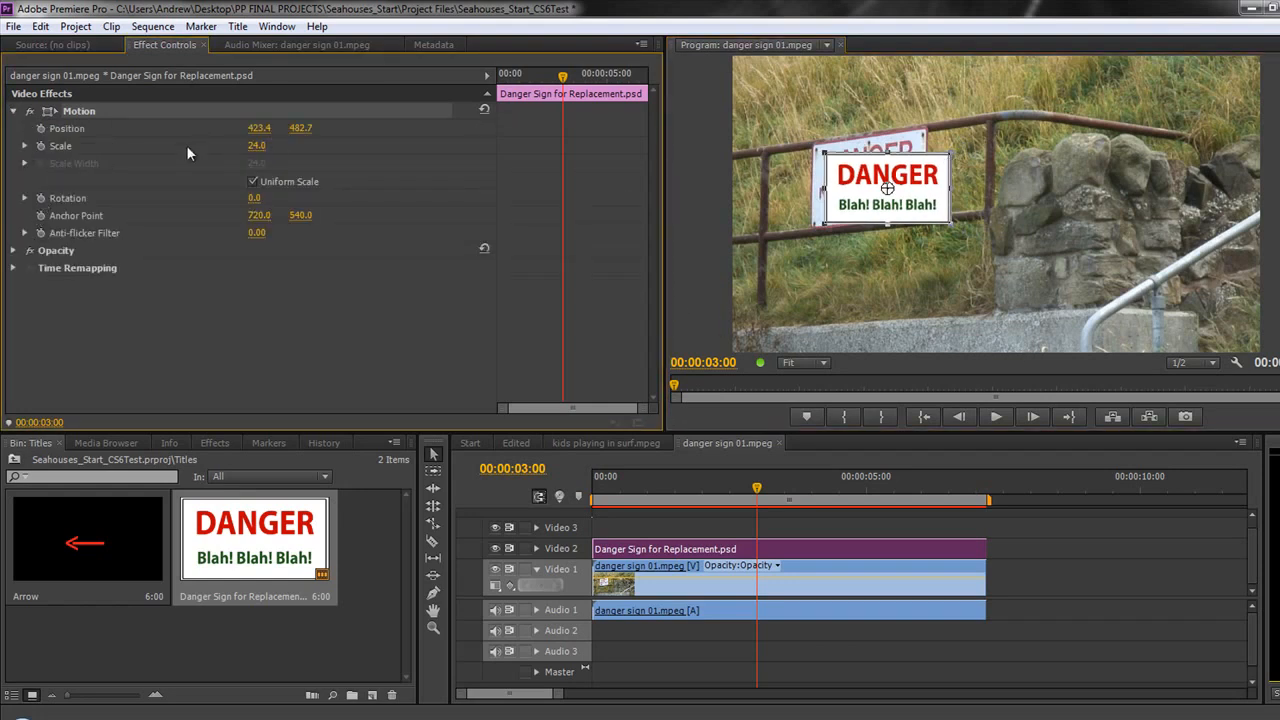
left_click(252, 180)
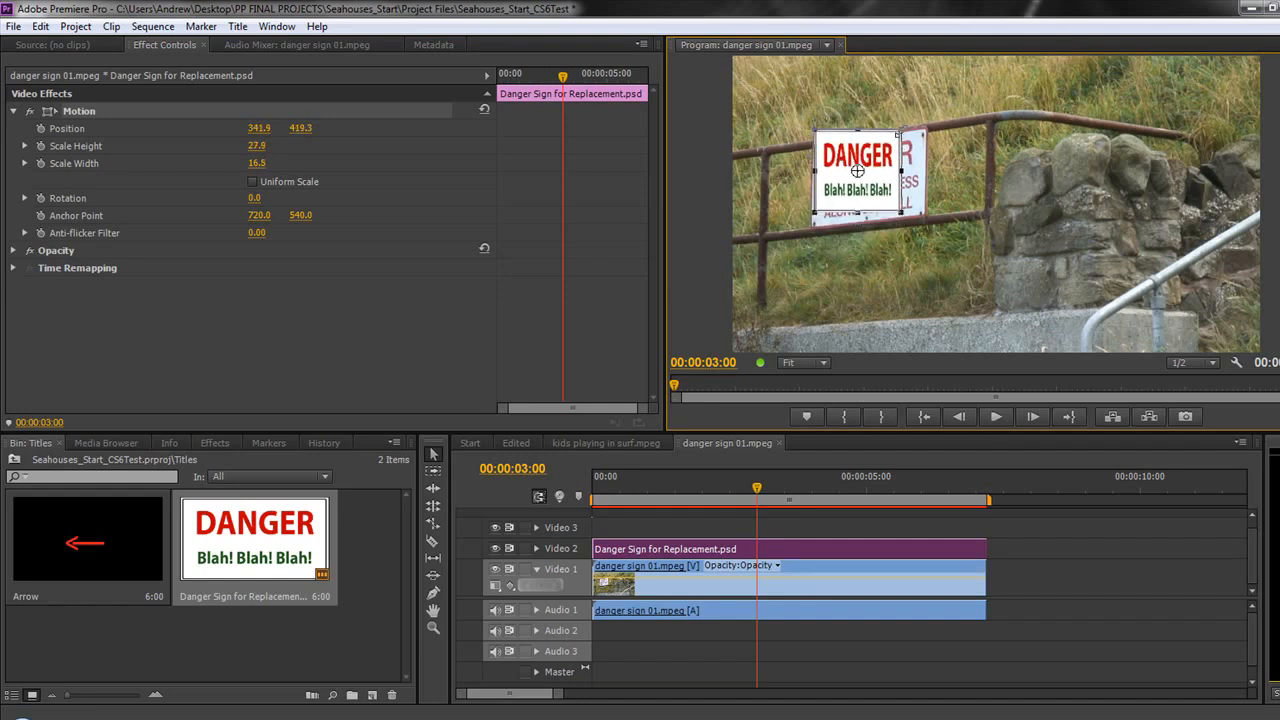
left_click_drag(856, 170, 856, 196)
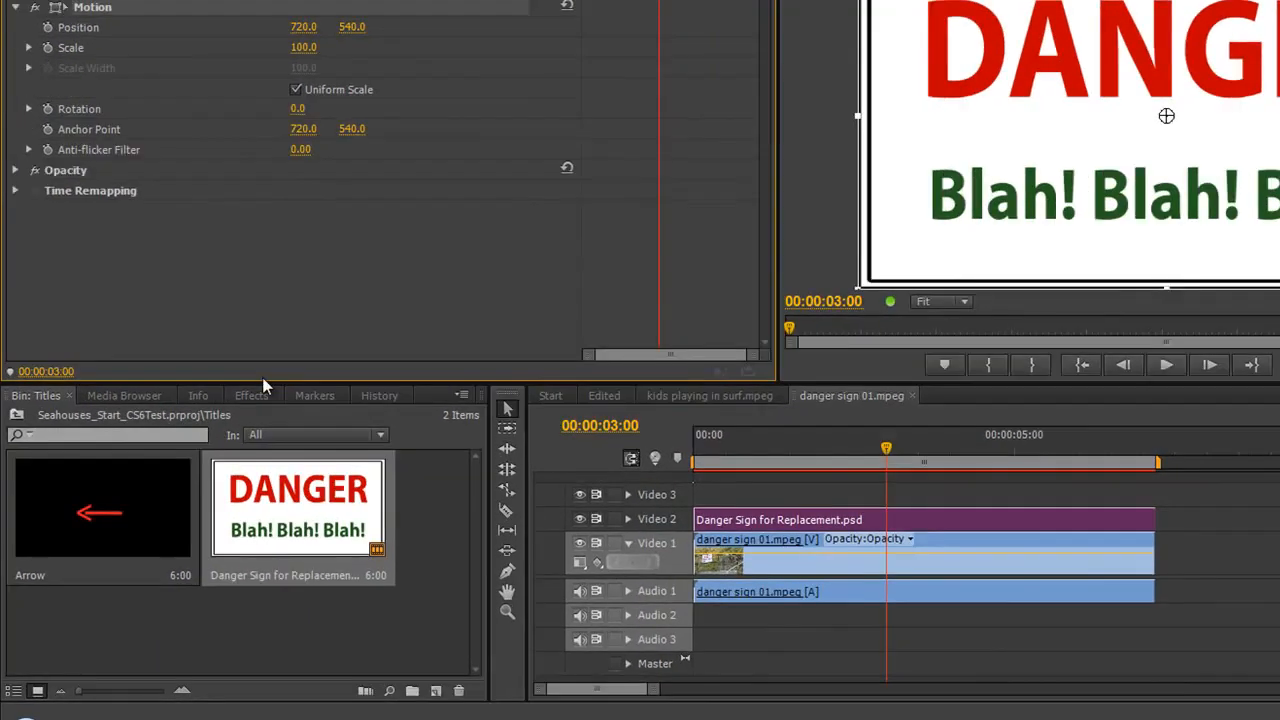
Step: Search the Effects panel for 'cor' to reveal Distort > Corner Pin
left_click(252, 396)
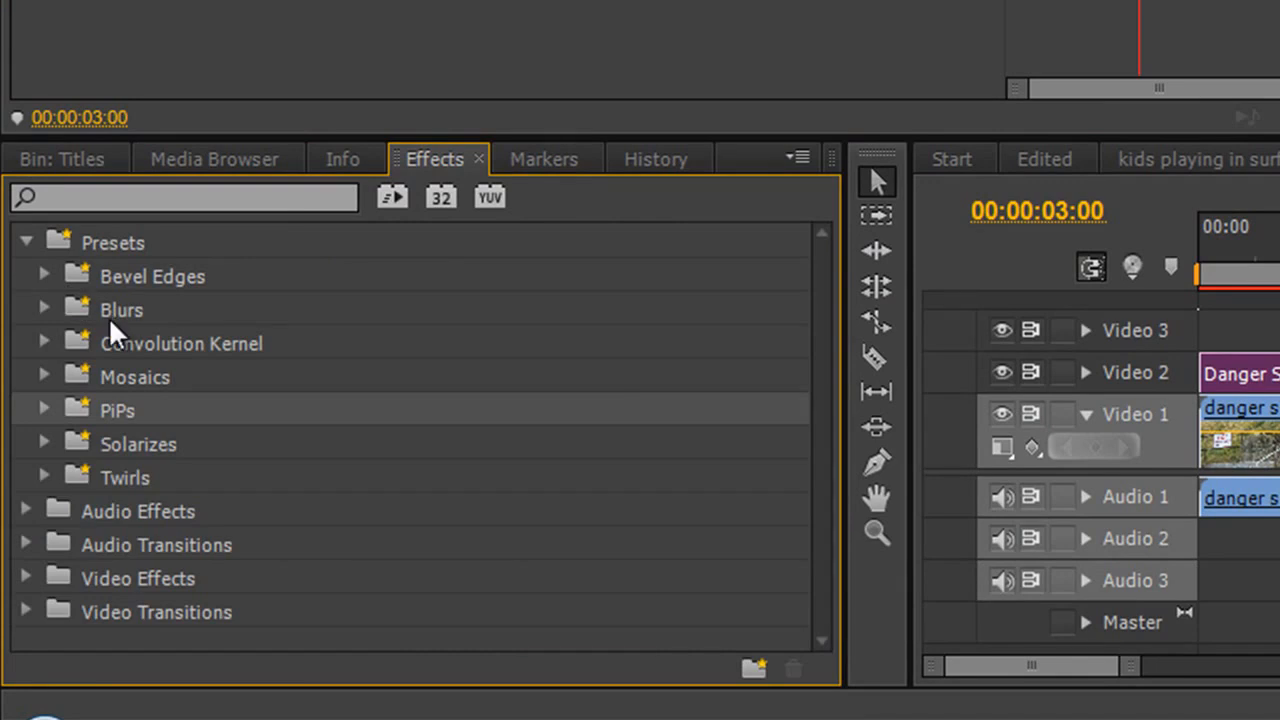
left_click(26, 242)
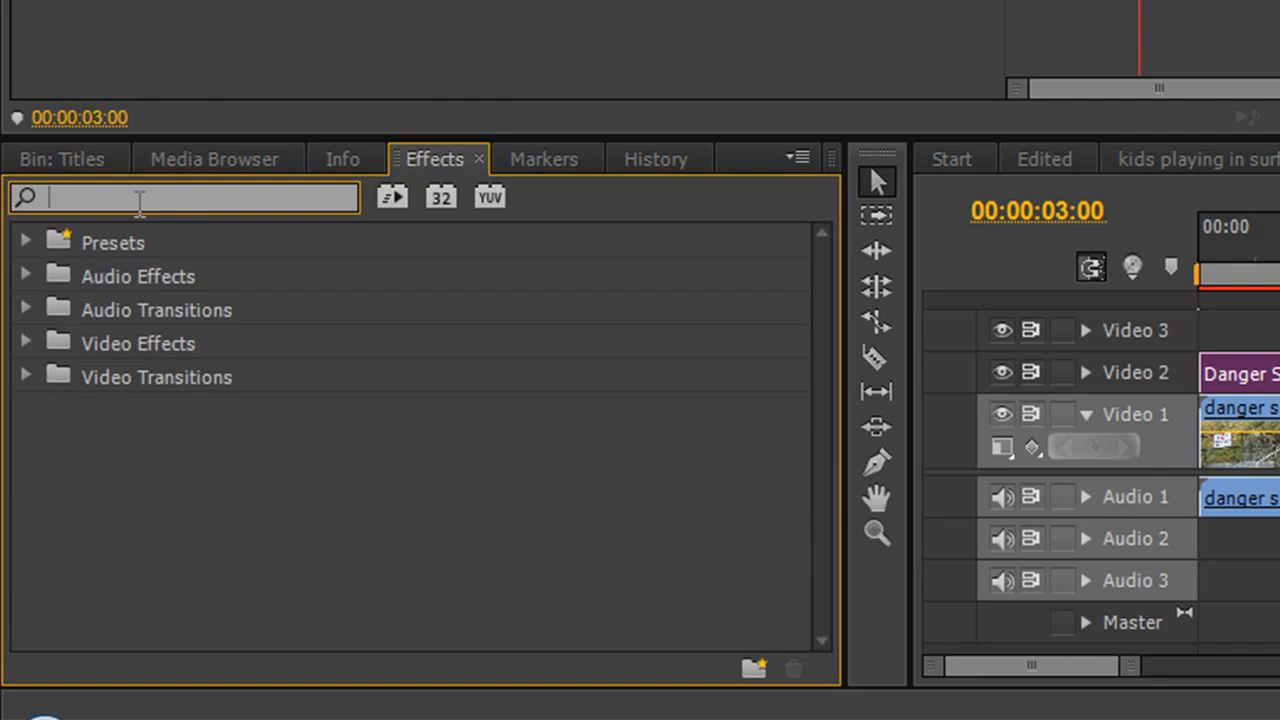
type("c")
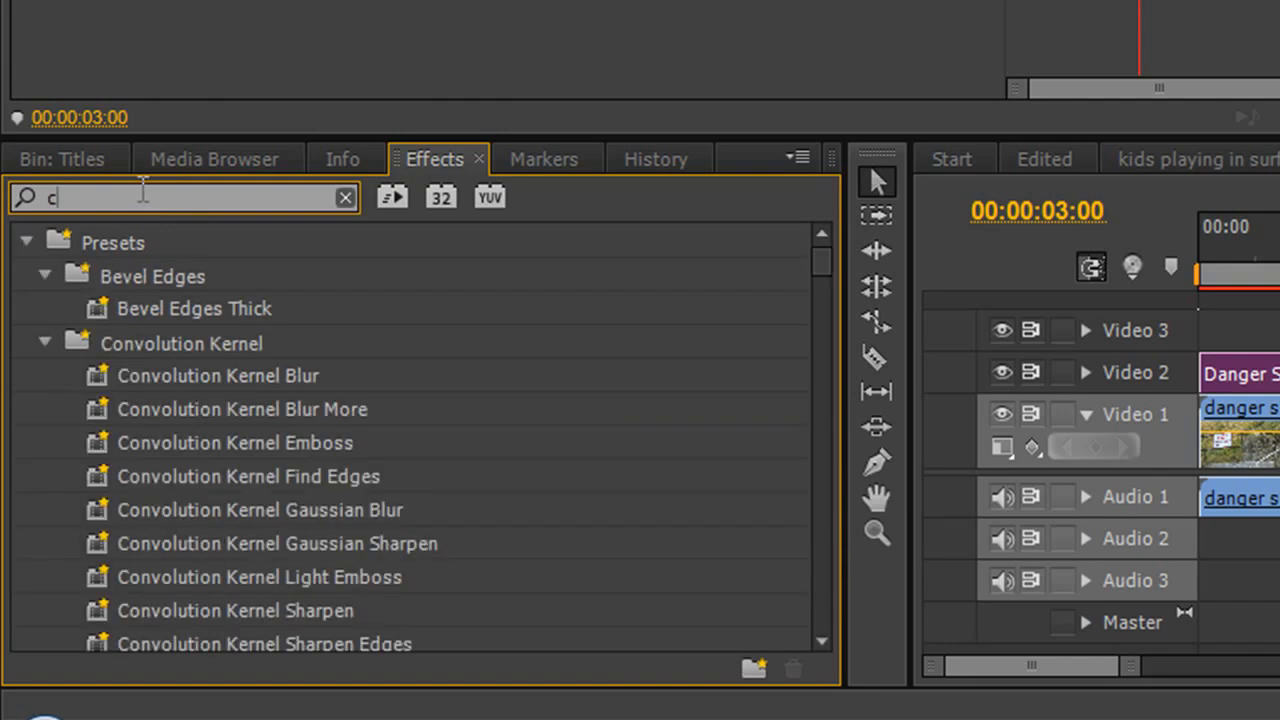
type("orn")
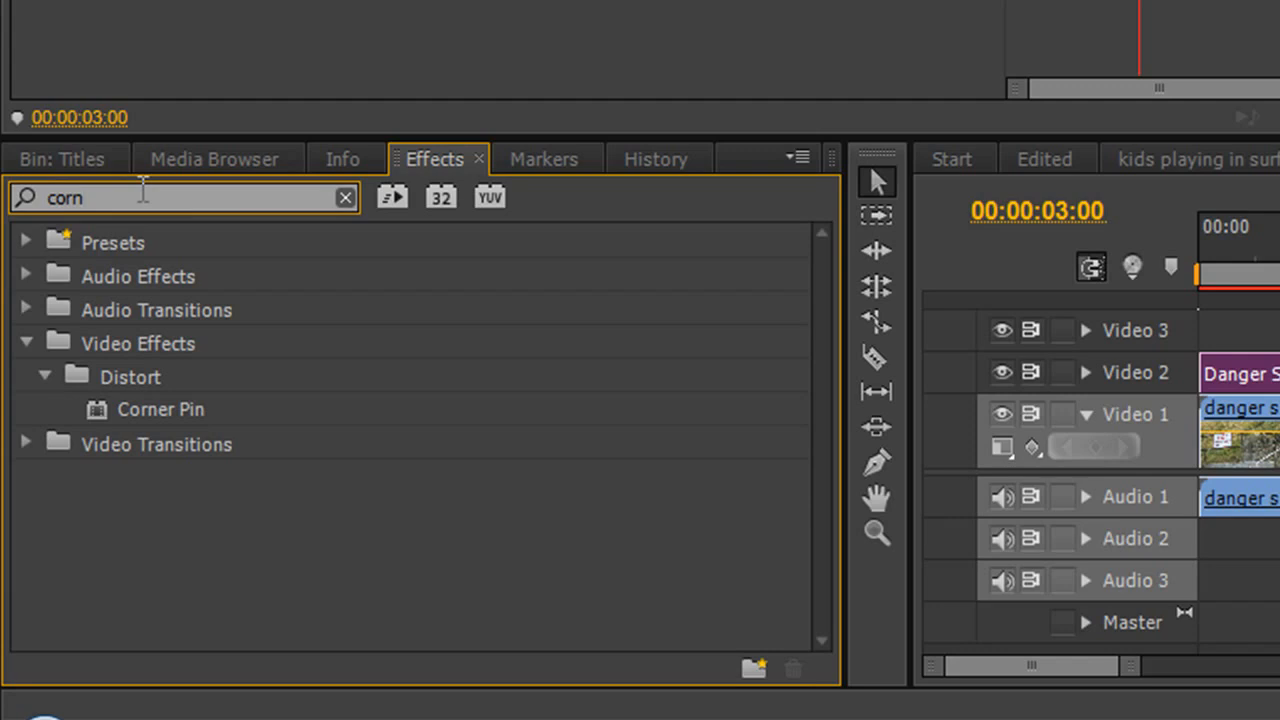
mouse_move(138, 364)
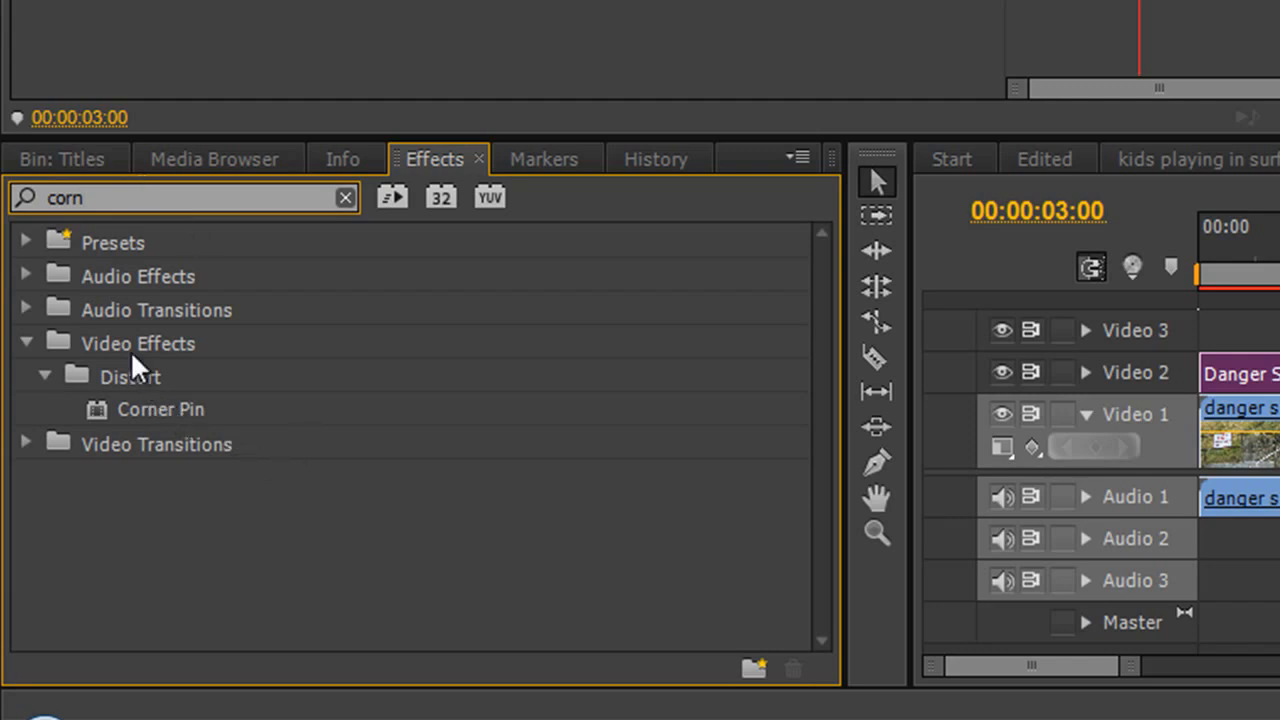
mouse_move(132, 414)
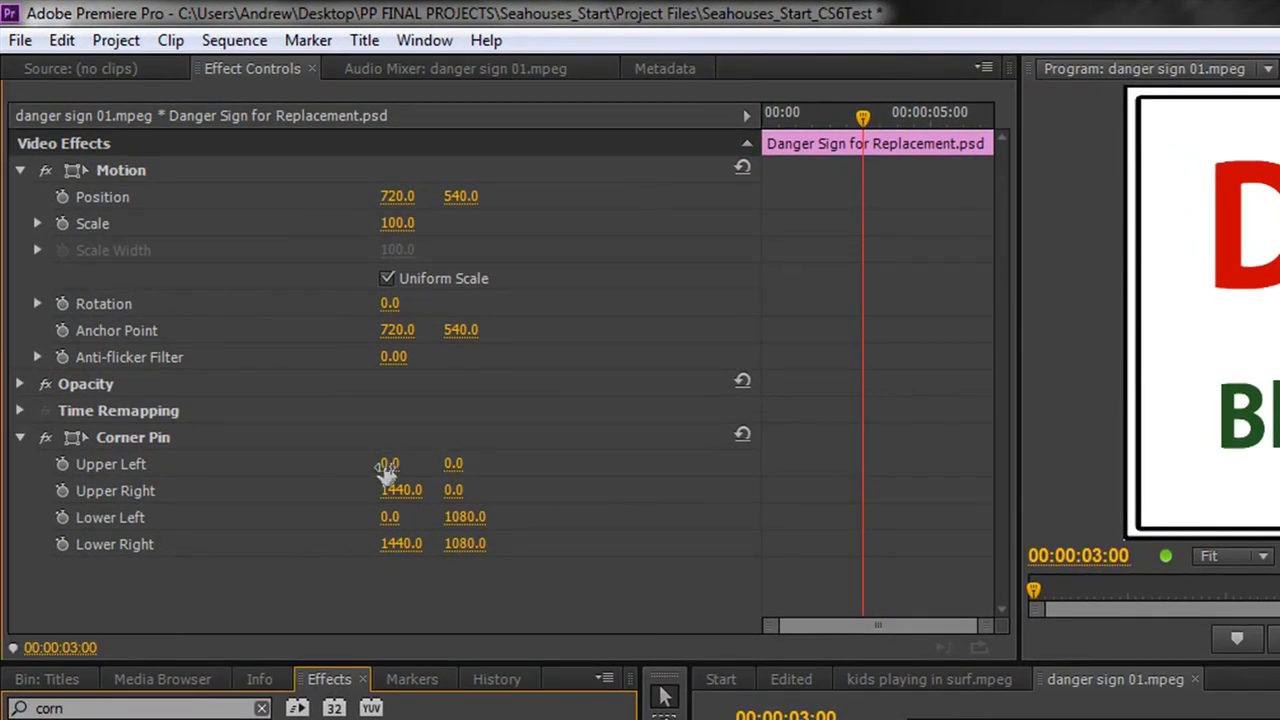
Step: Reset Corner Pin's upper-left corner to default and select the effect for its handles
left_click_drag(396, 464, 350, 504)
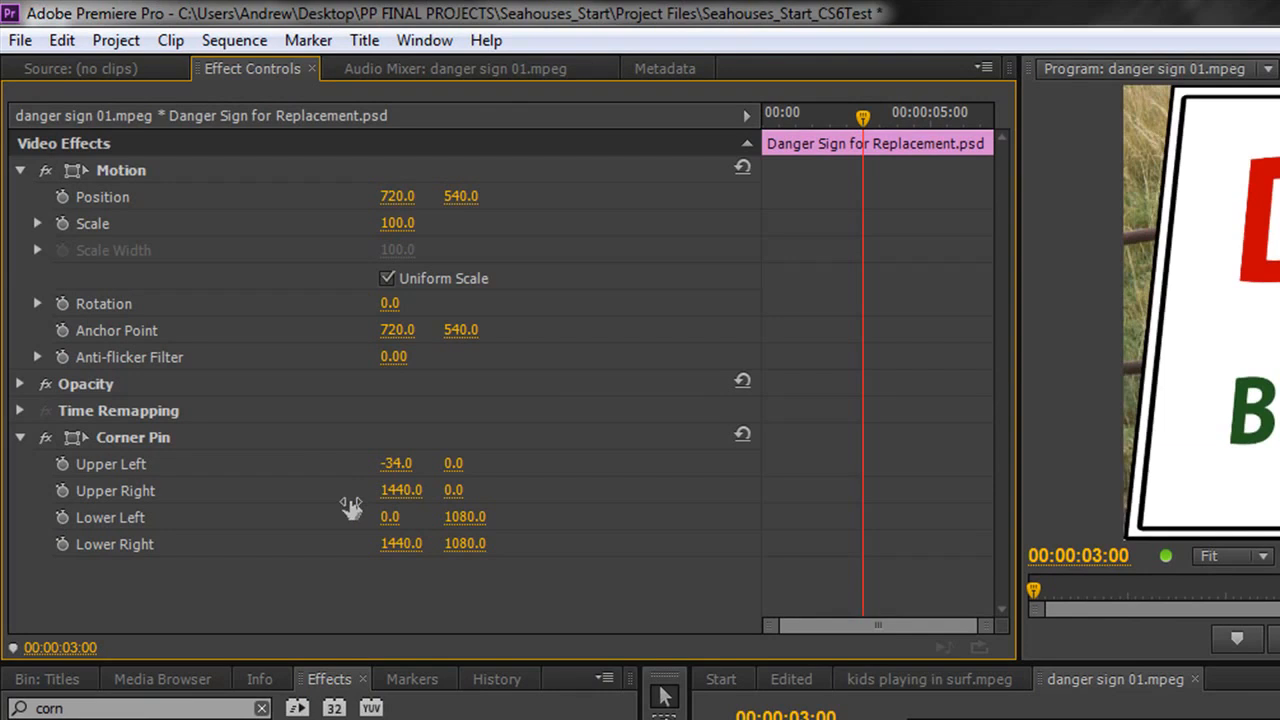
left_click_drag(396, 464, 396, 464)
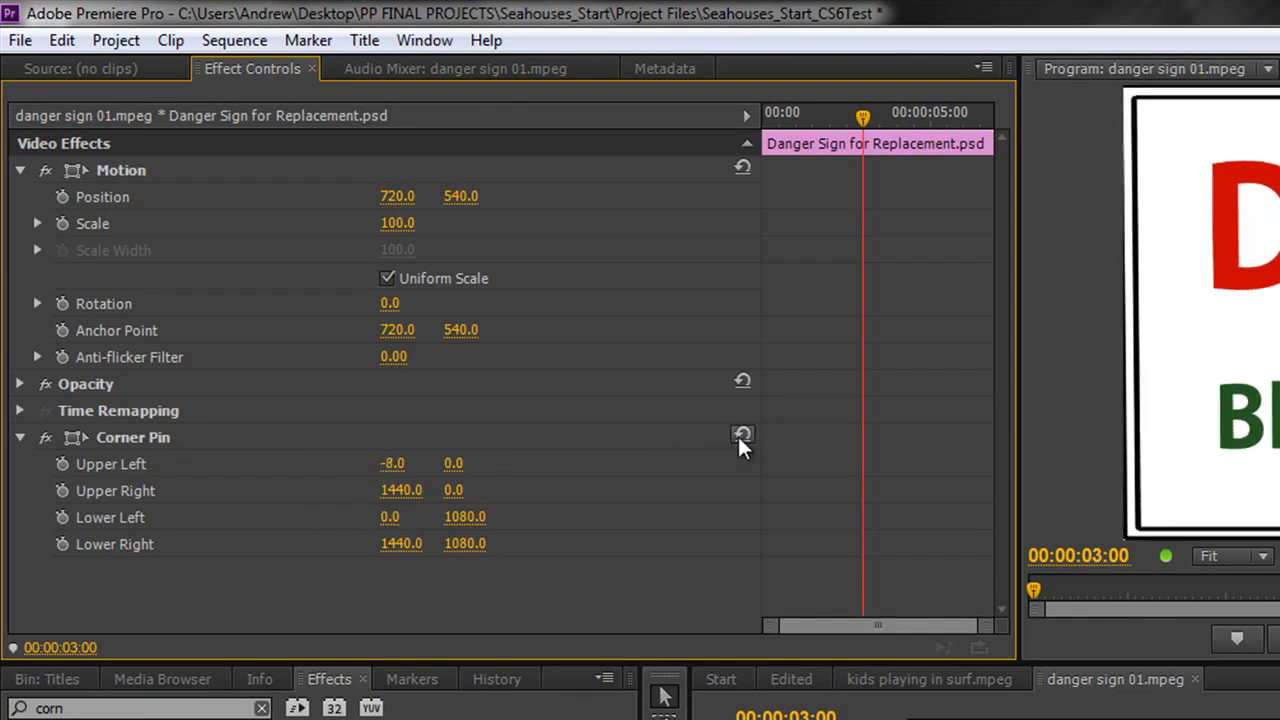
left_click(744, 436)
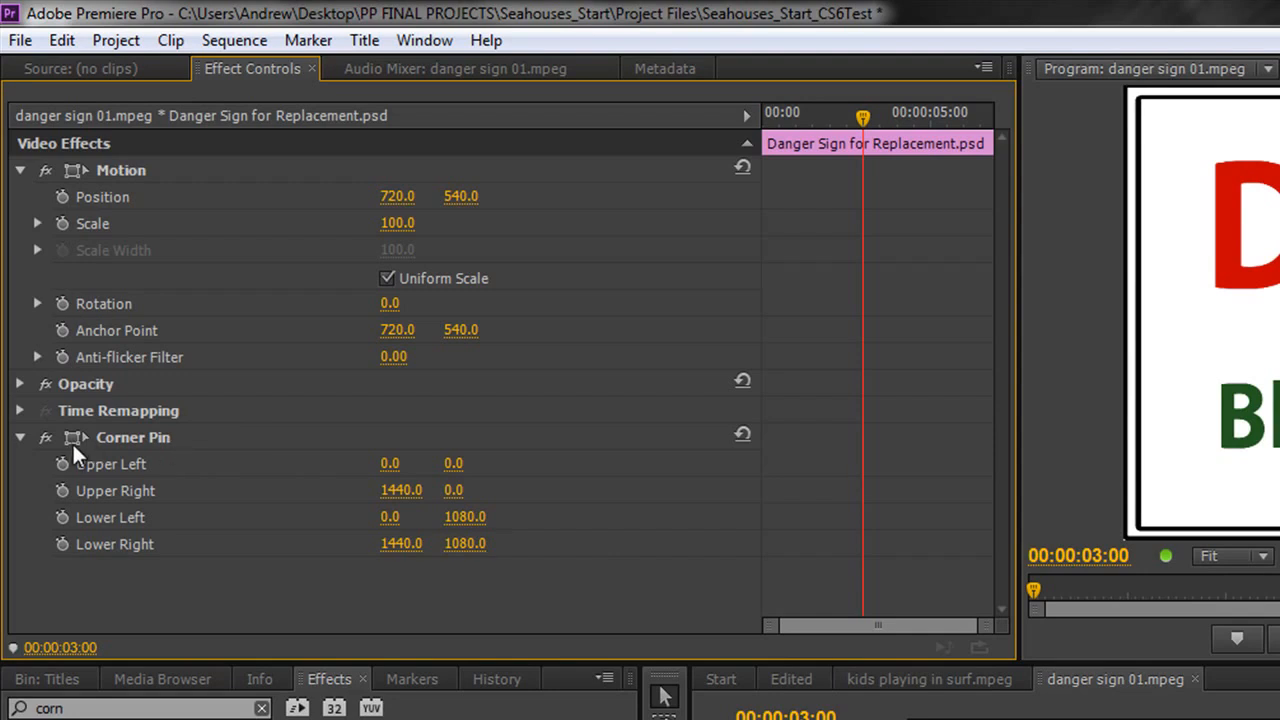
mouse_move(72, 456)
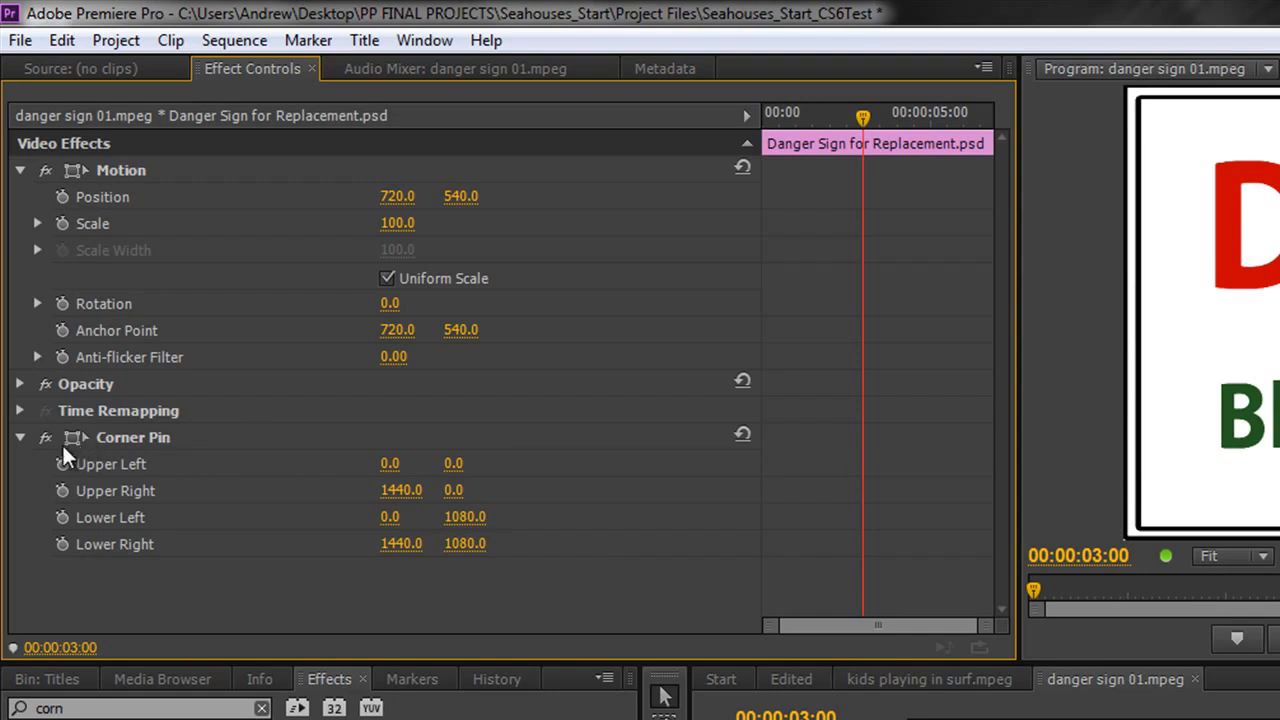
left_click(132, 436)
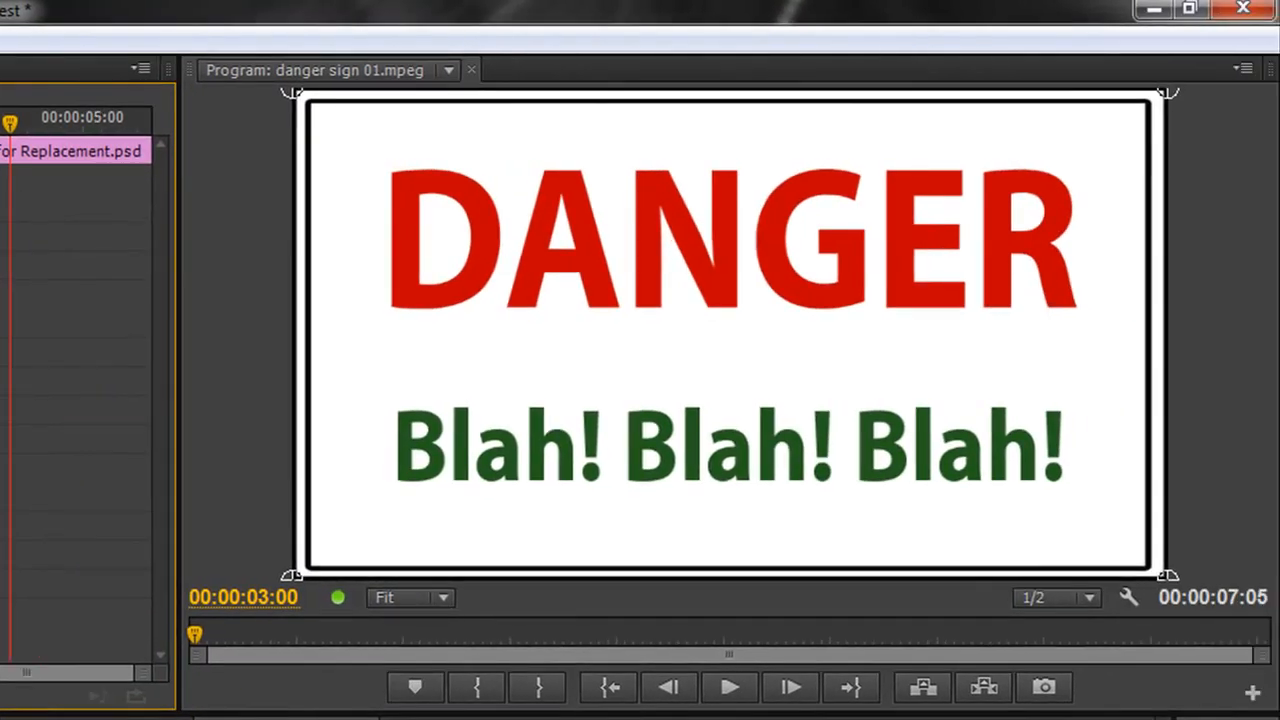
mouse_move(292, 110)
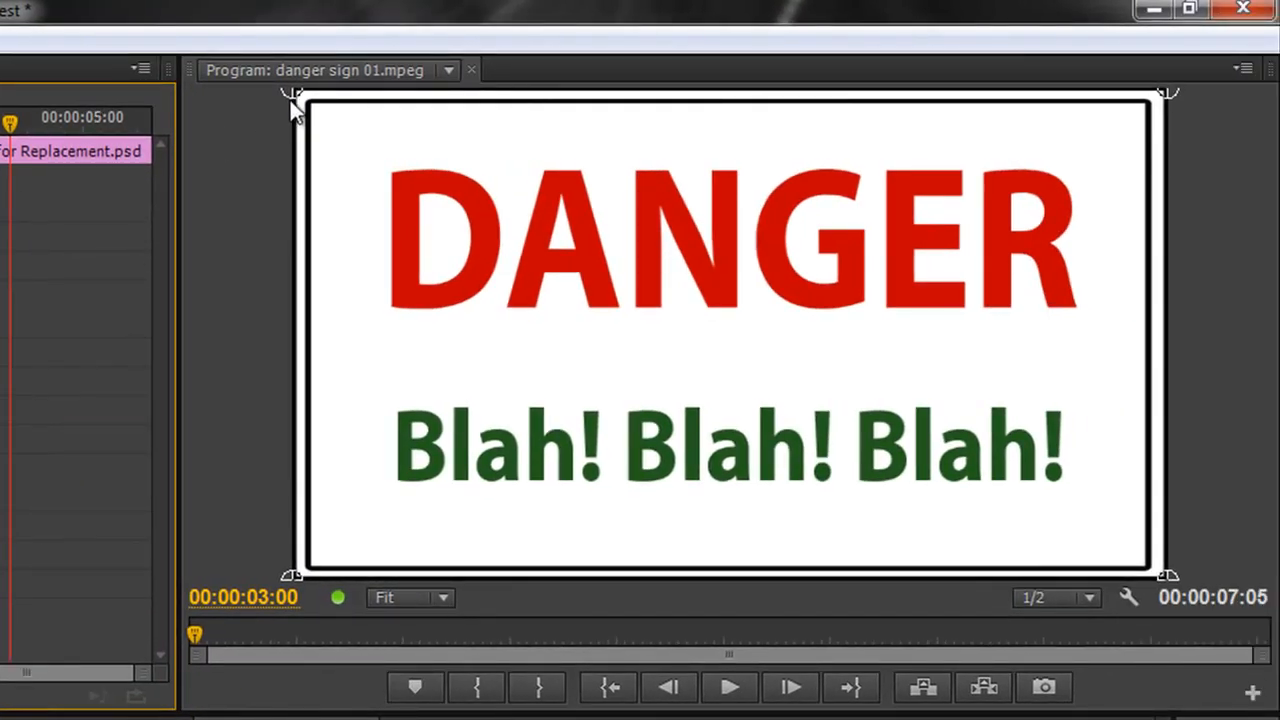
mouse_move(308, 192)
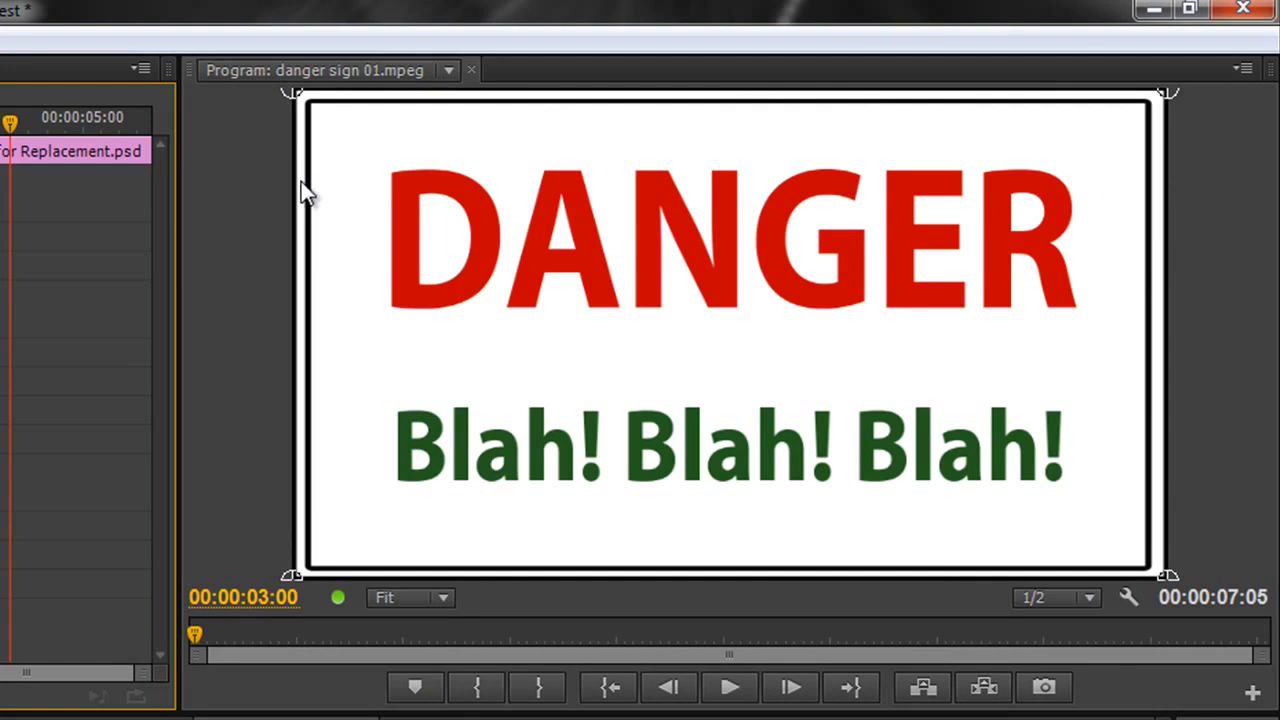
mouse_move(1170, 570)
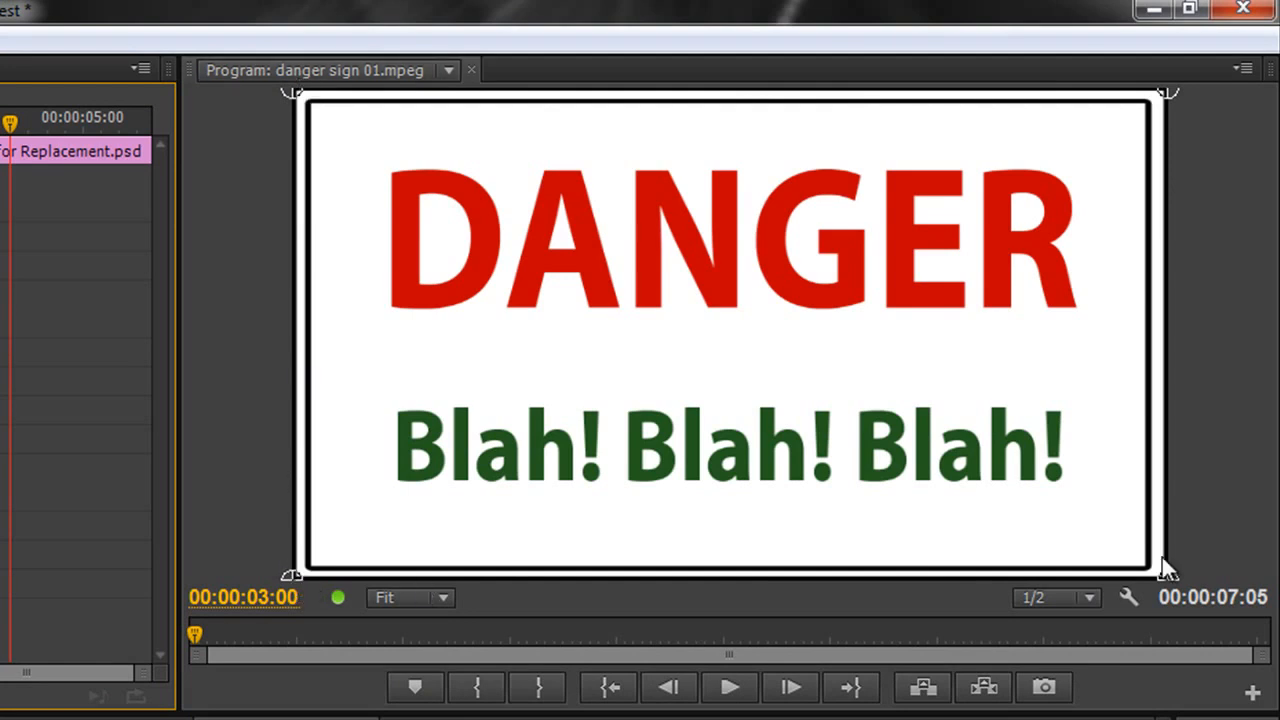
mouse_move(848, 458)
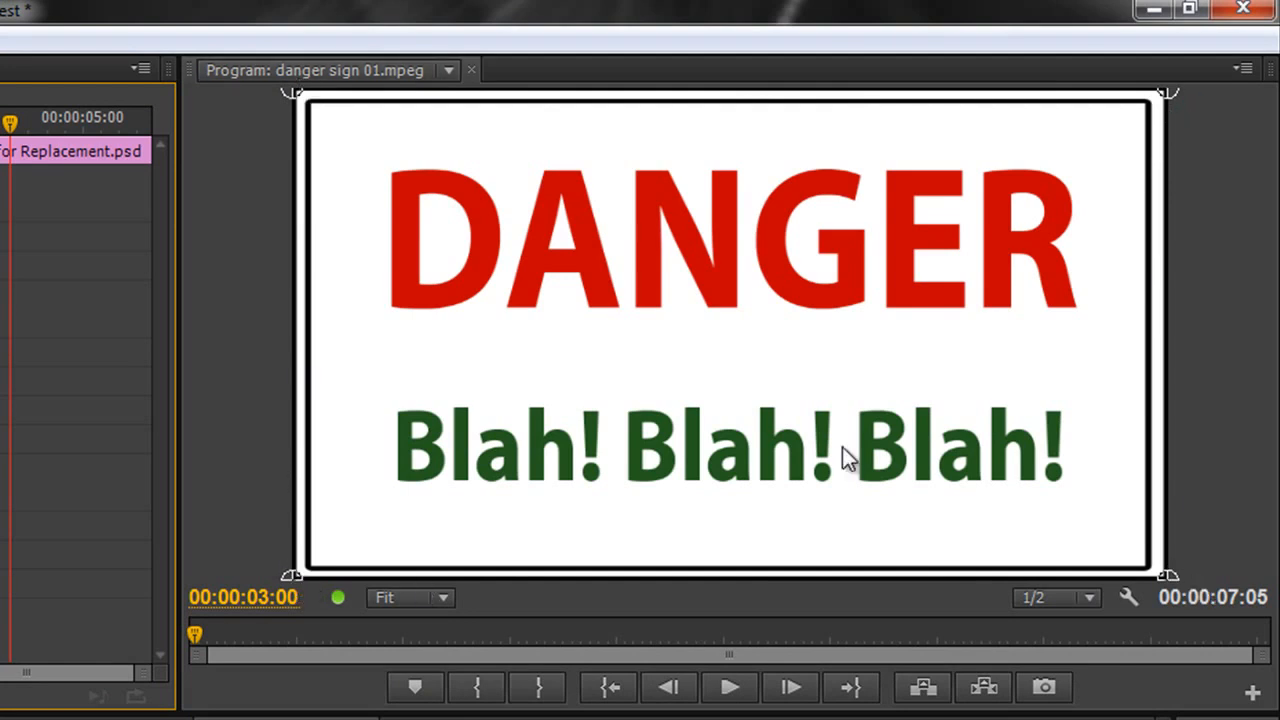
mouse_move(292, 100)
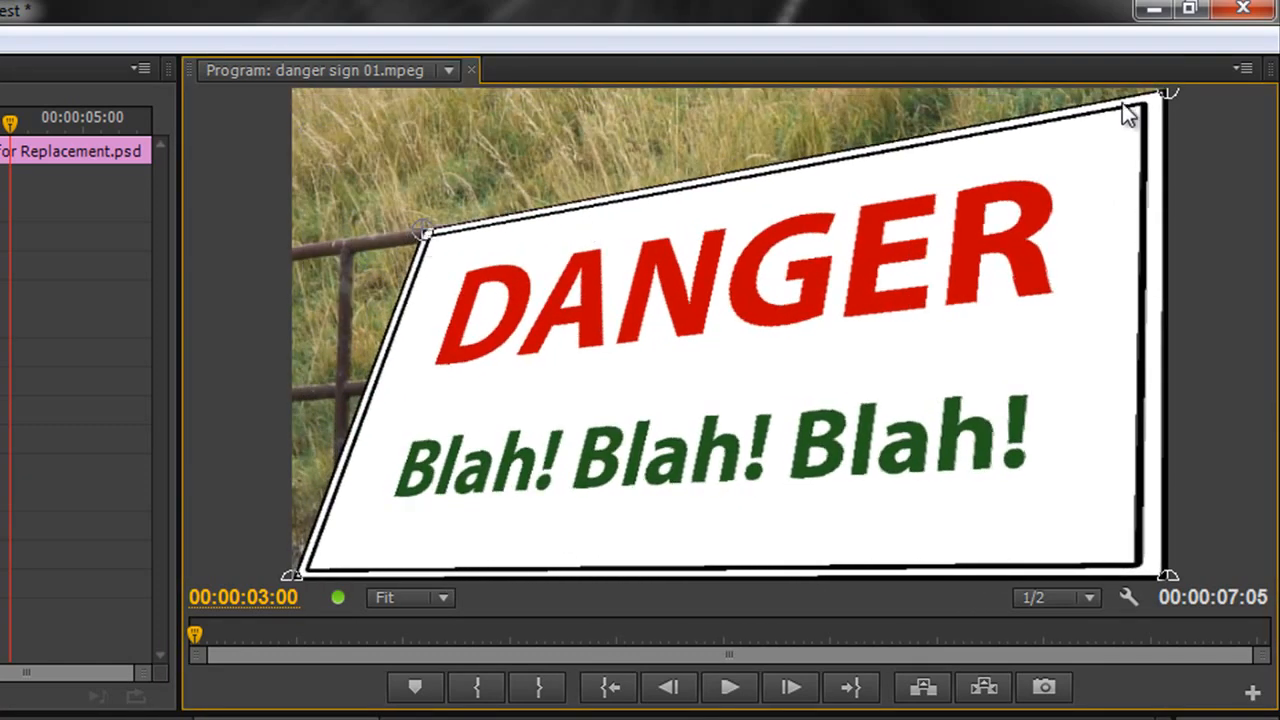
Step: Drag a Corner Pin handle onto the matching corner of the real sign
left_click_drag(1130, 104, 644, 224)
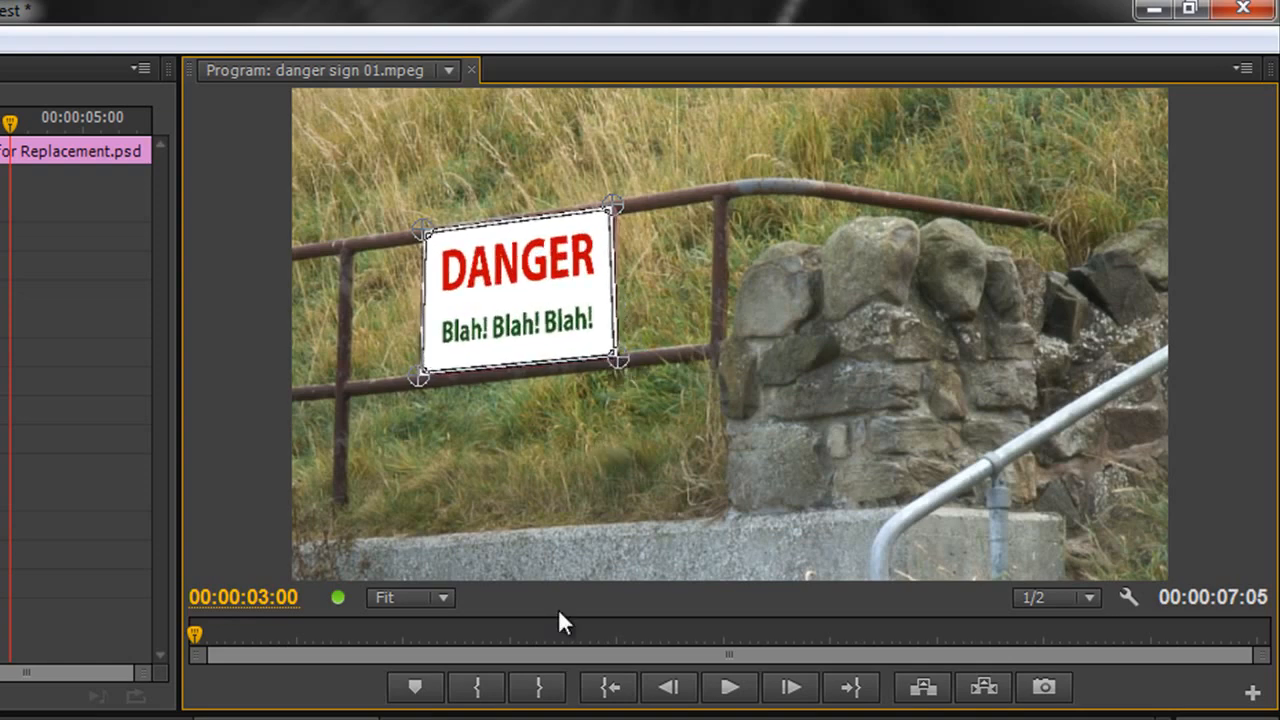
mouse_move(540, 632)
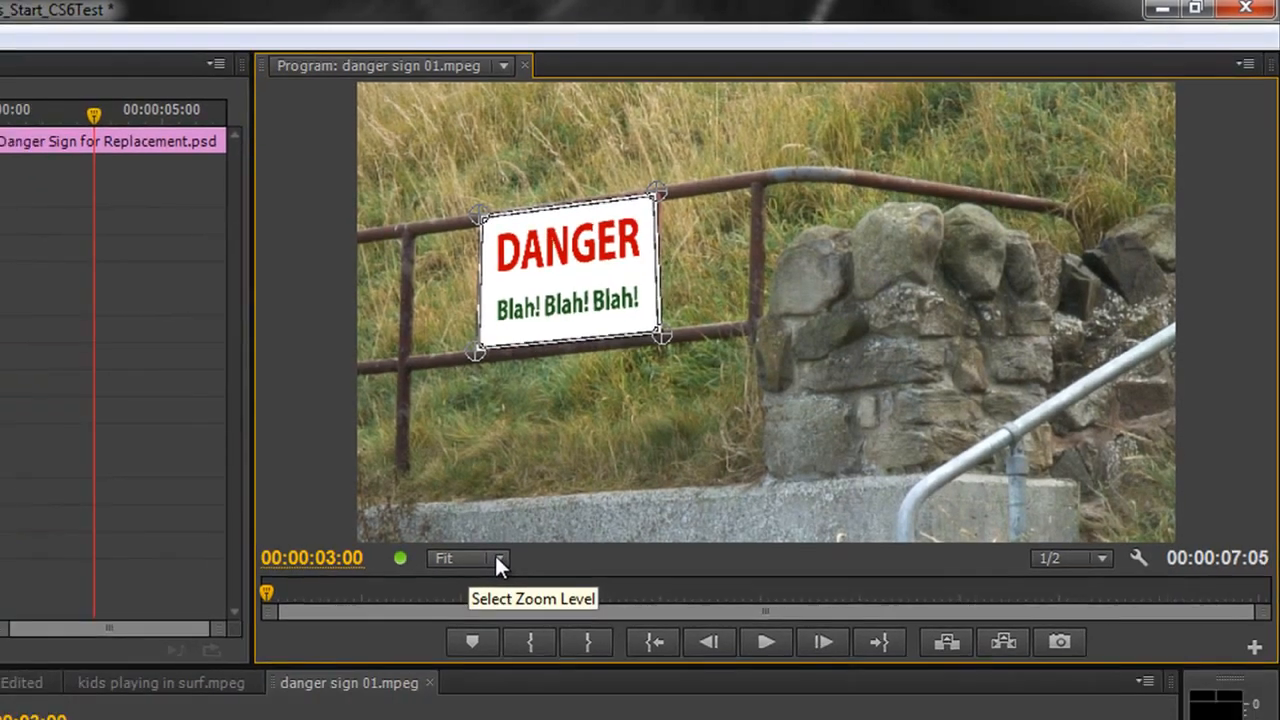
Step: Zoom the monitor in, pin the sign's corners to the fence rail, then return zoom to Fit
left_click(468, 558)
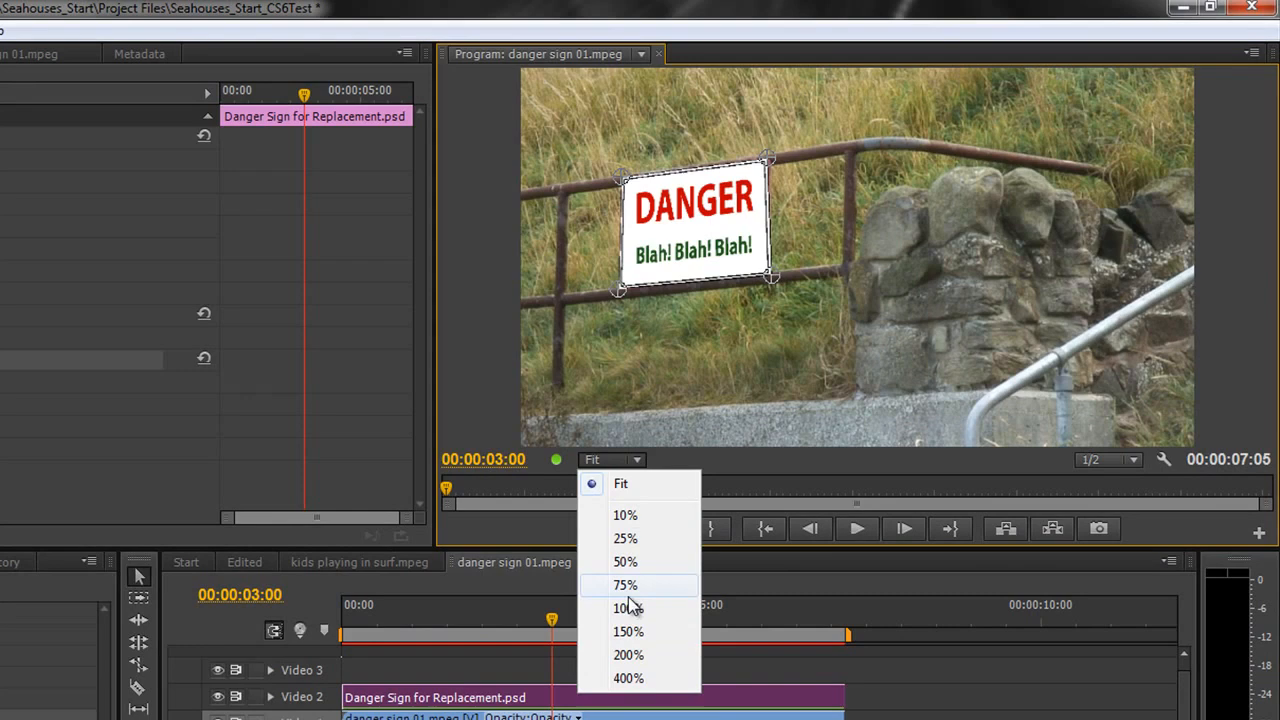
left_click(624, 608)
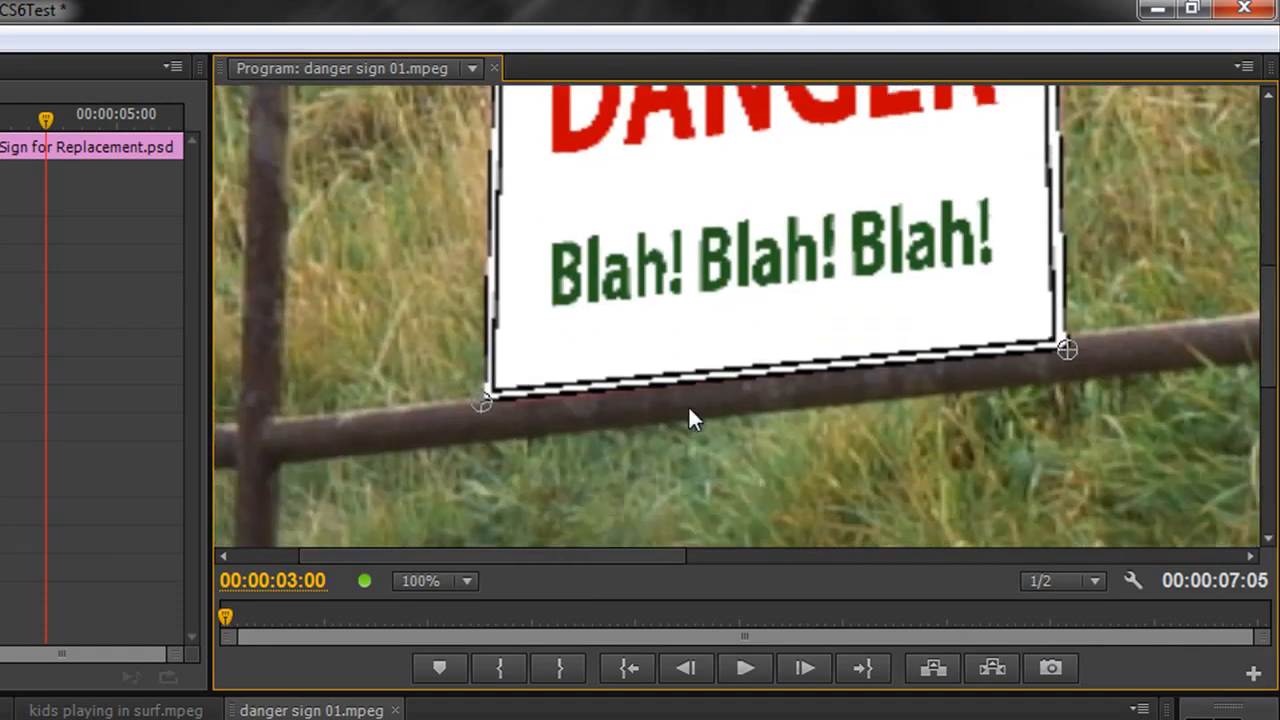
left_click_drag(480, 400, 504, 390)
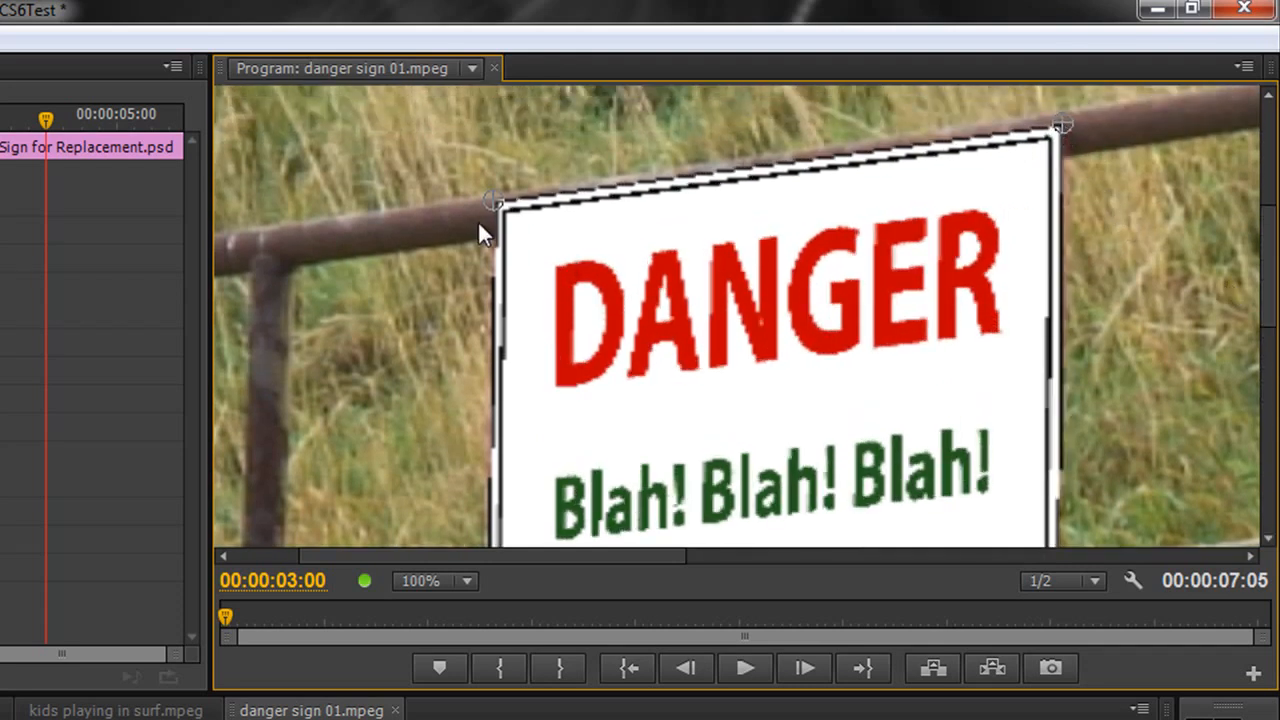
left_click_drag(490, 200, 500, 210)
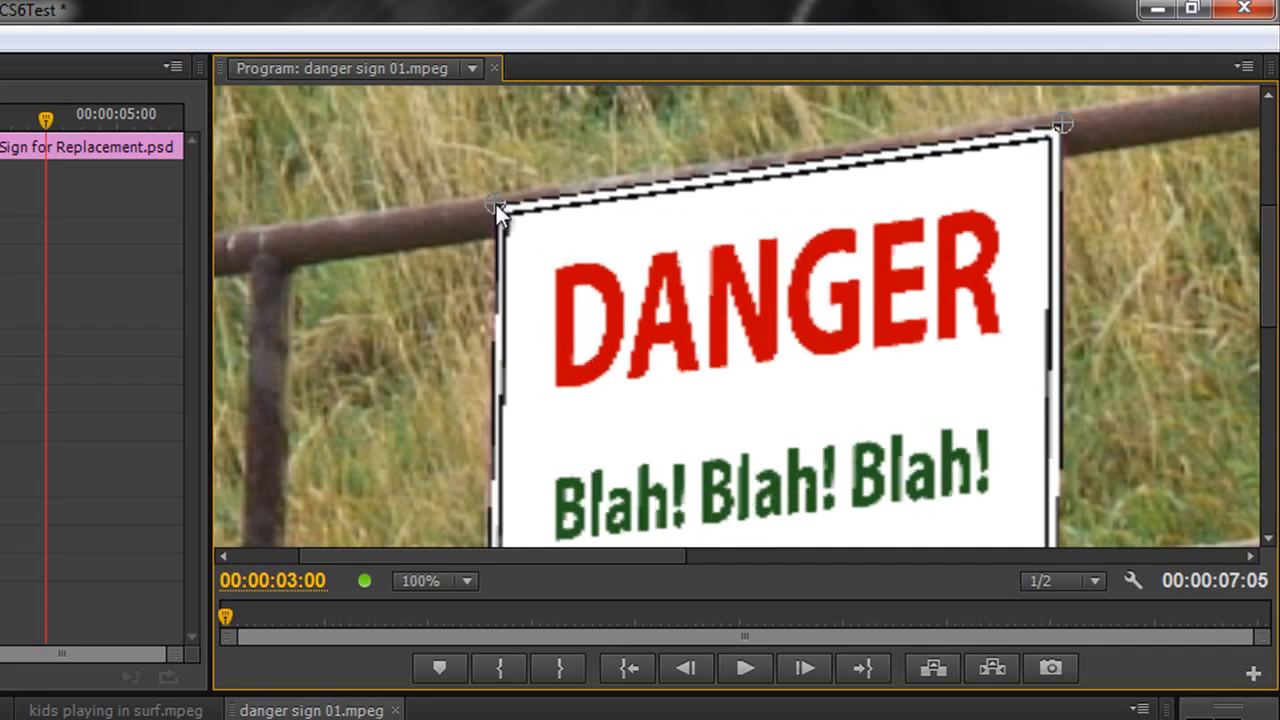
mouse_move(510, 590)
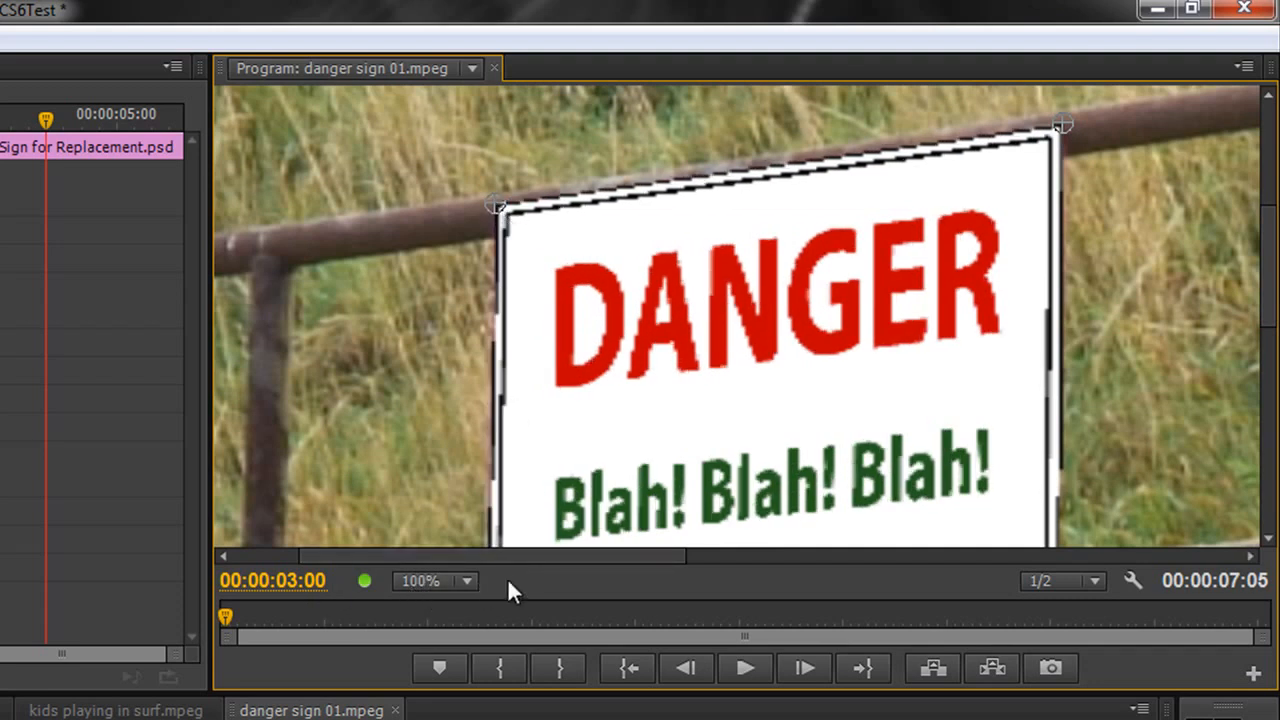
left_click(464, 580)
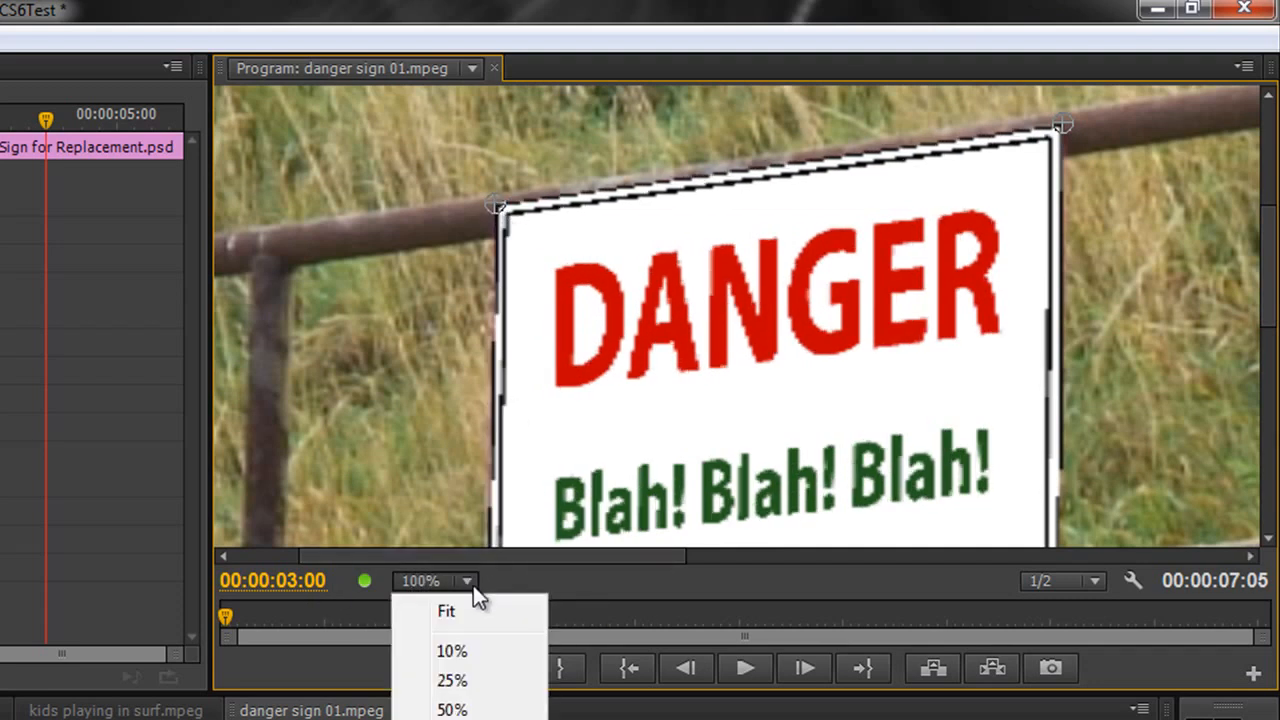
left_click(446, 610)
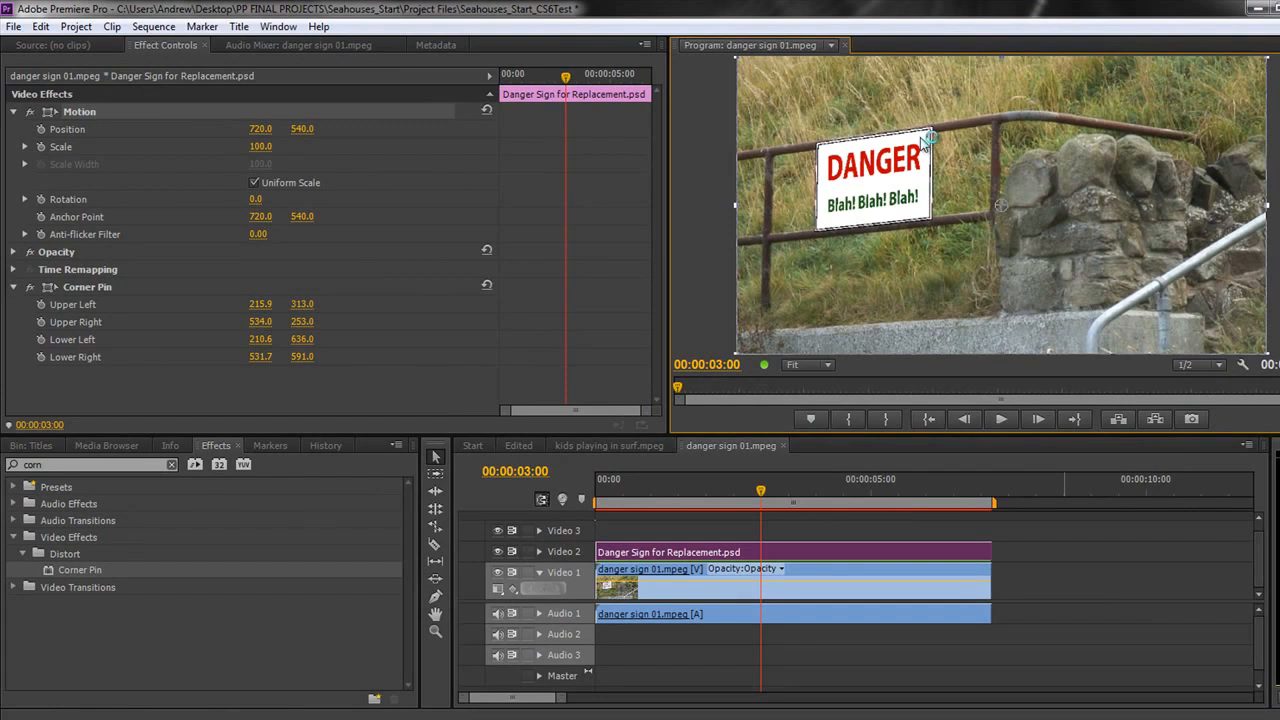
mouse_move(964, 378)
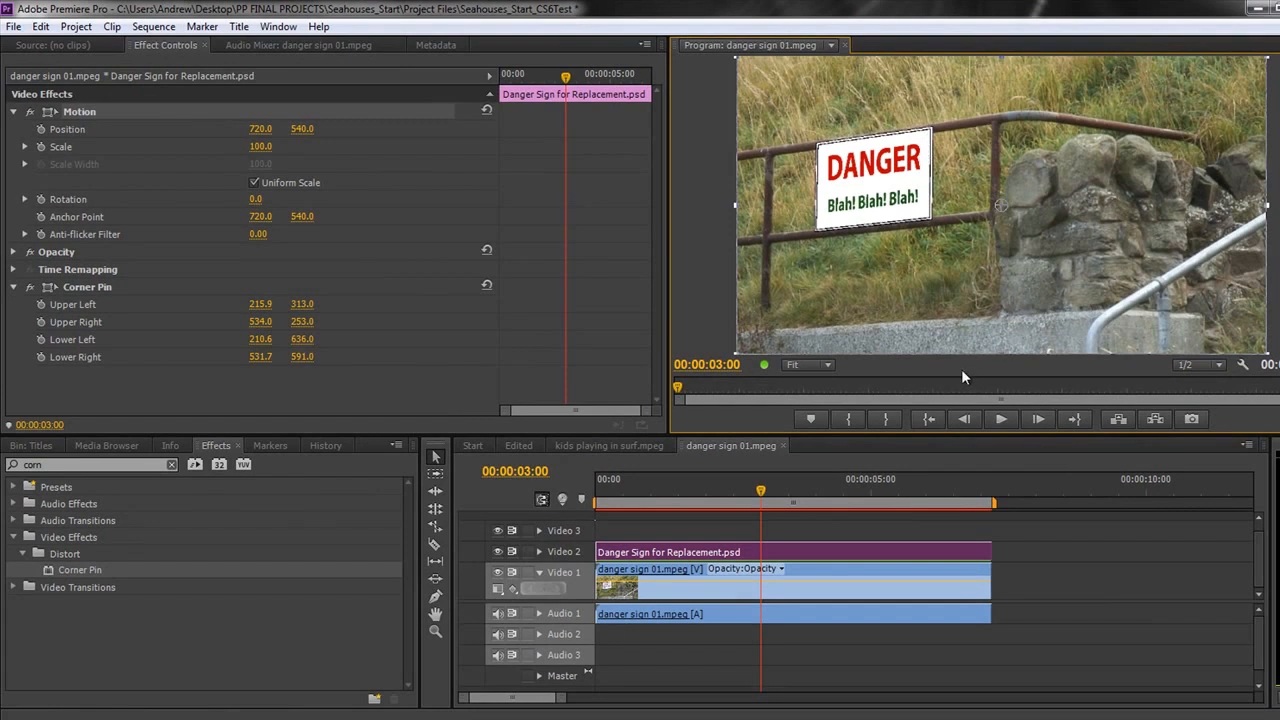
mouse_move(824, 156)
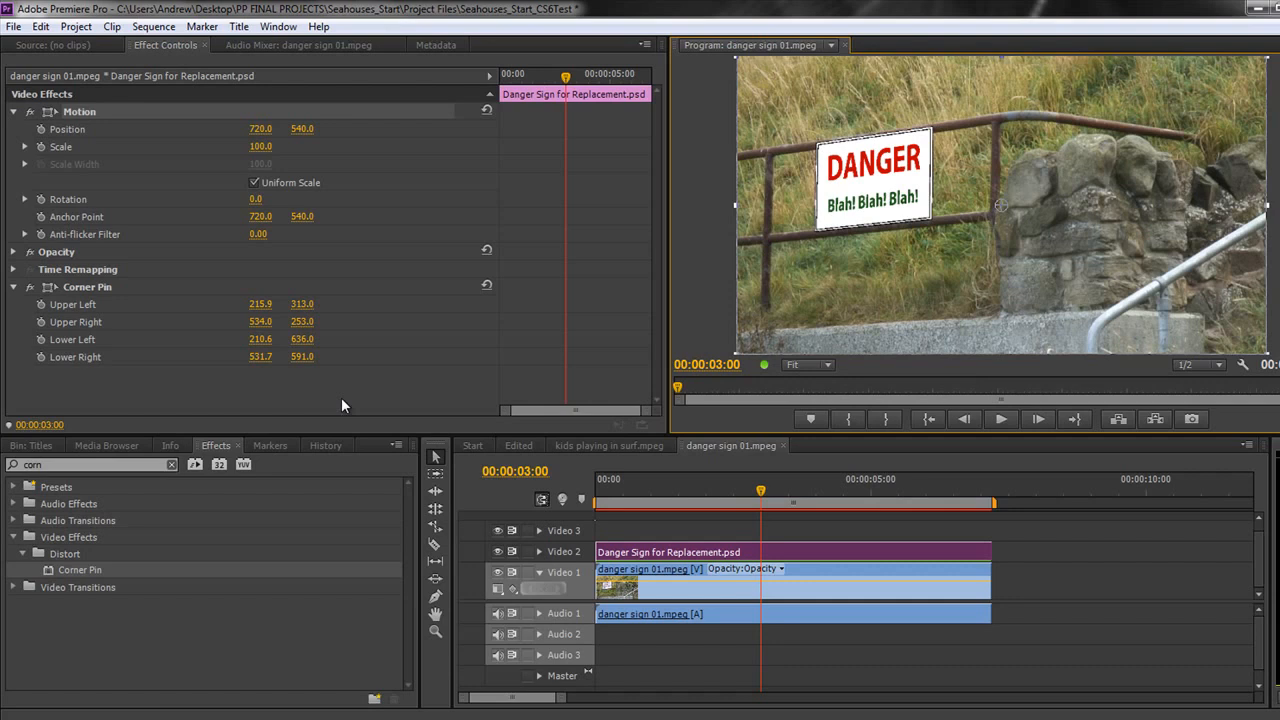
mouse_move(892, 212)
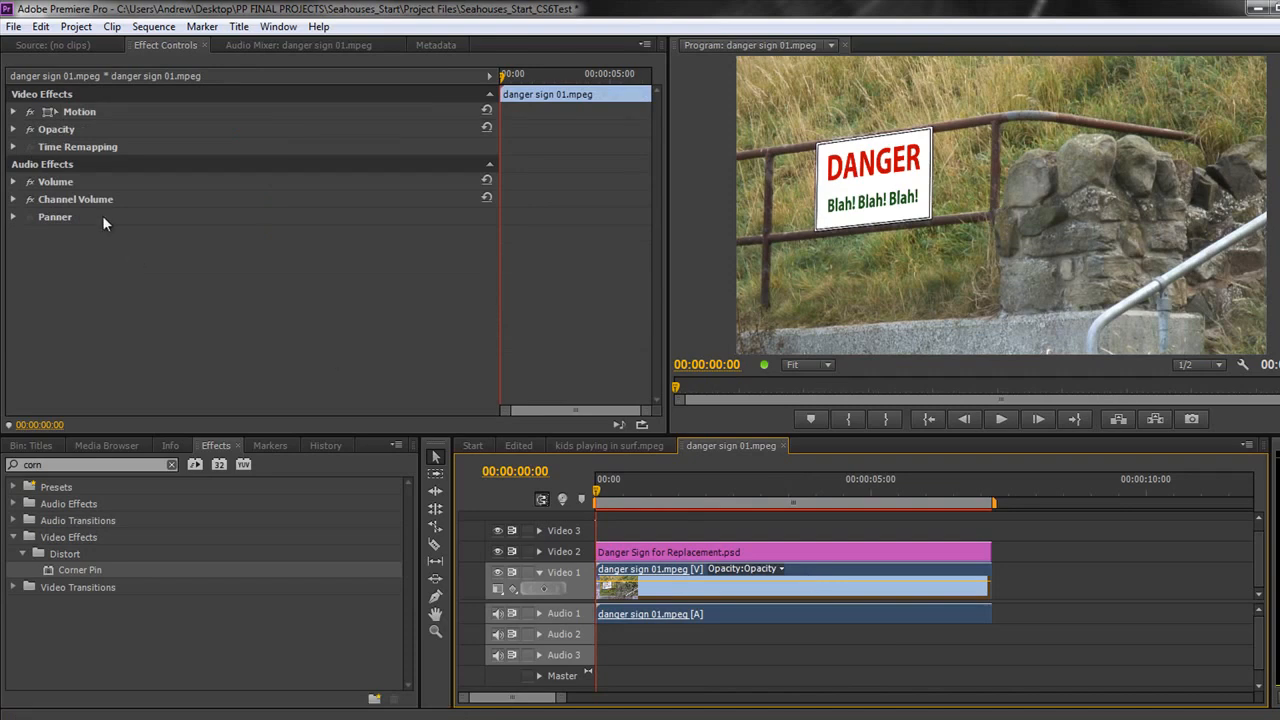
left_click(14, 112)
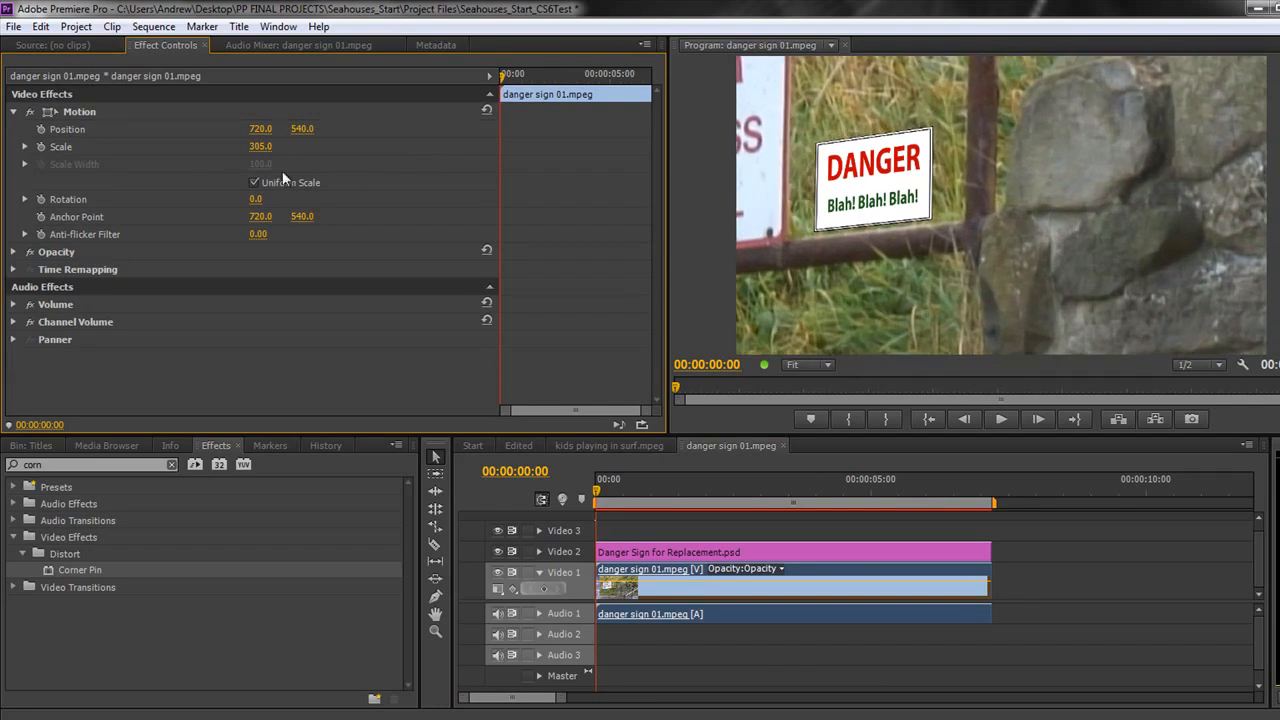
left_click(700, 552)
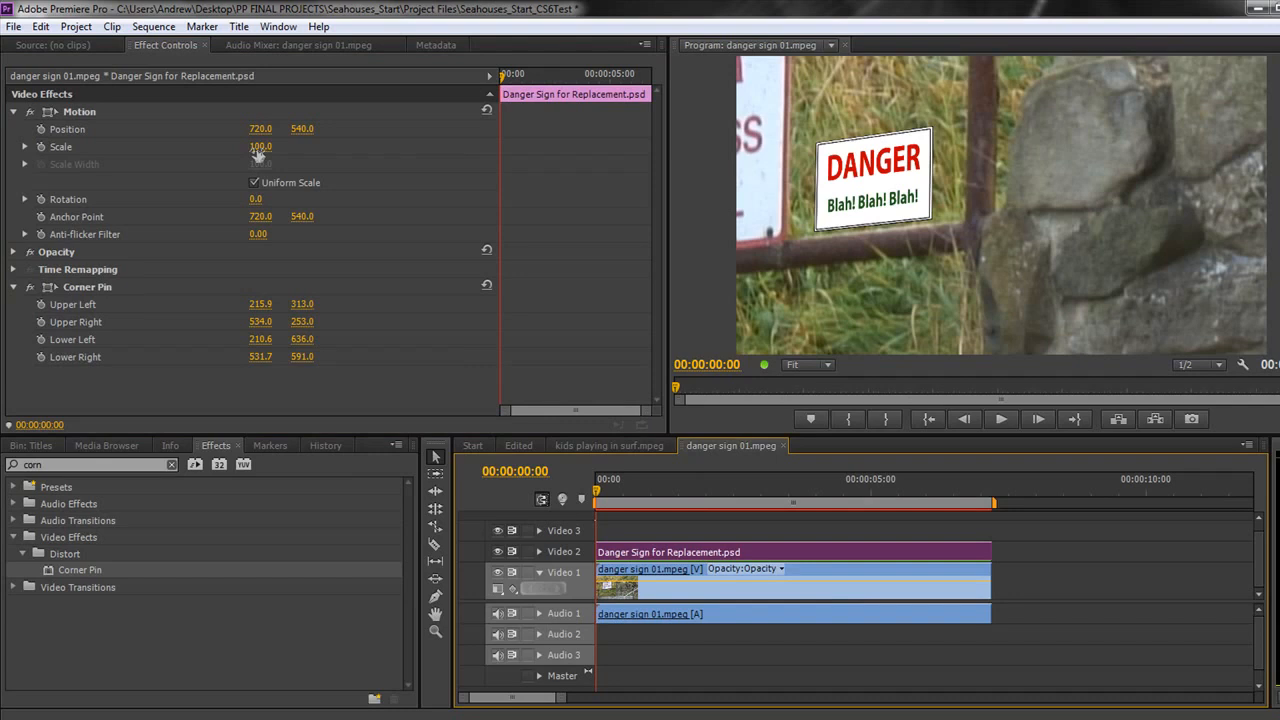
left_click_drag(260, 146, 260, 146)
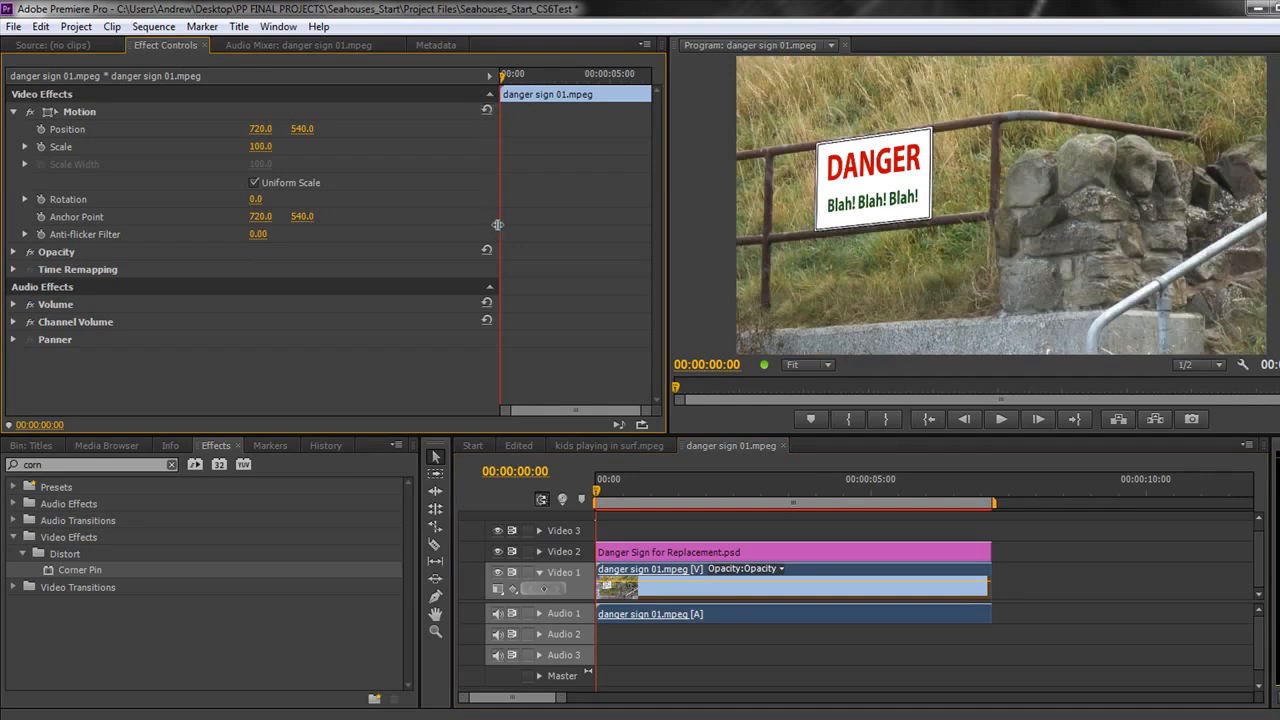
mouse_move(90, 384)
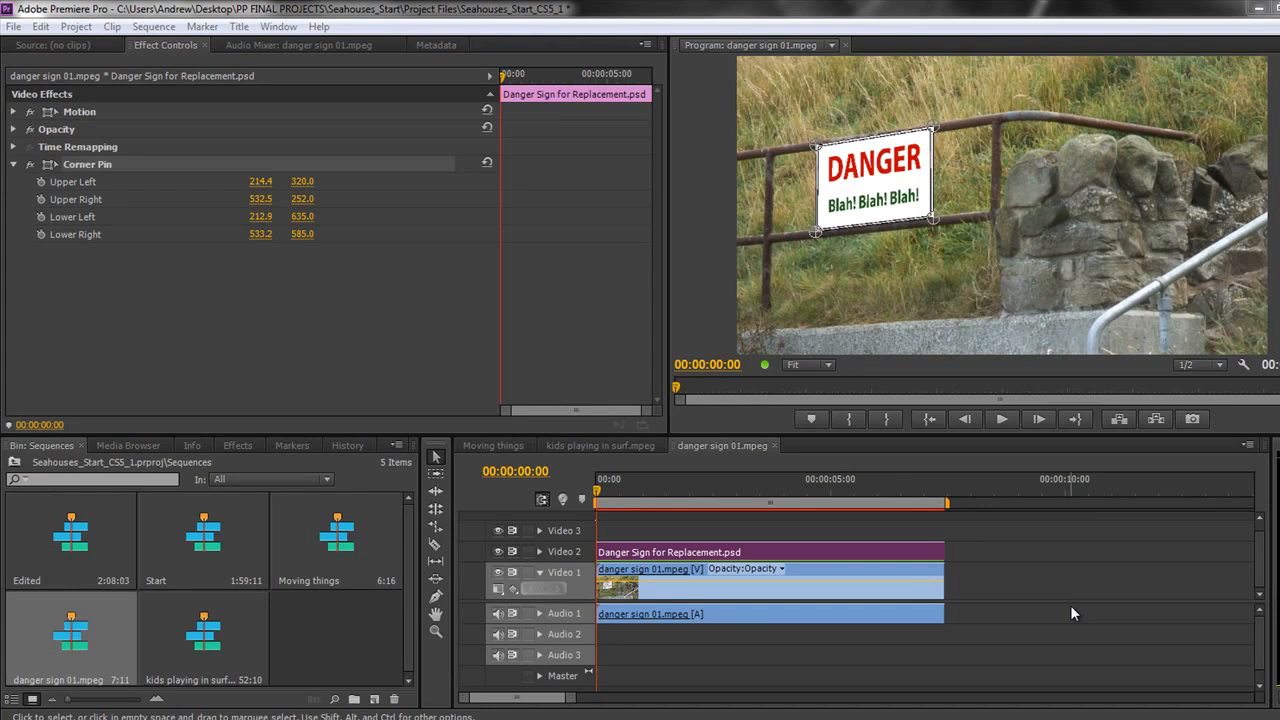
mouse_move(904, 574)
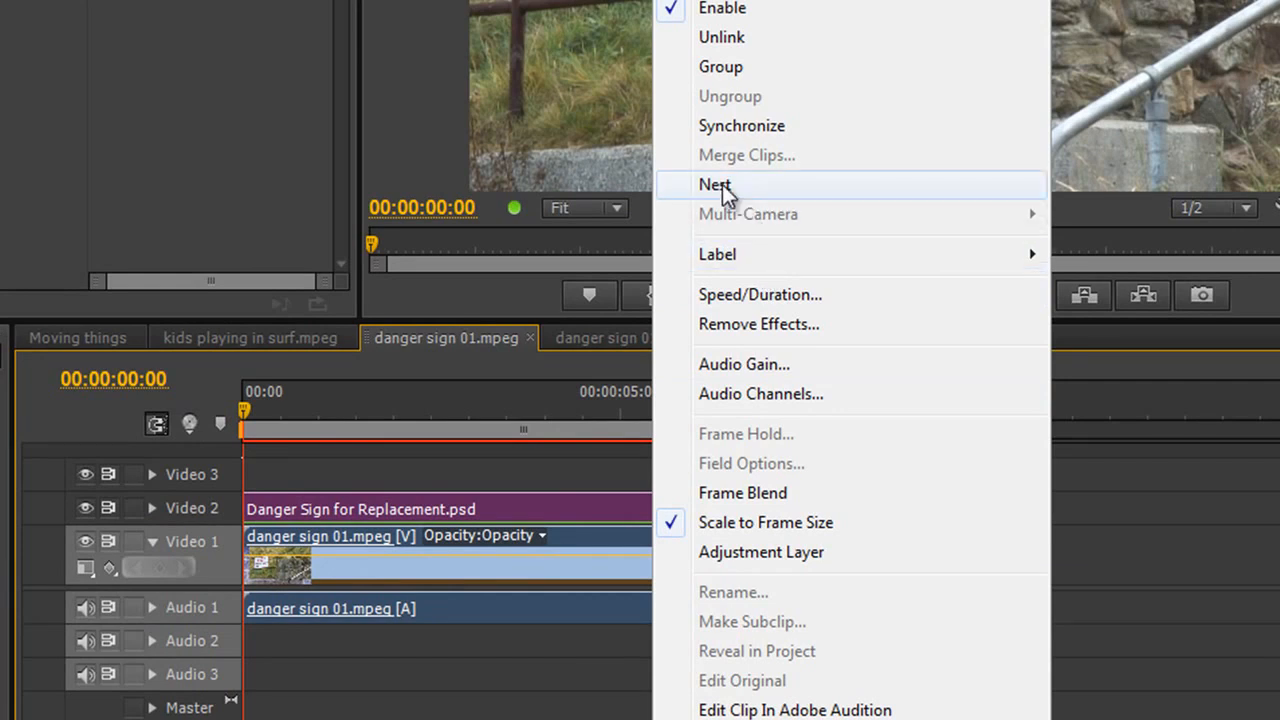
Step: Nest the selected sign and footage clips into Nested Sequence 03
left_click(716, 184)
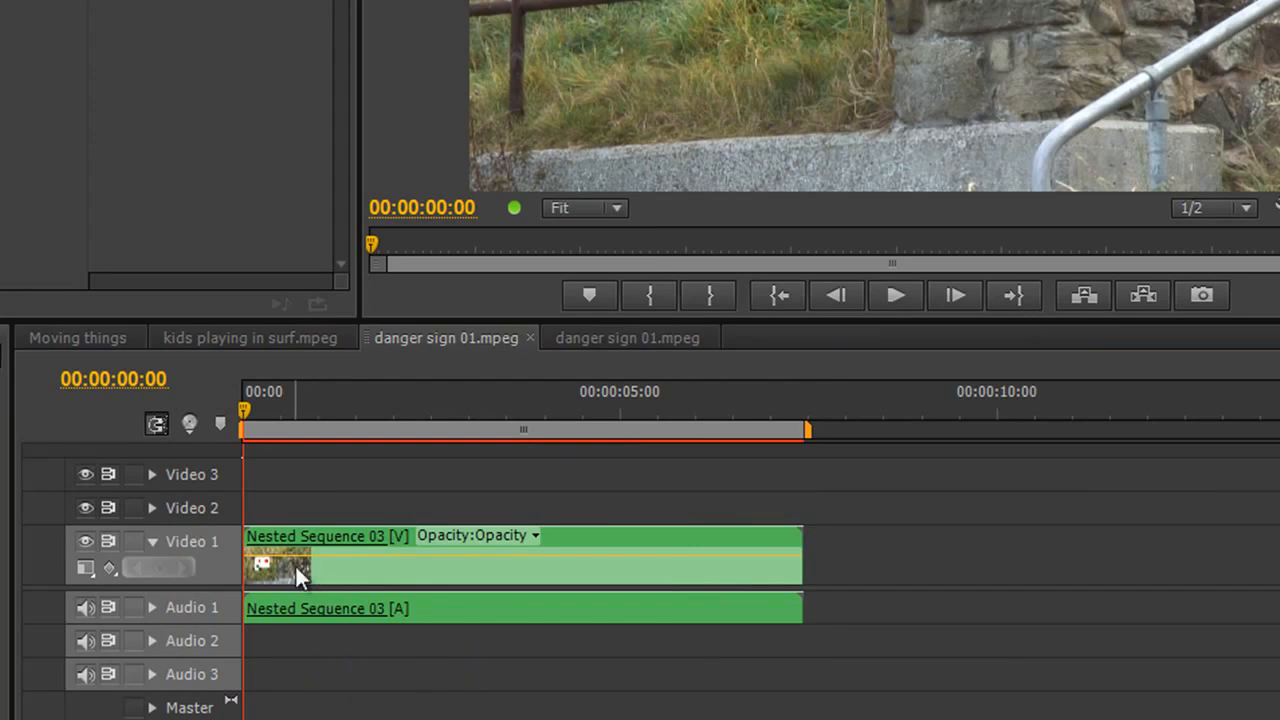
mouse_move(332, 564)
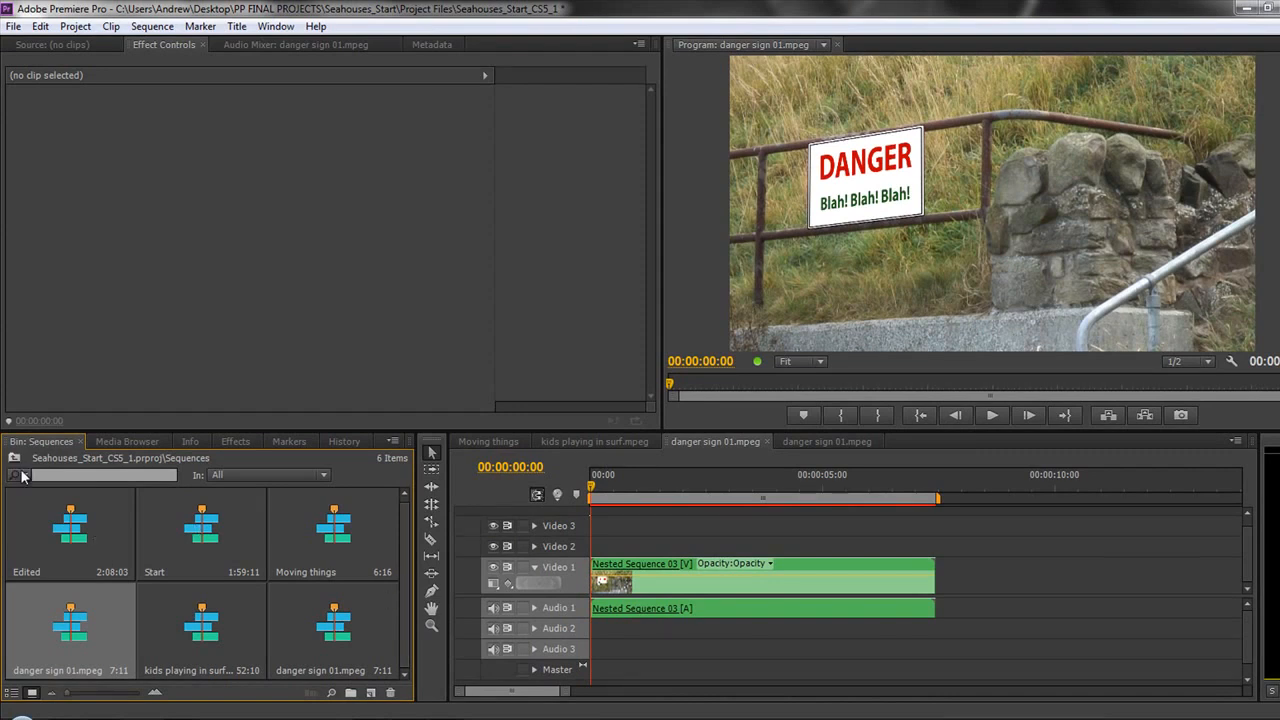
Step: Move Nested Sequence 03 into the Sequences bin and open that bin
left_click(80, 446)
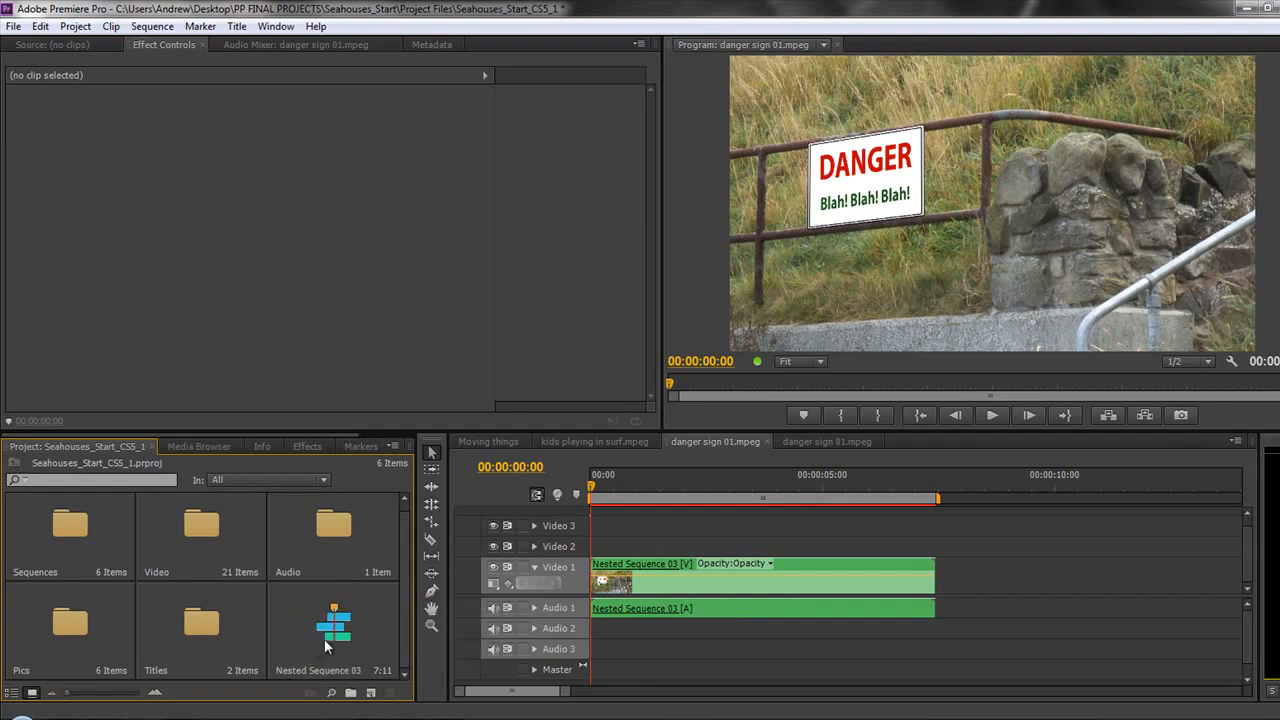
left_click(70, 524)
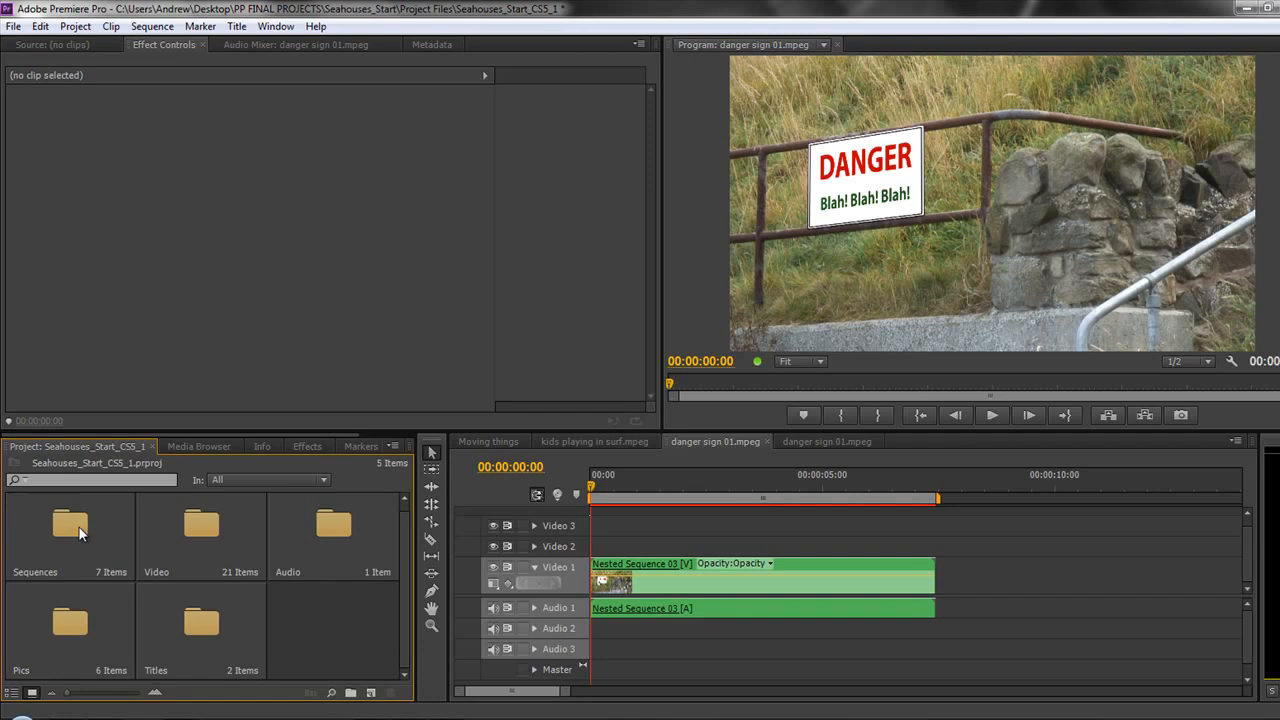
mouse_move(78, 538)
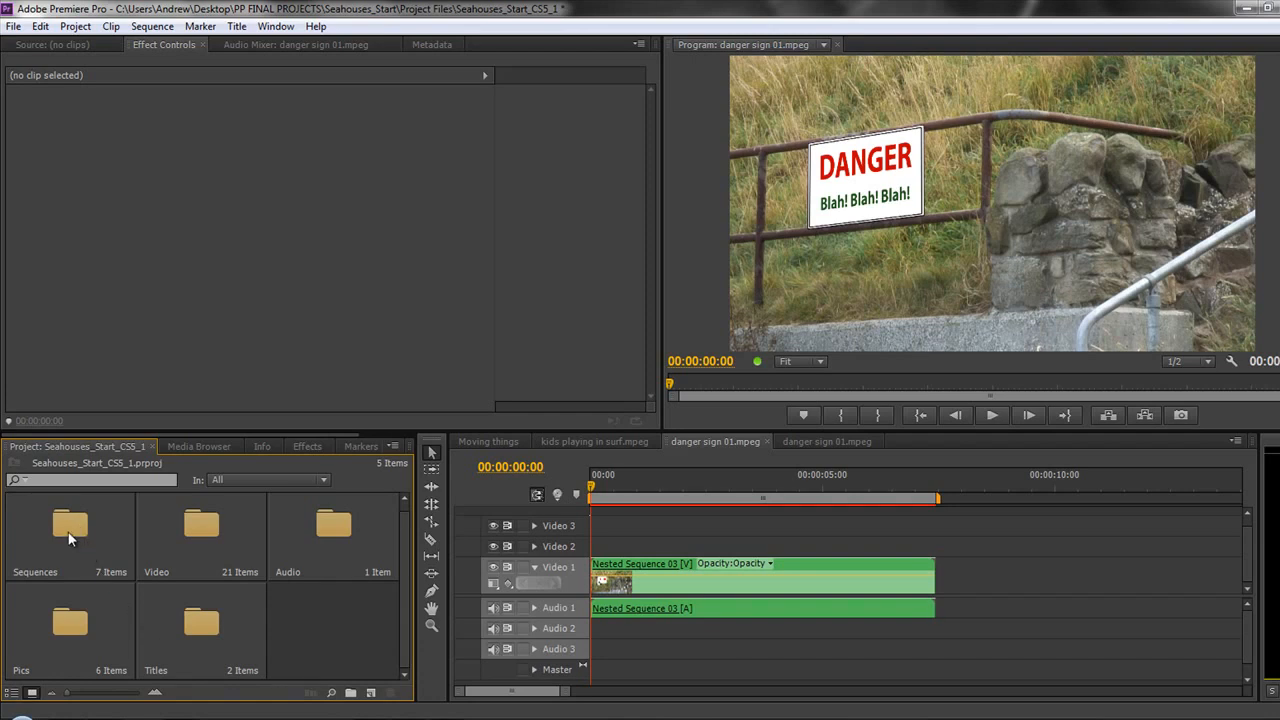
double_click(70, 524)
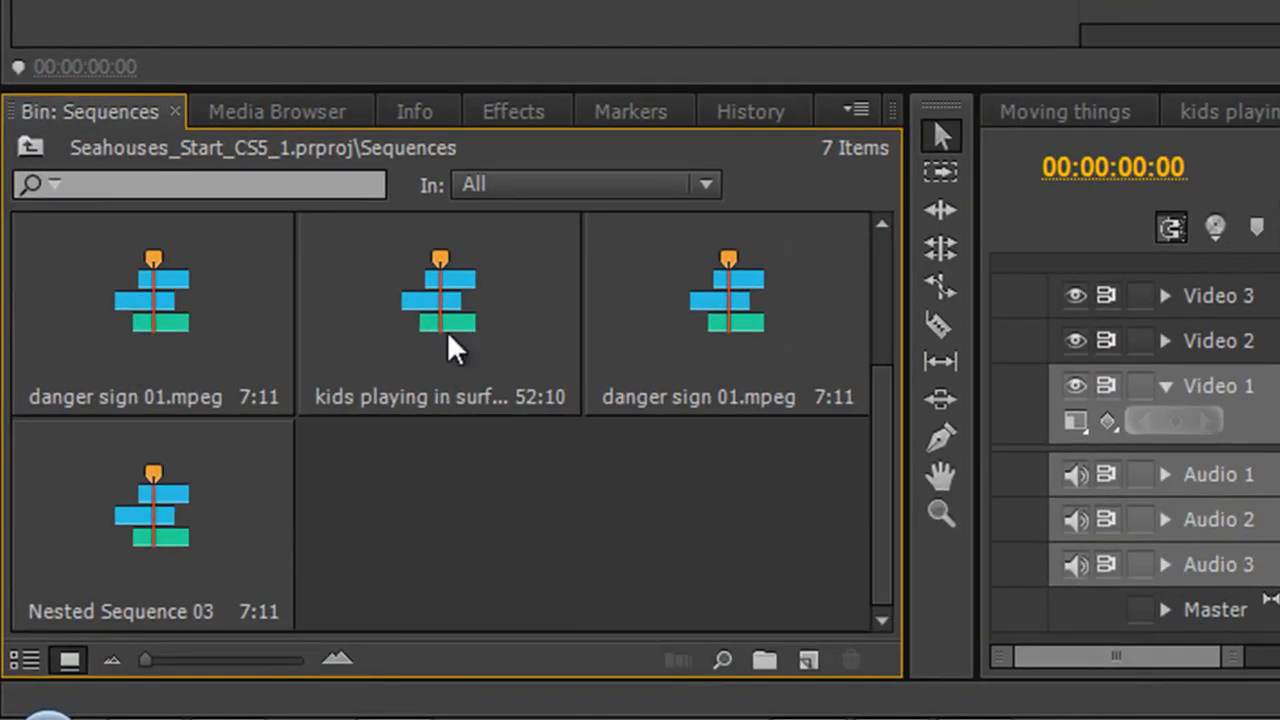
mouse_move(808, 660)
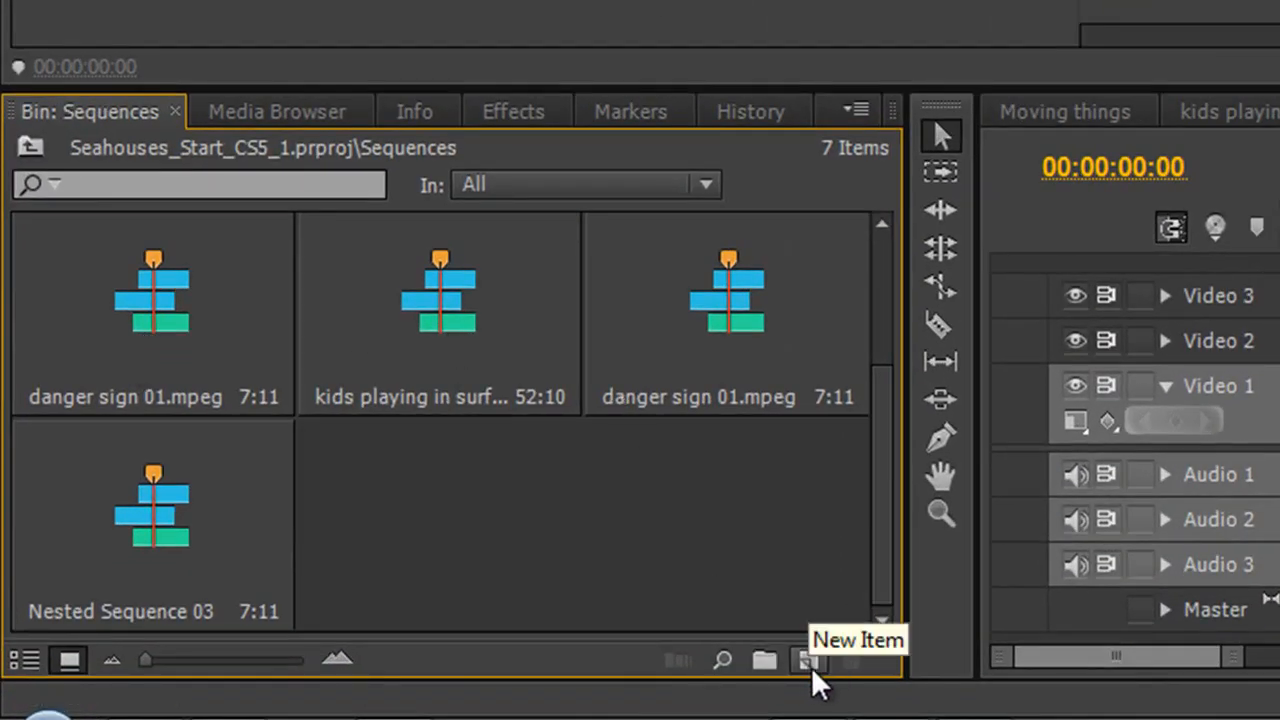
mouse_move(340, 200)
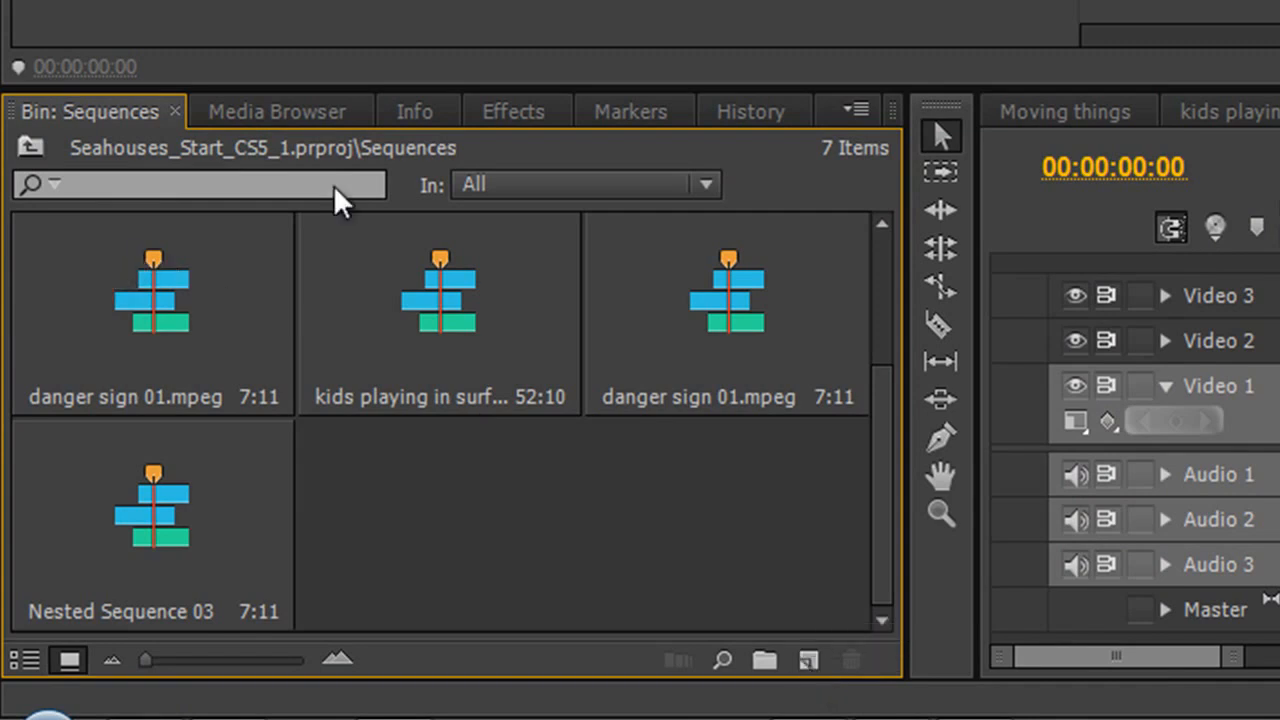
mouse_move(124, 380)
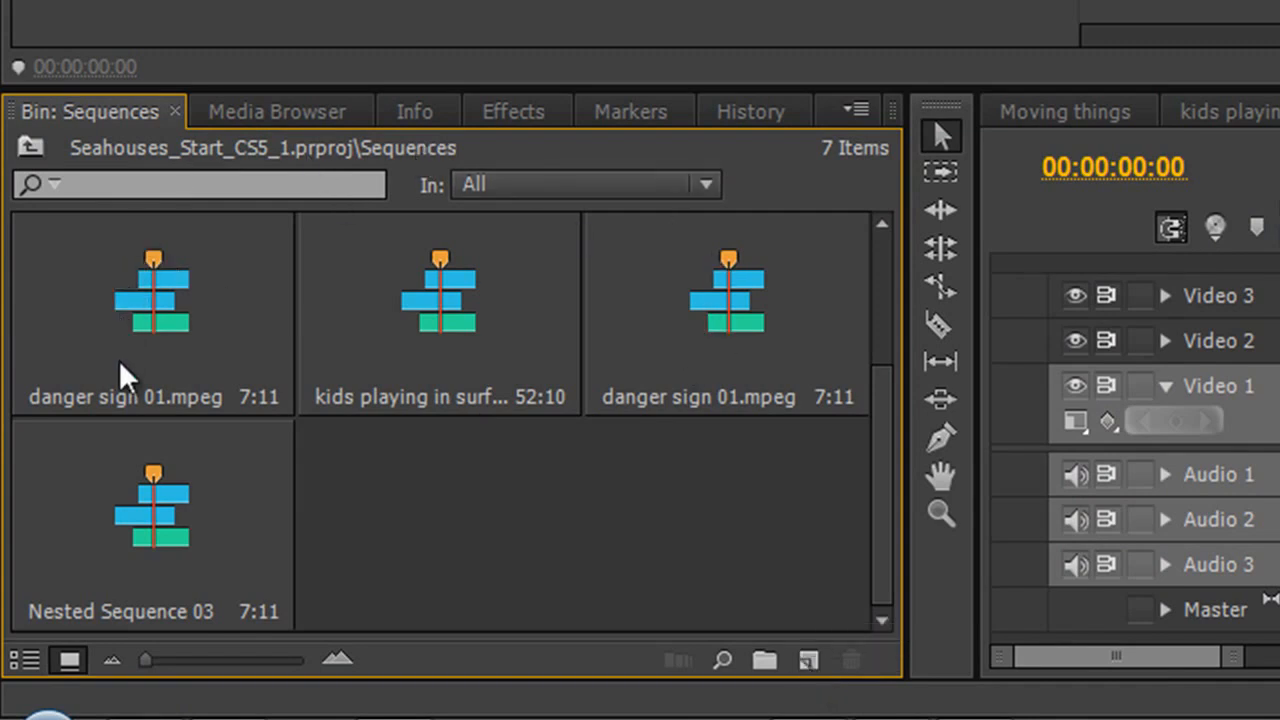
mouse_move(720, 390)
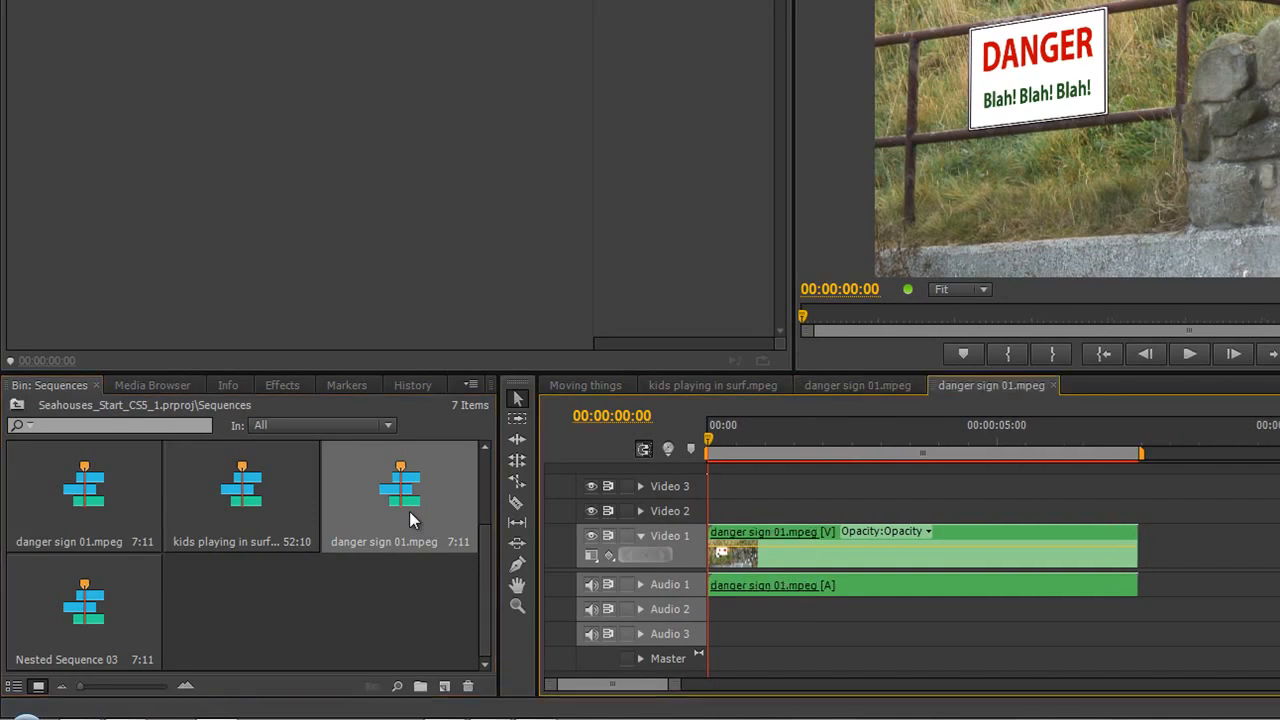
mouse_move(770, 584)
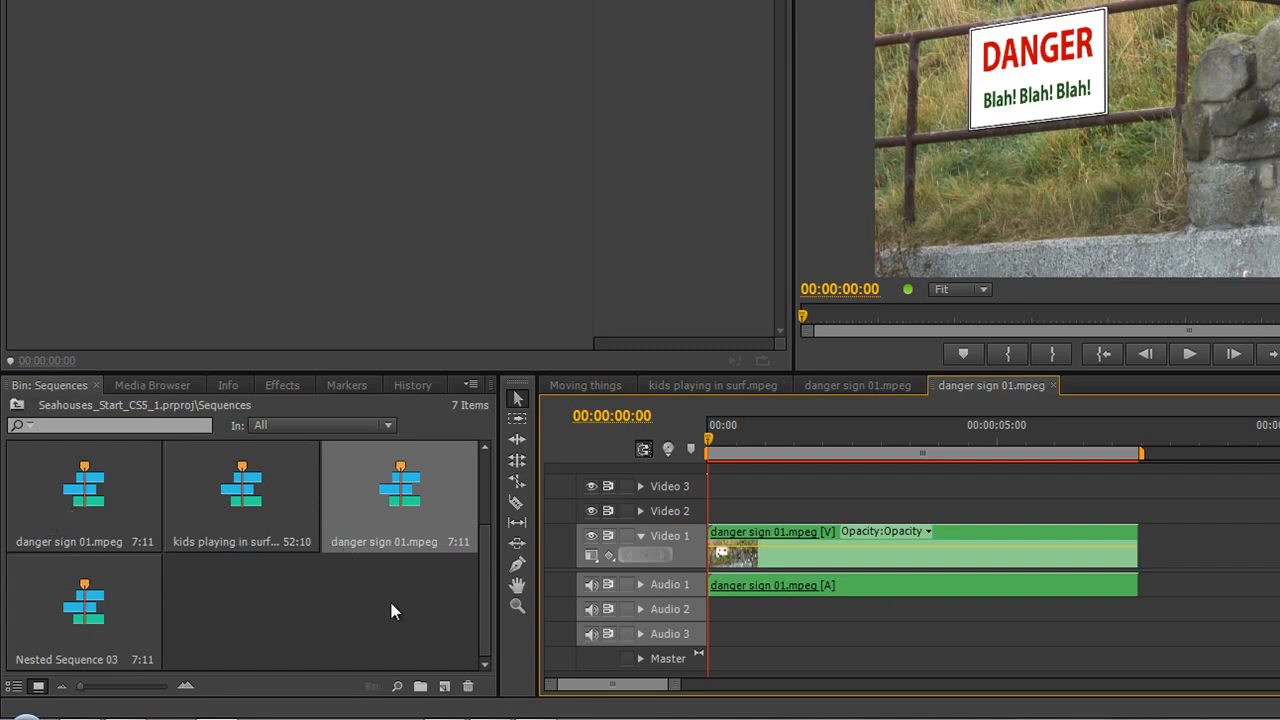
mouse_move(396, 540)
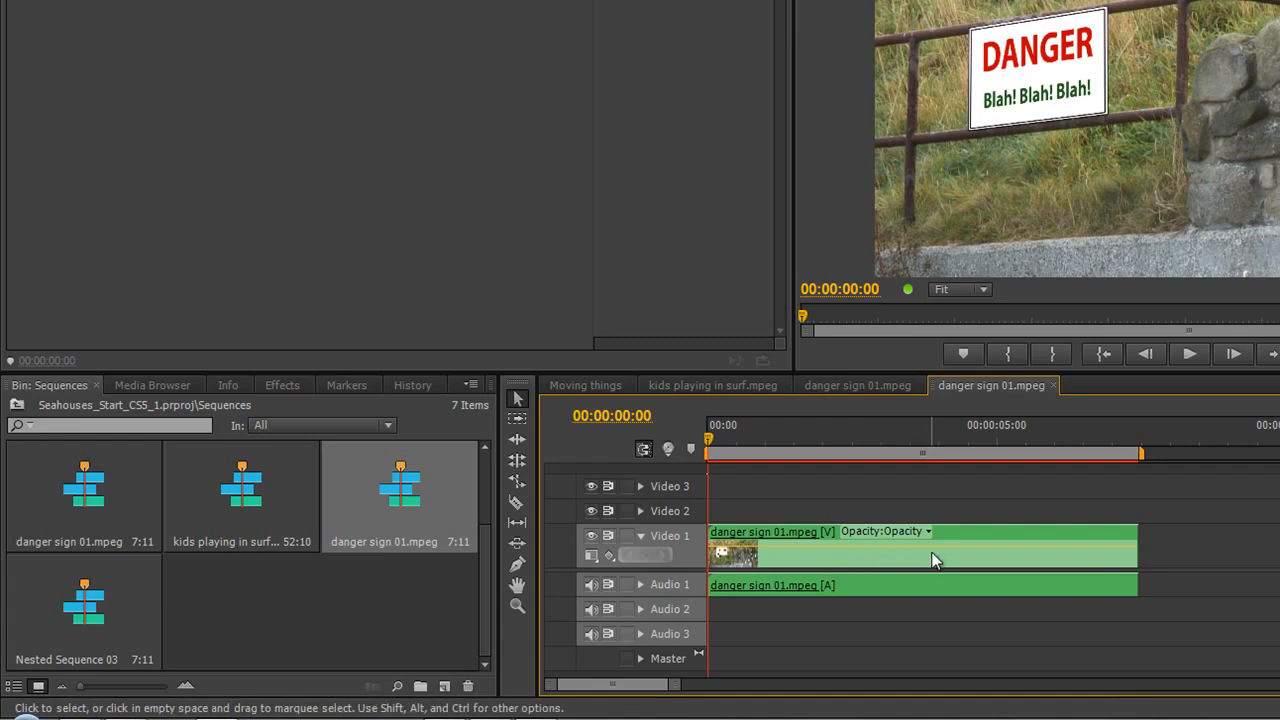
mouse_move(976, 552)
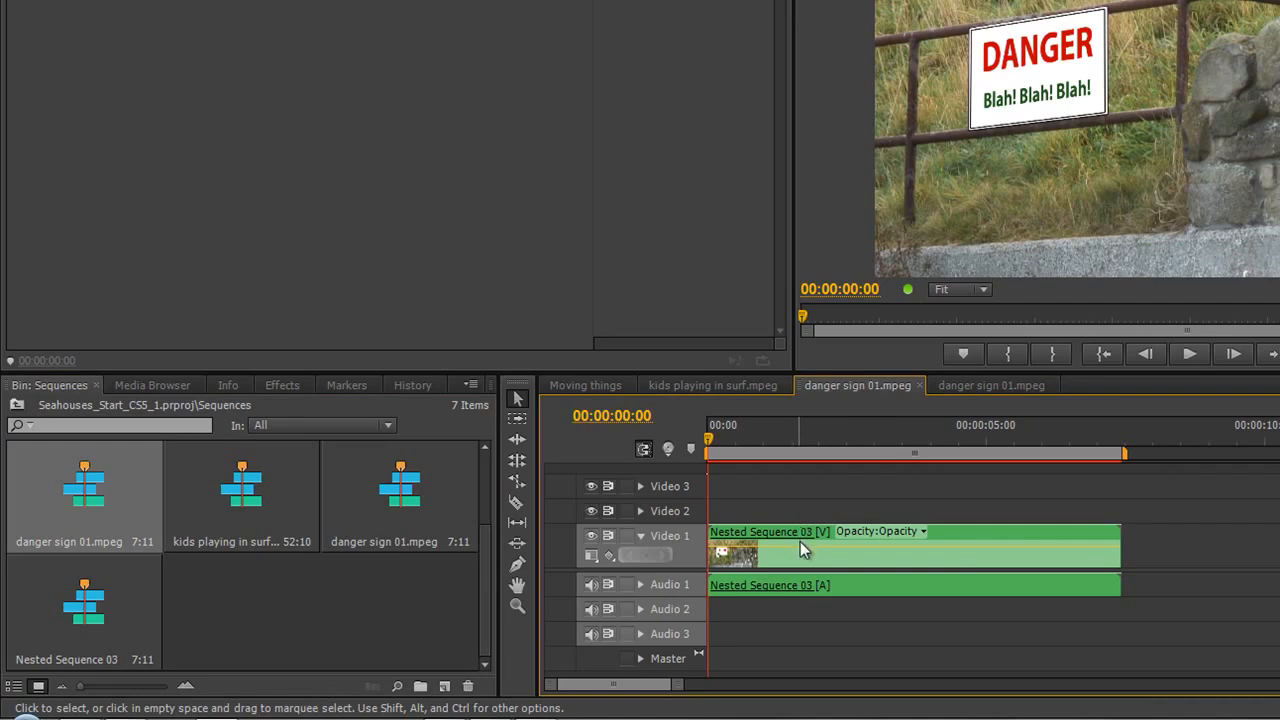
mouse_move(984, 536)
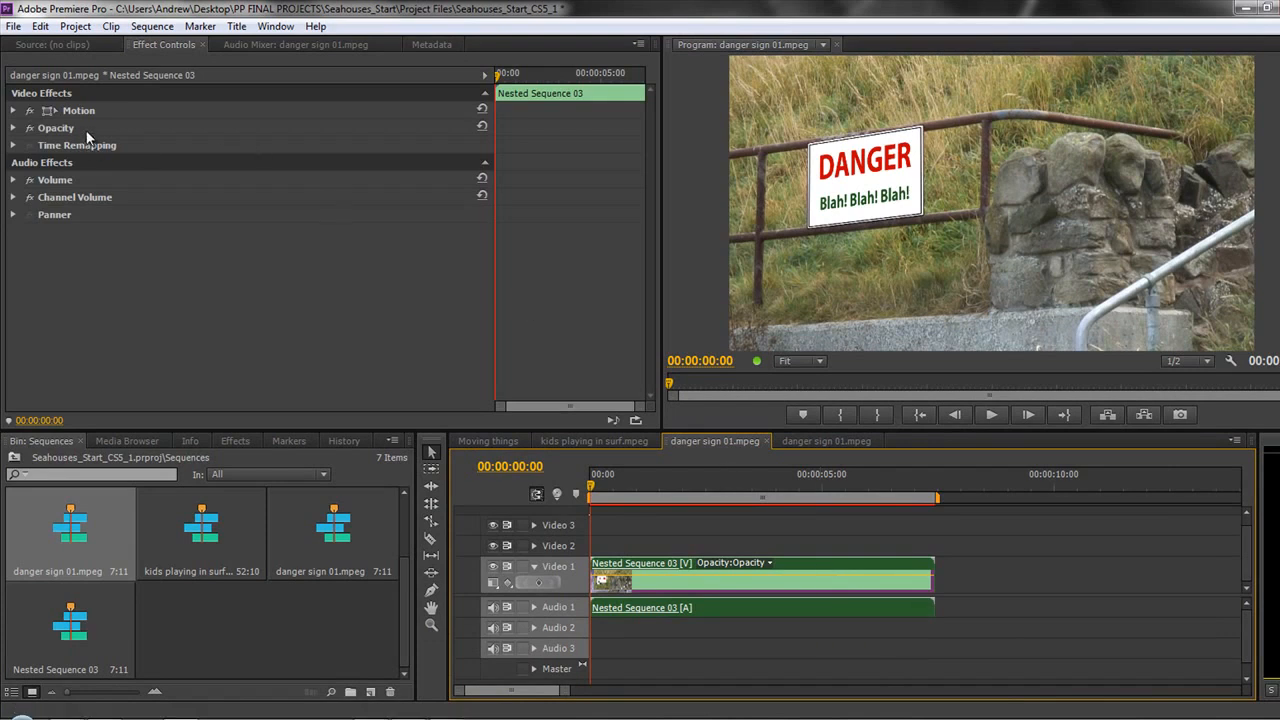
mouse_move(84, 124)
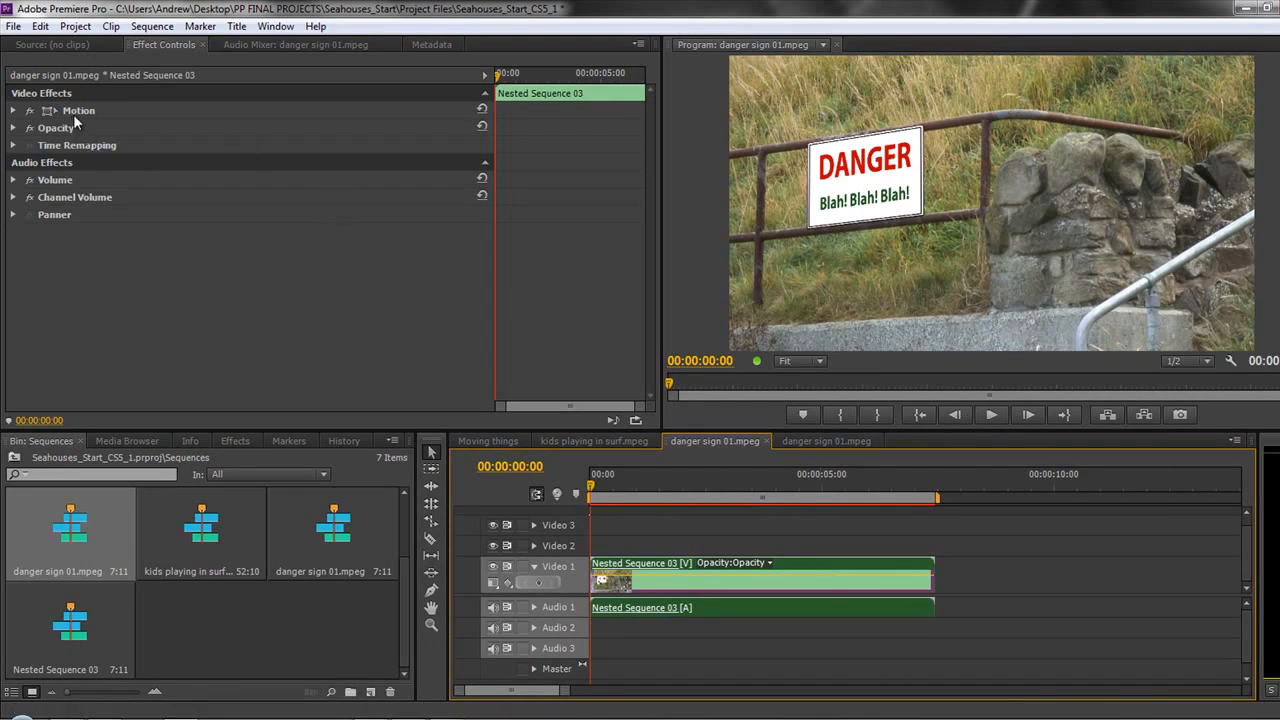
Step: In Motion settings, set the nested clip to scale 249 and position 1554, 782
left_click(14, 110)
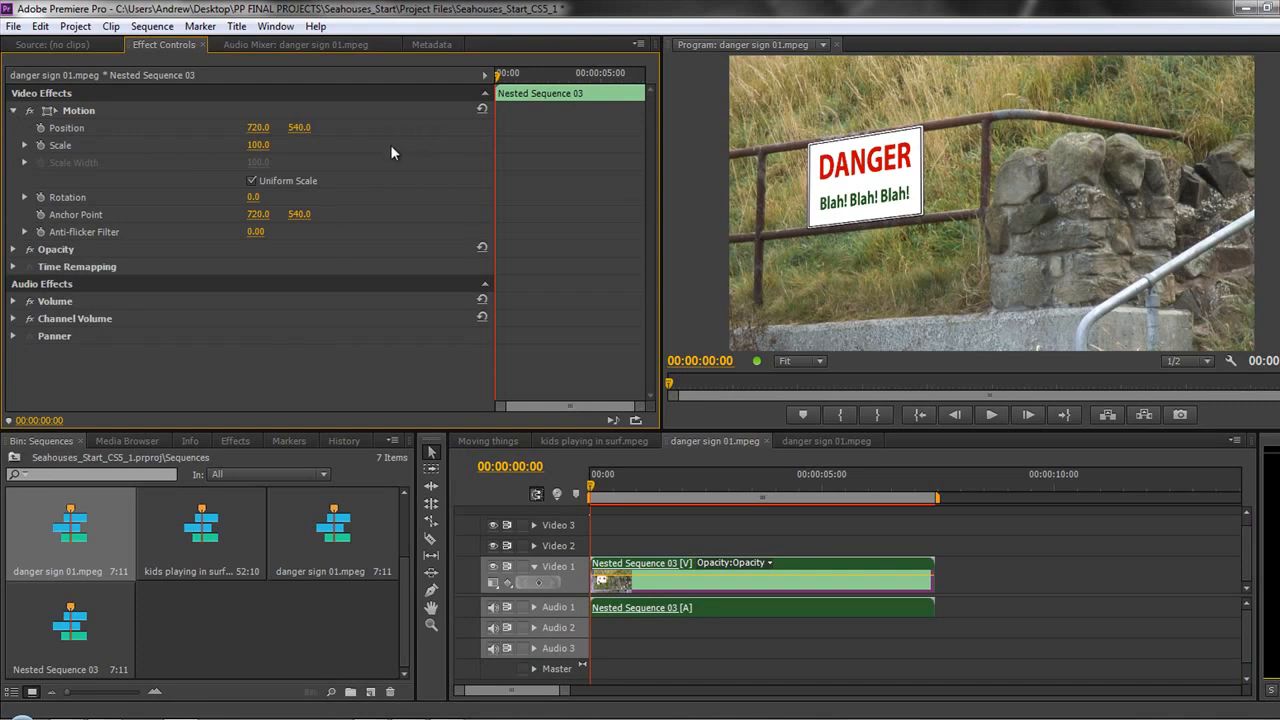
mouse_move(820, 250)
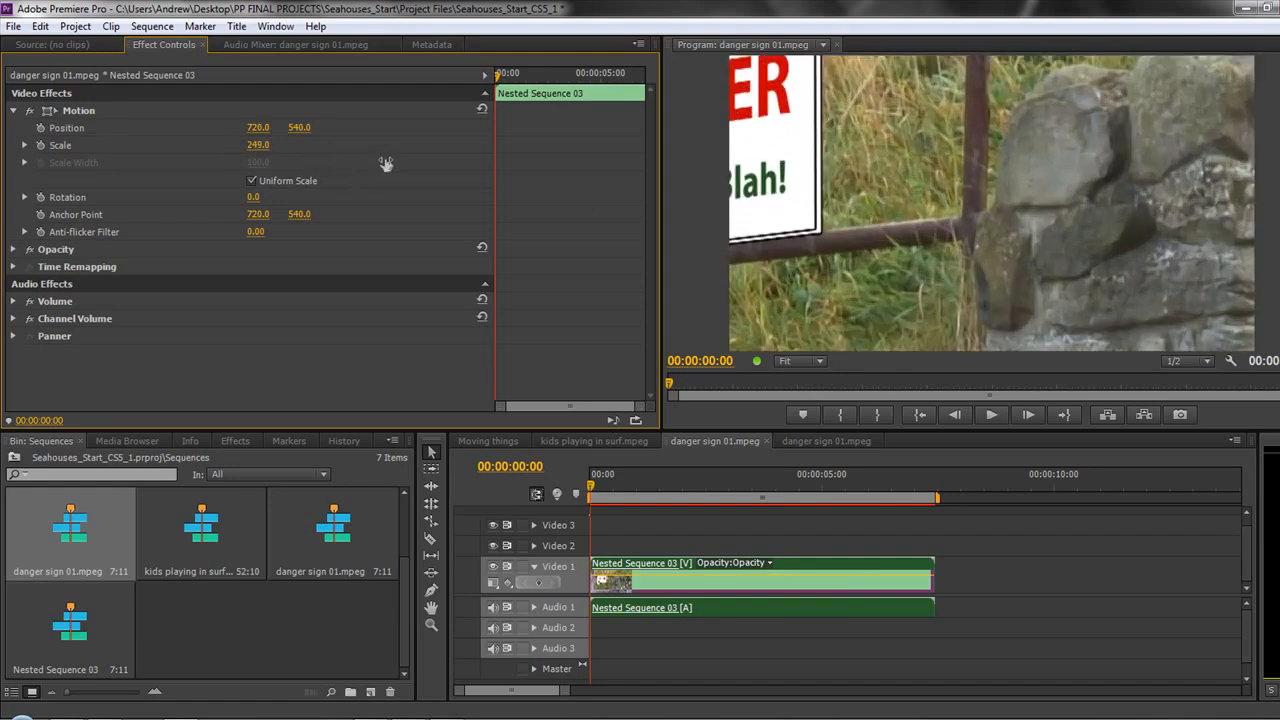
left_click_drag(258, 128, 344, 136)
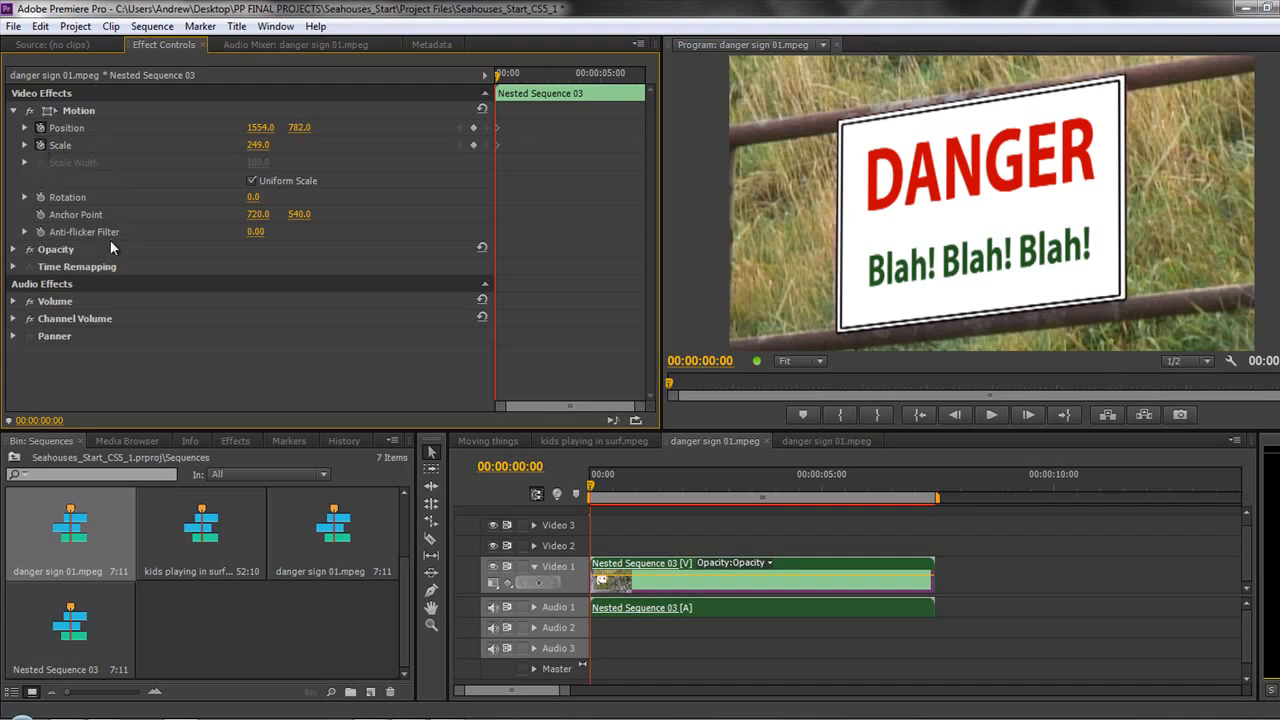
mouse_move(192, 262)
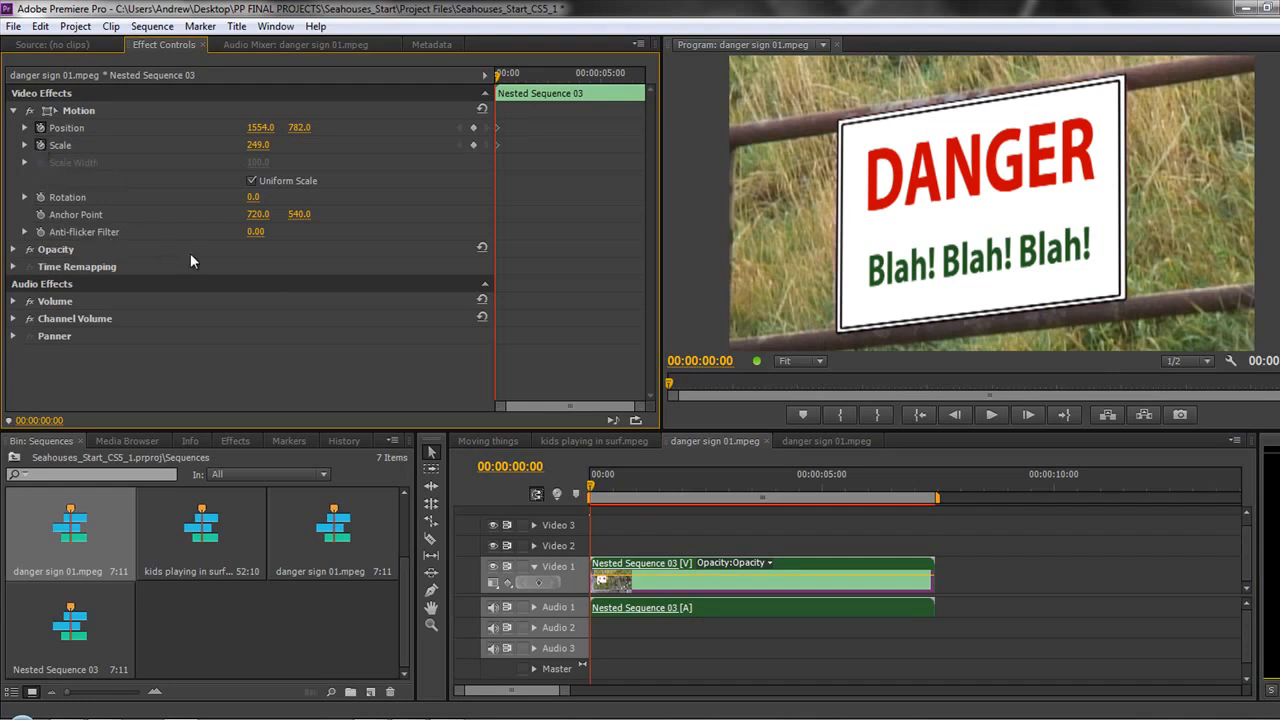
Step: At 00:00:01:19, reset Motion so Position returns to 720/540 and Scale to 100
left_click(672, 496)
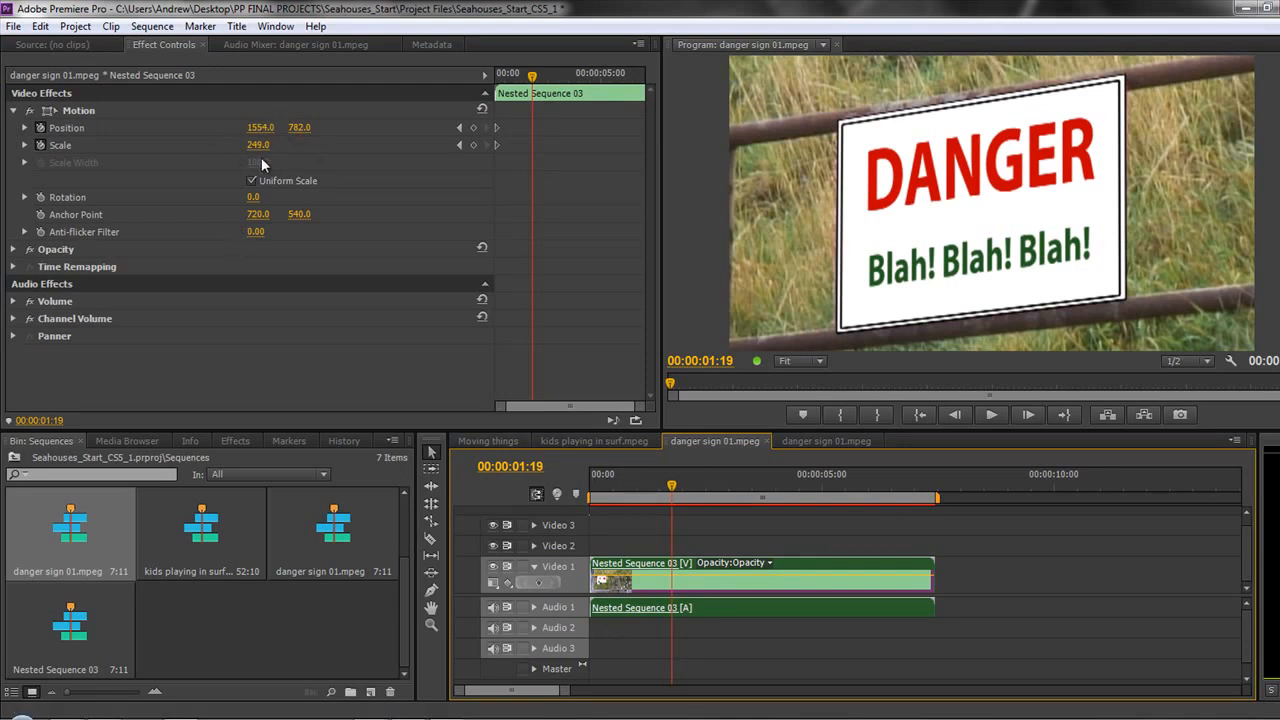
mouse_move(482, 110)
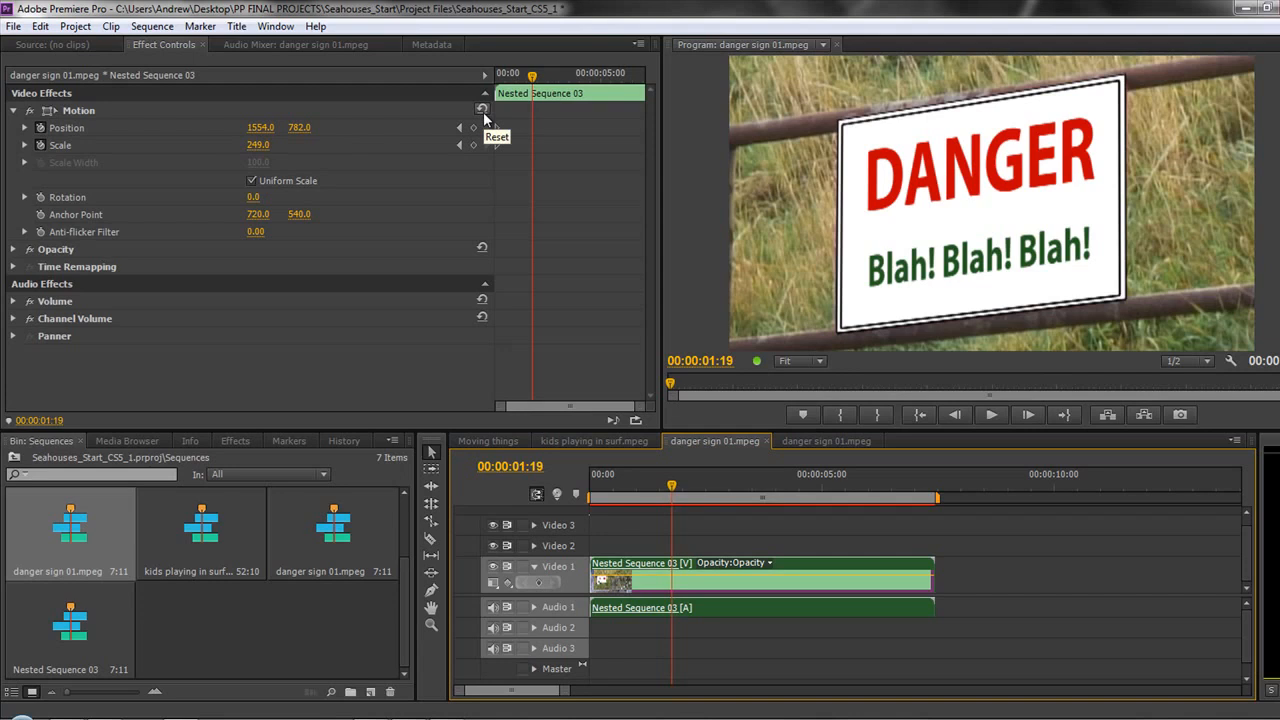
left_click(482, 110)
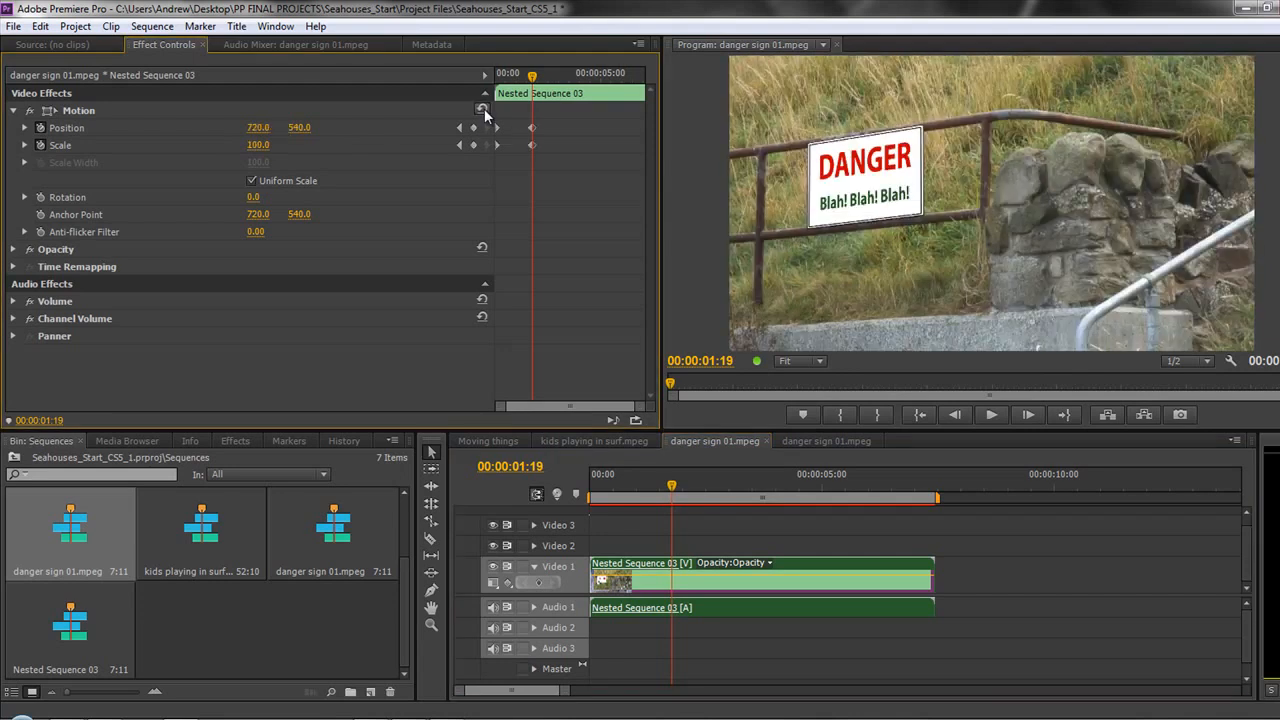
mouse_move(528, 172)
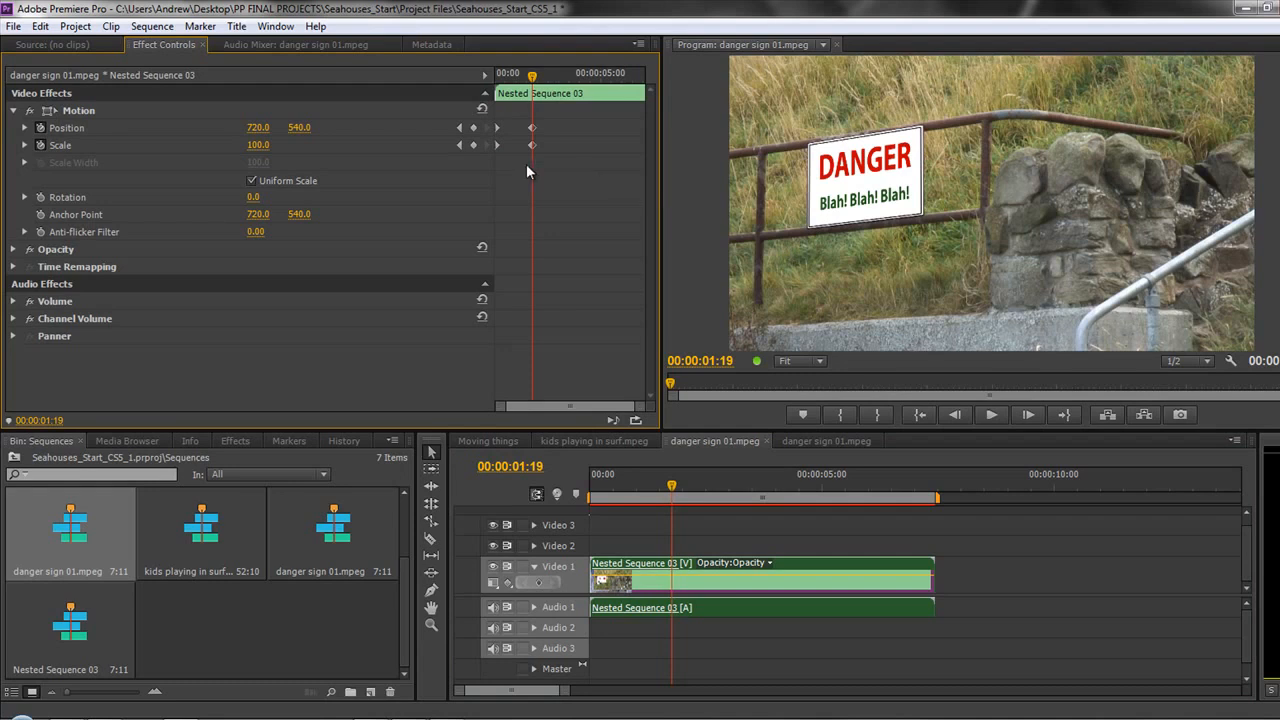
mouse_move(524, 126)
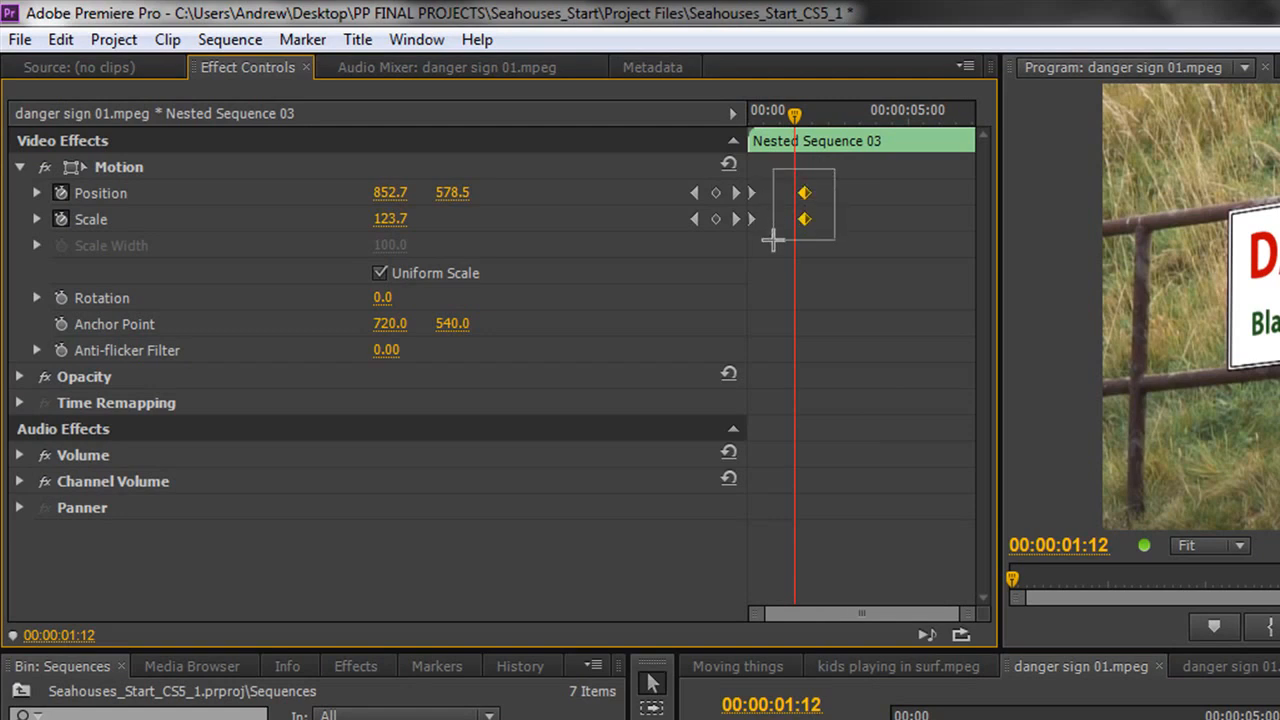
mouse_move(816, 248)
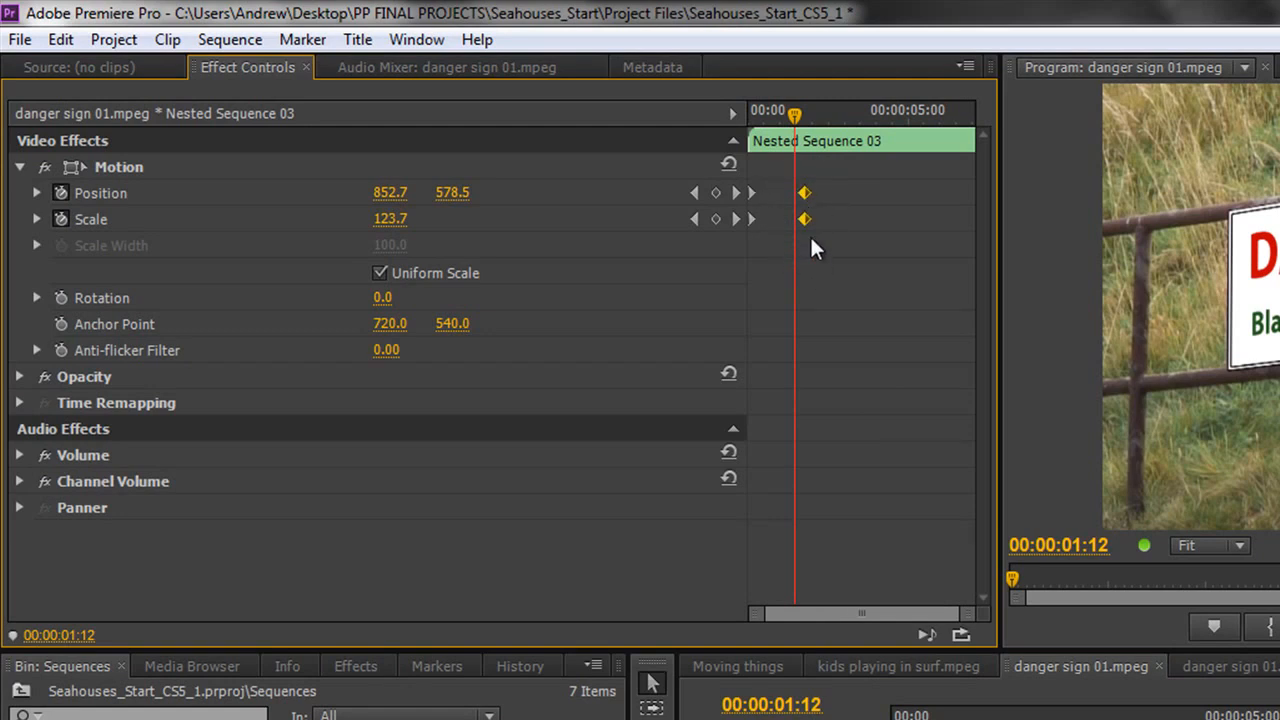
mouse_move(808, 232)
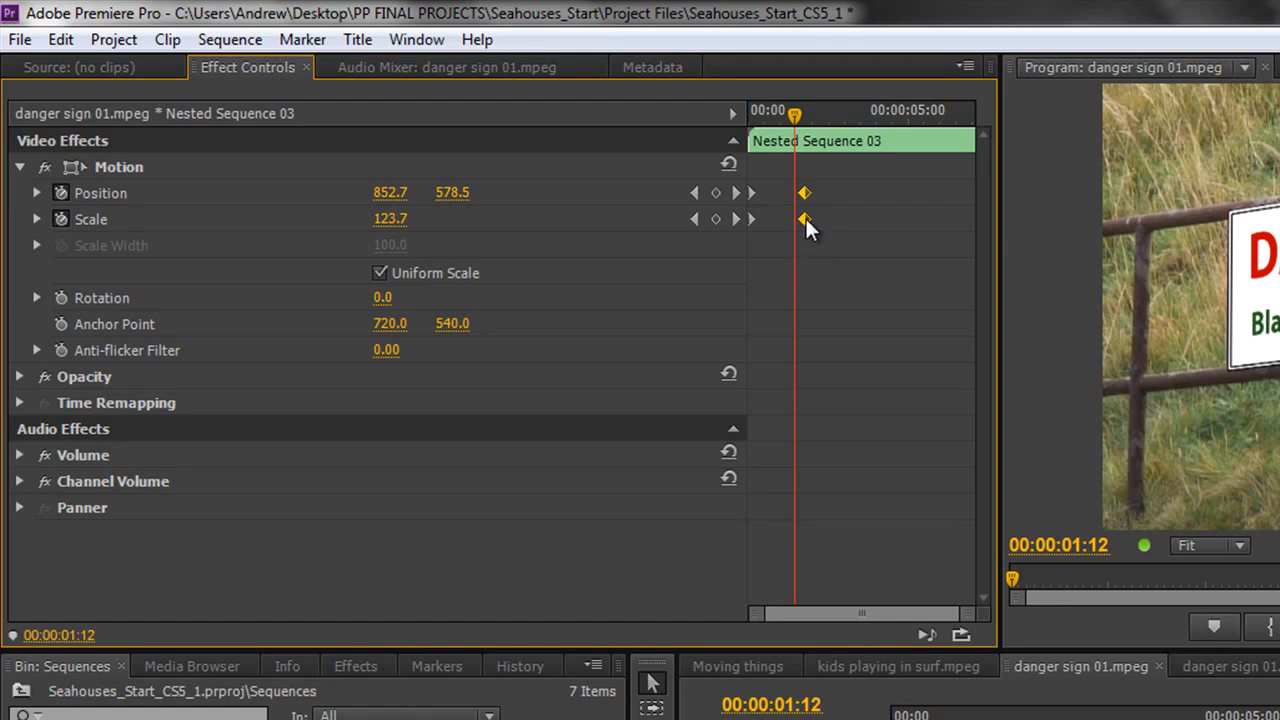
Step: Set the ending Position and Scale keyframes to Temporal Interpolation > Ease In
right_click(804, 218)
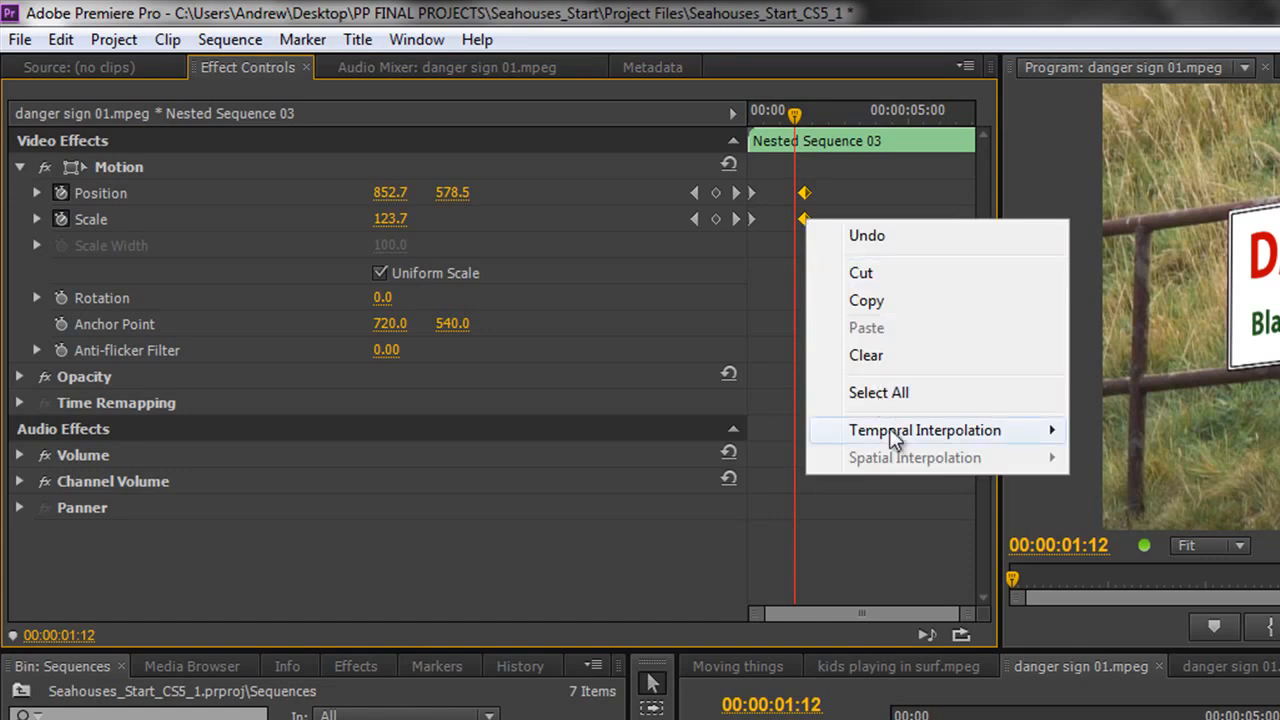
mouse_move(924, 430)
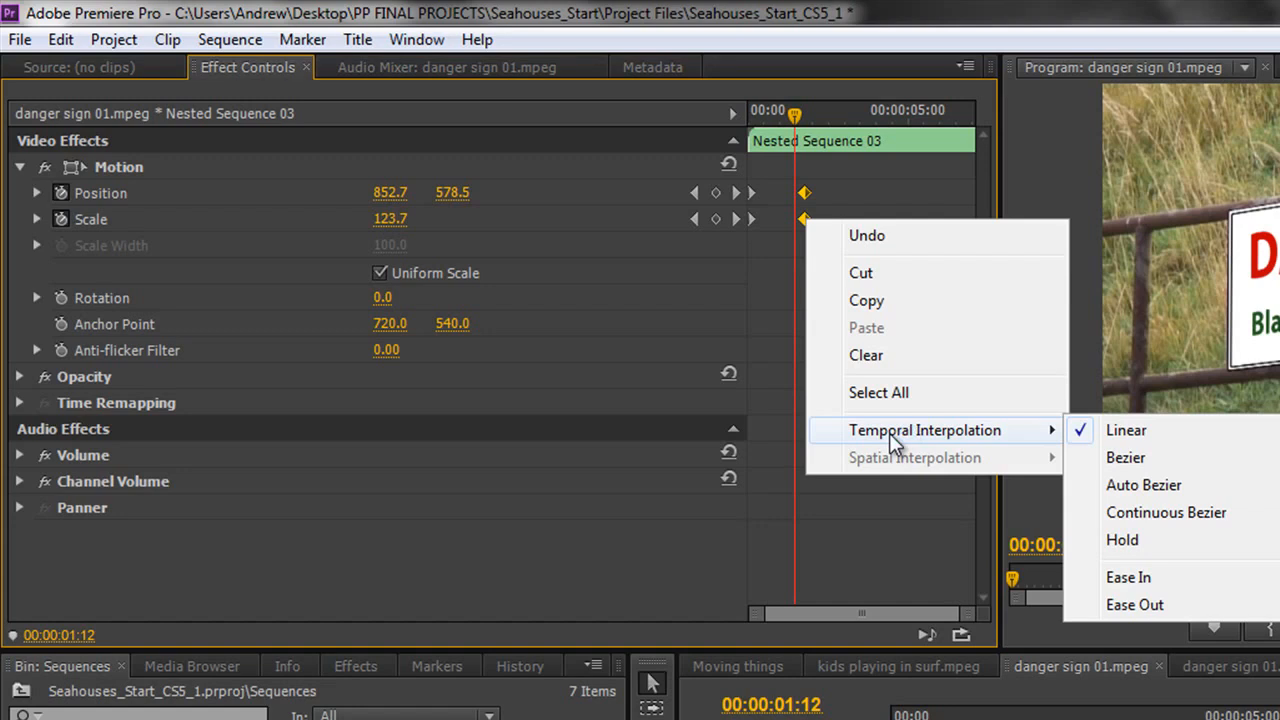
mouse_move(1128, 576)
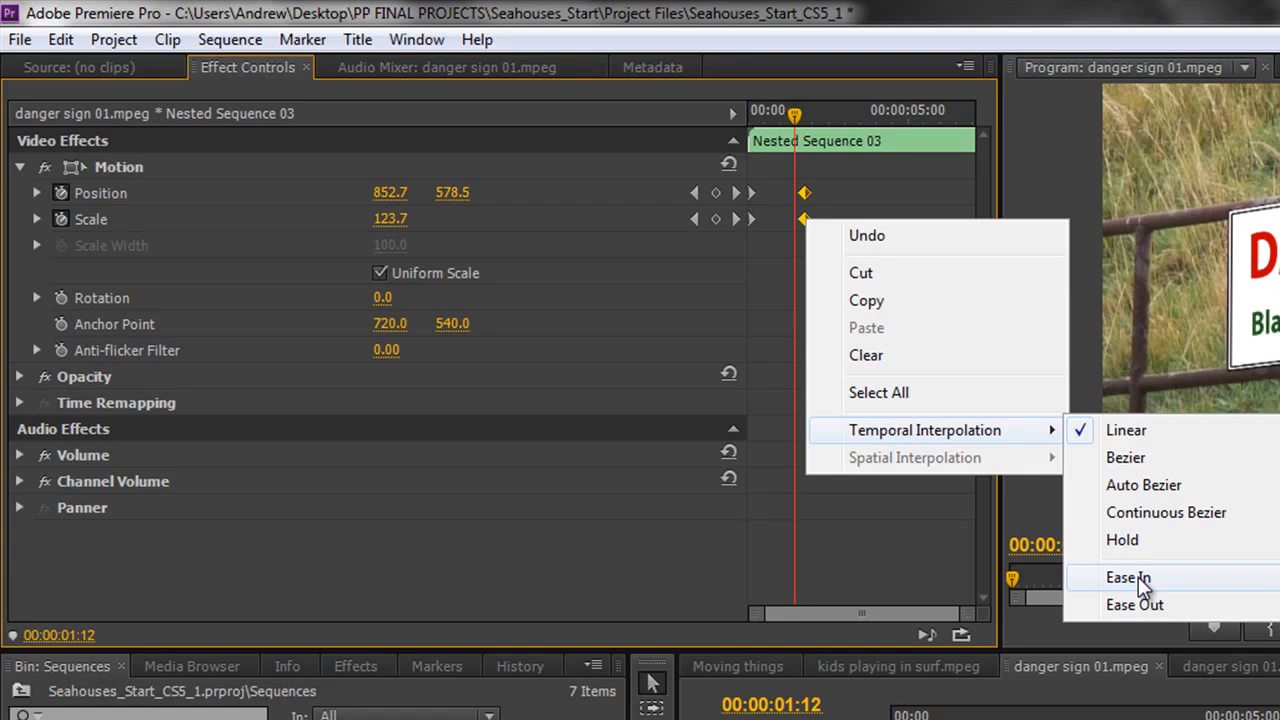
left_click(1128, 576)
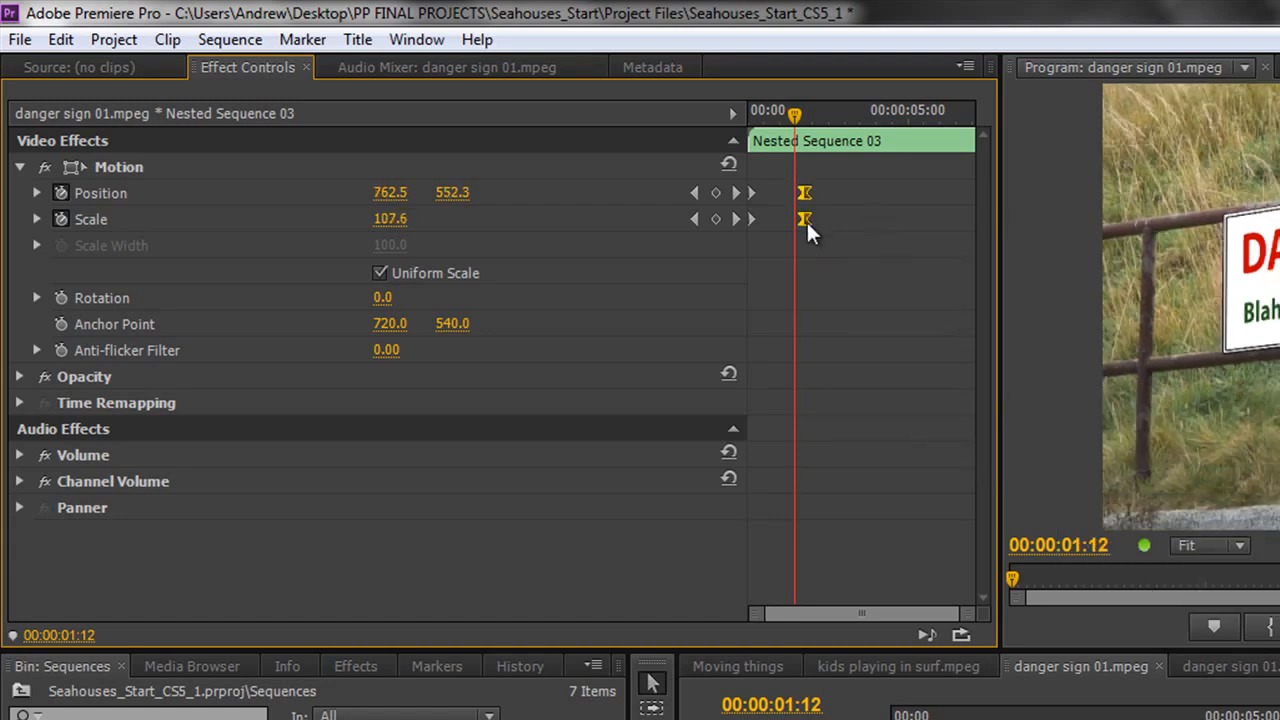
mouse_move(848, 258)
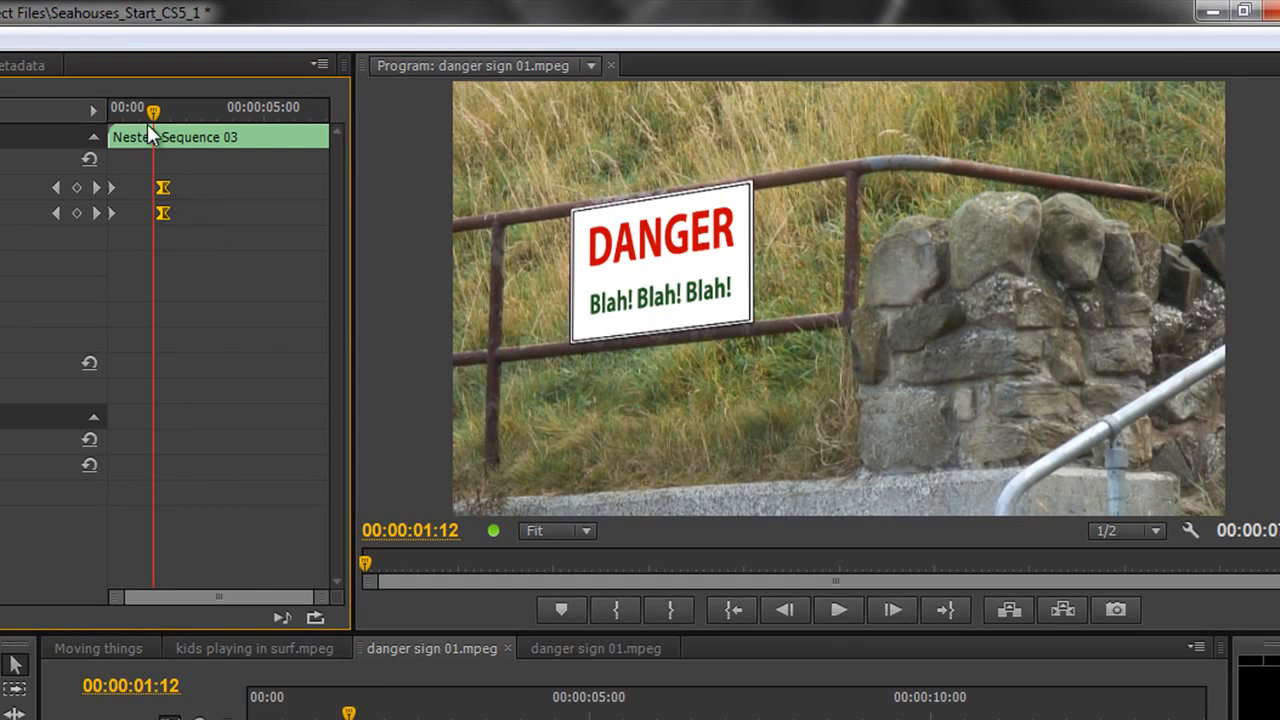
mouse_move(144, 288)
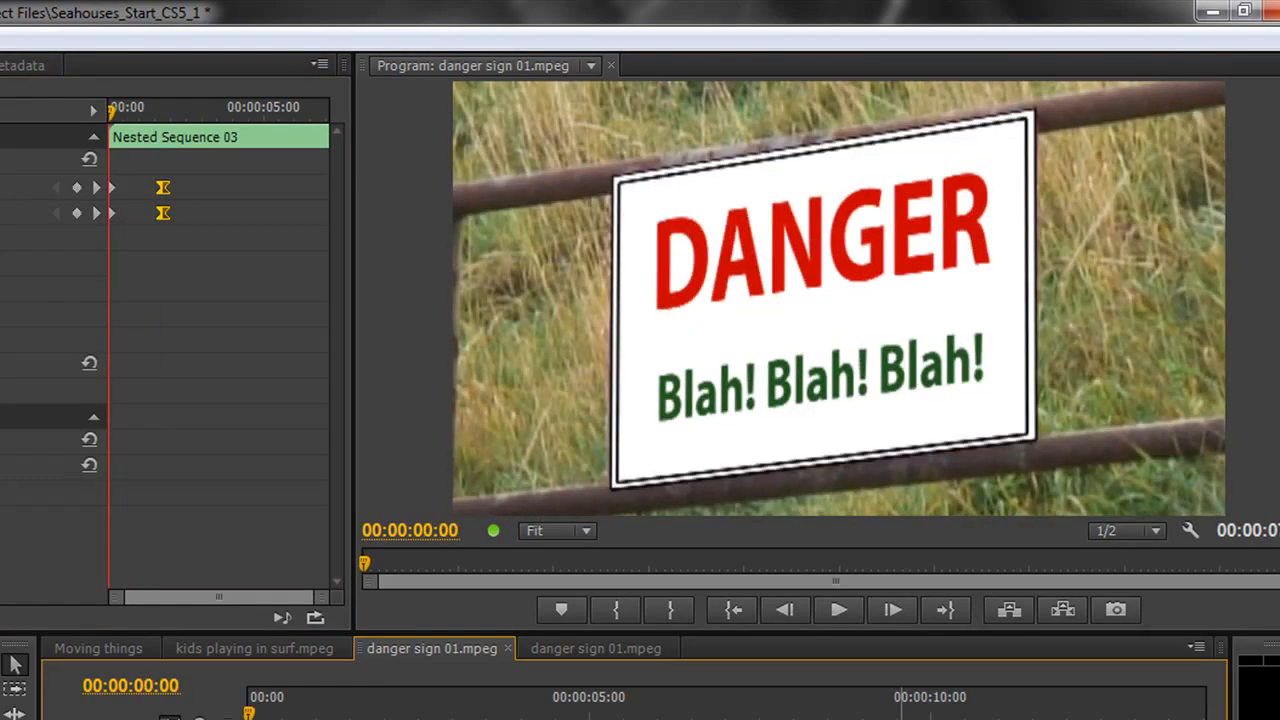
left_click(836, 610)
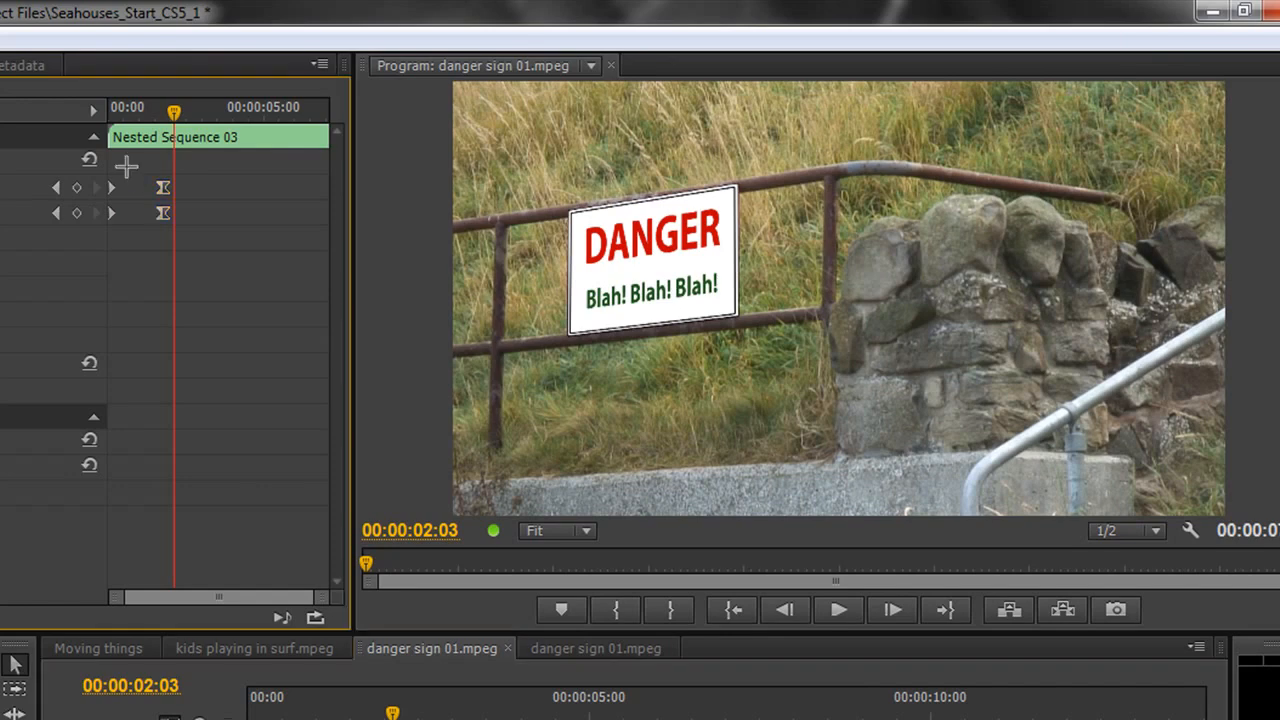
mouse_move(108, 210)
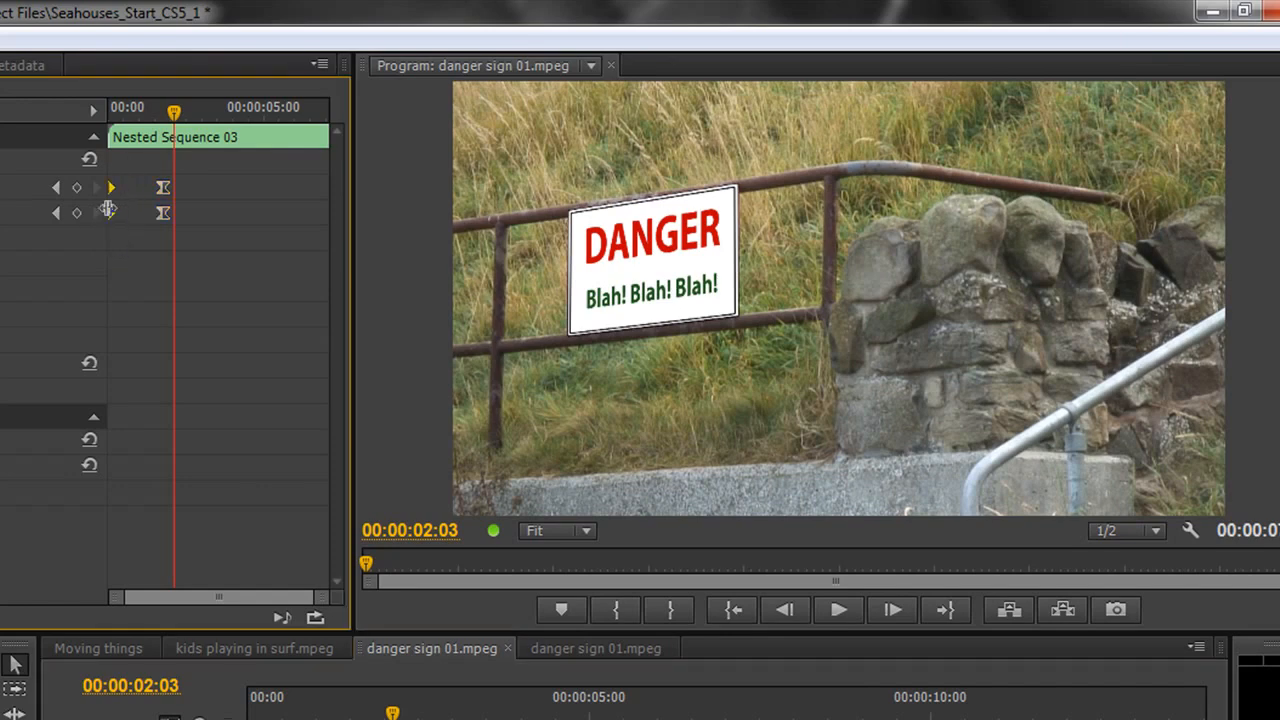
Step: Set the starting position and scale keyframes to Ease Out and preview the gentle zoom-out
right_click(108, 210)
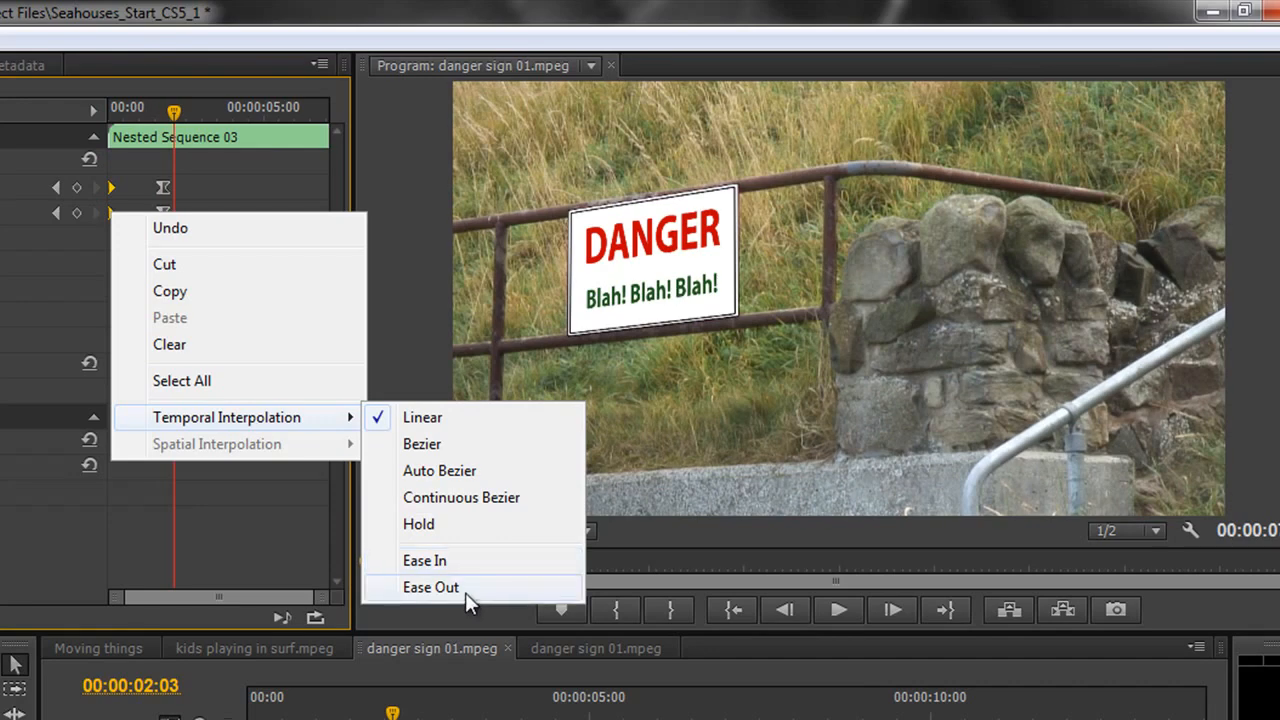
left_click(430, 588)
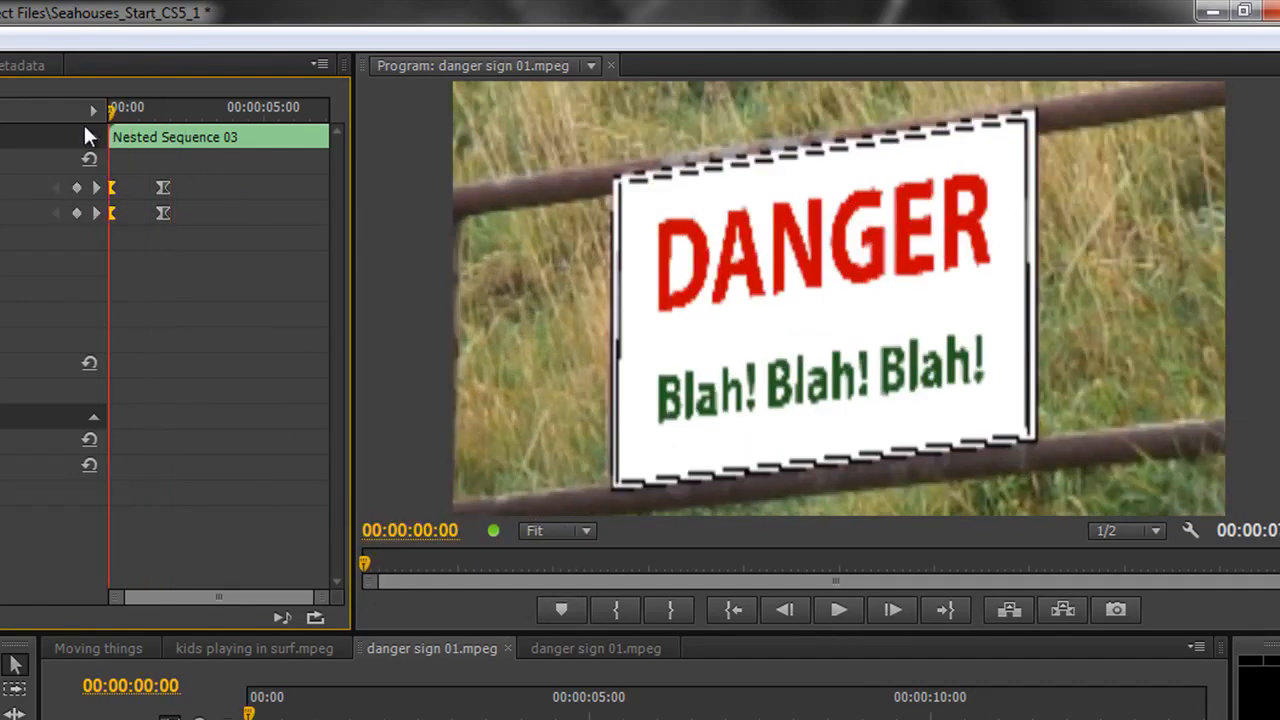
left_click(836, 608)
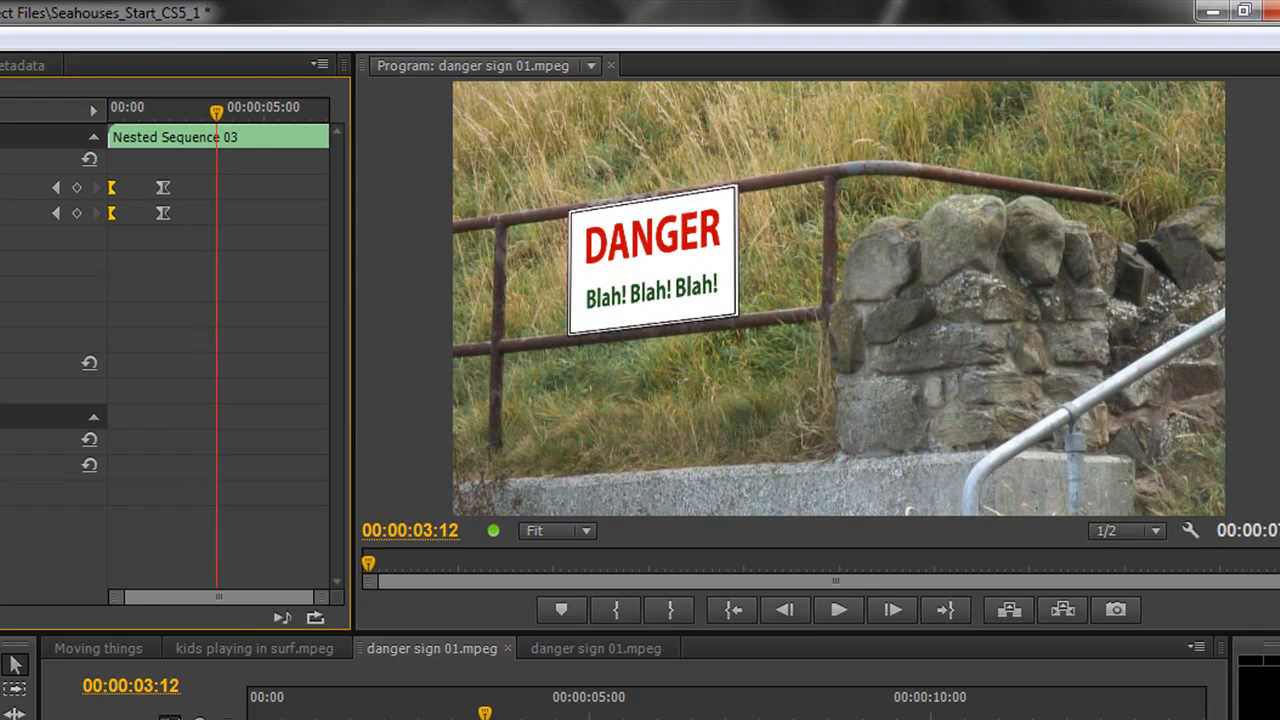
mouse_move(140, 290)
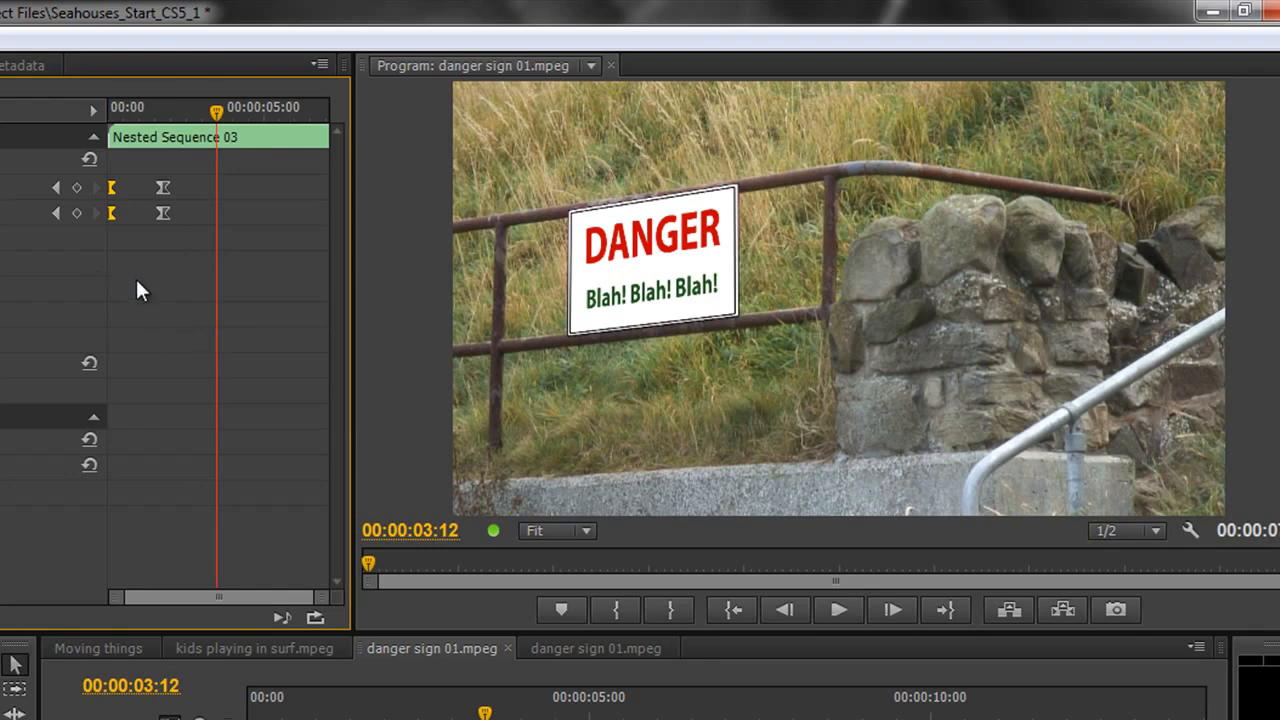
mouse_move(164, 220)
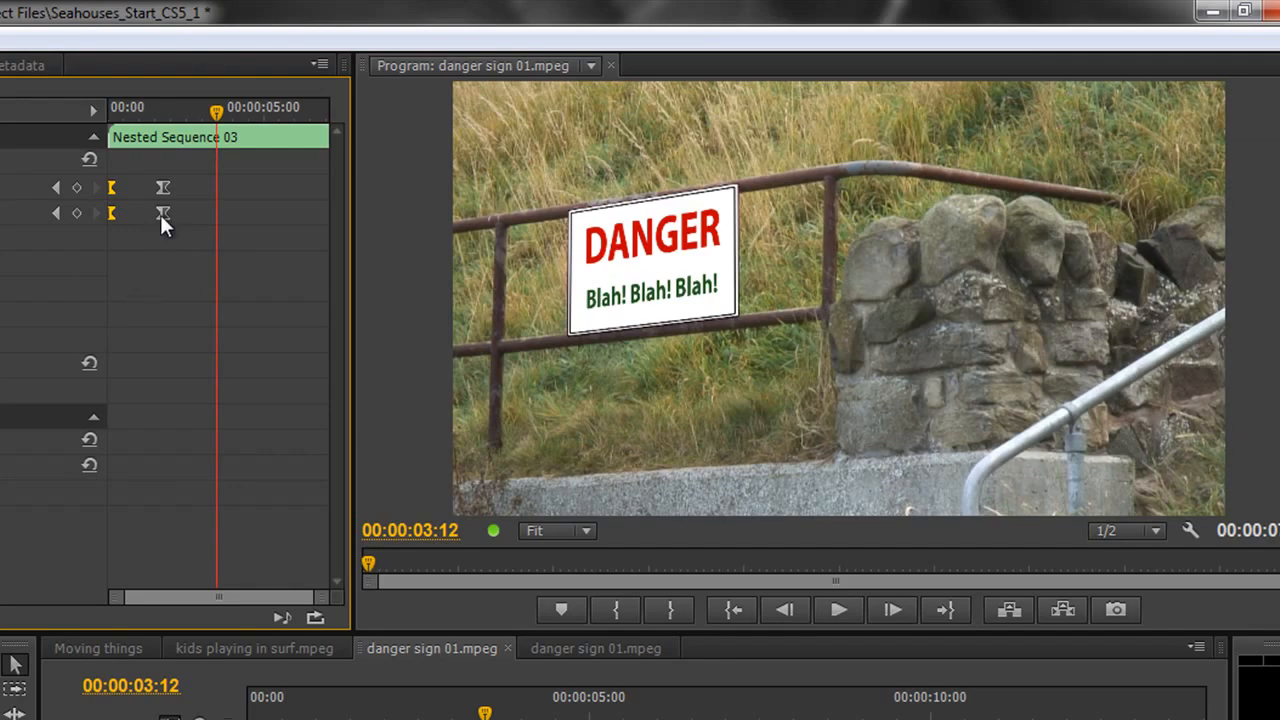
Step: View the ending keyframe's interpolation menu, currently checked as Bezier
right_click(164, 212)
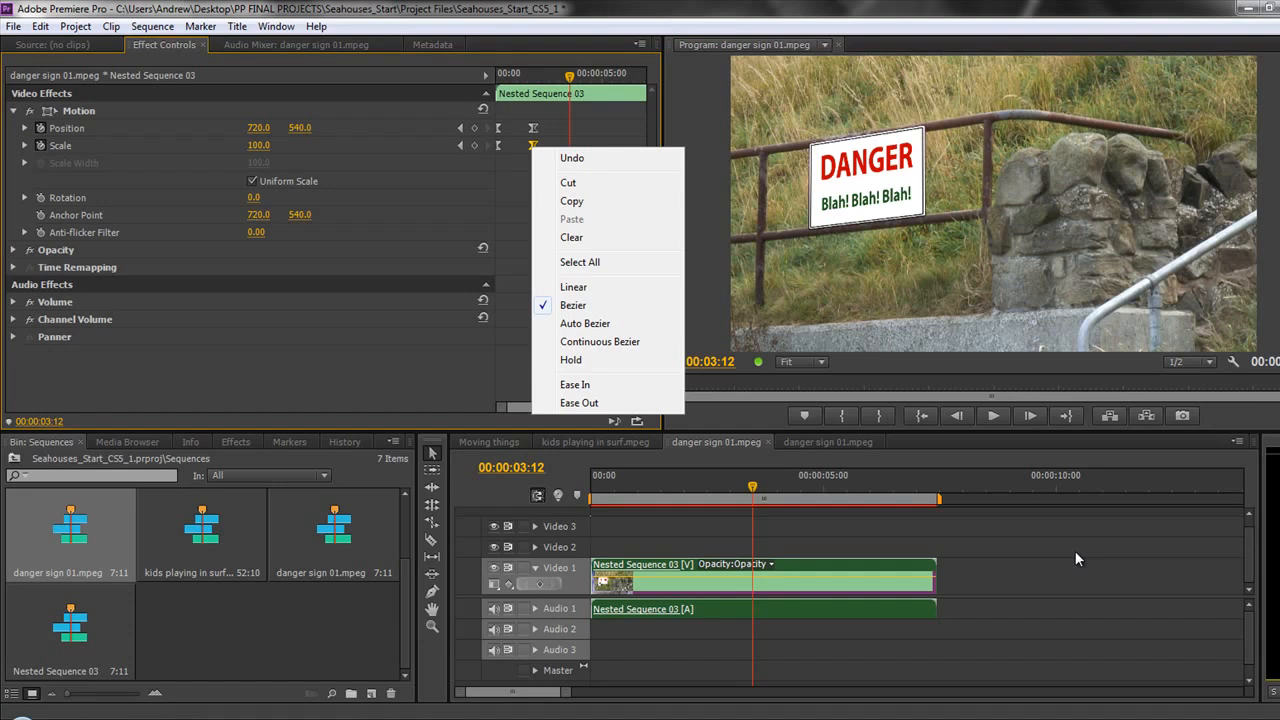
mouse_move(510, 178)
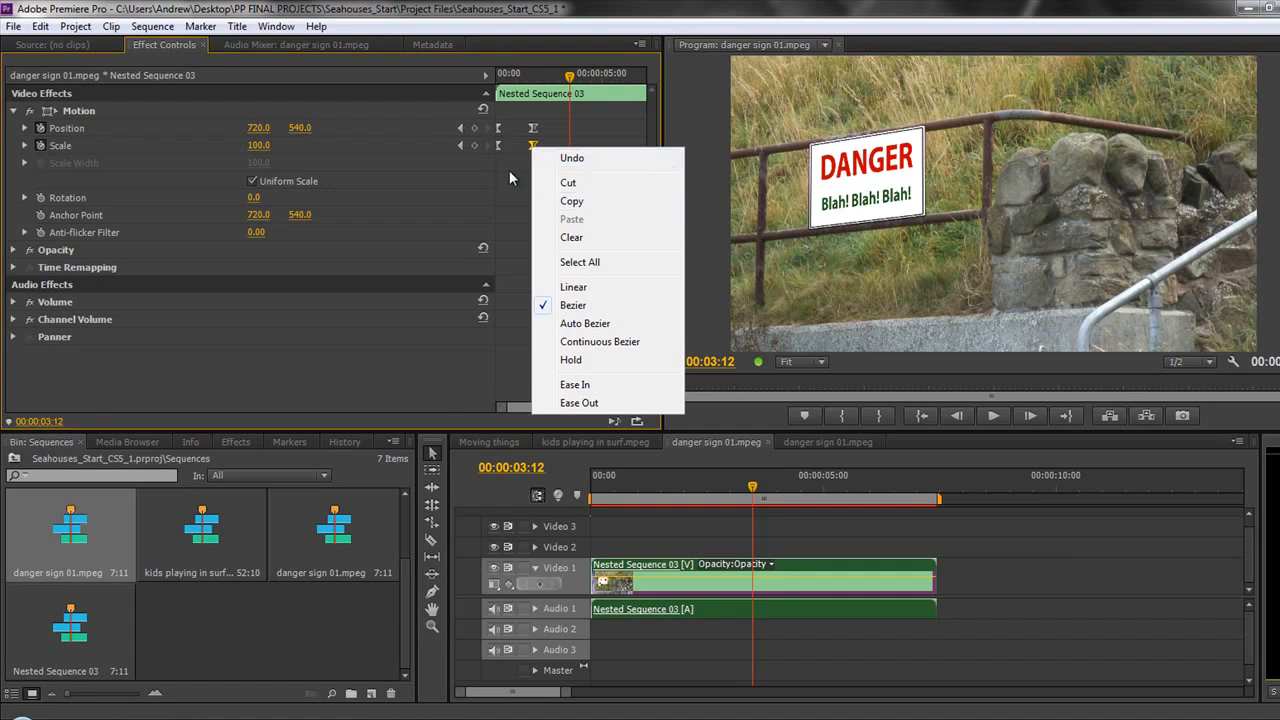
mouse_move(1040, 578)
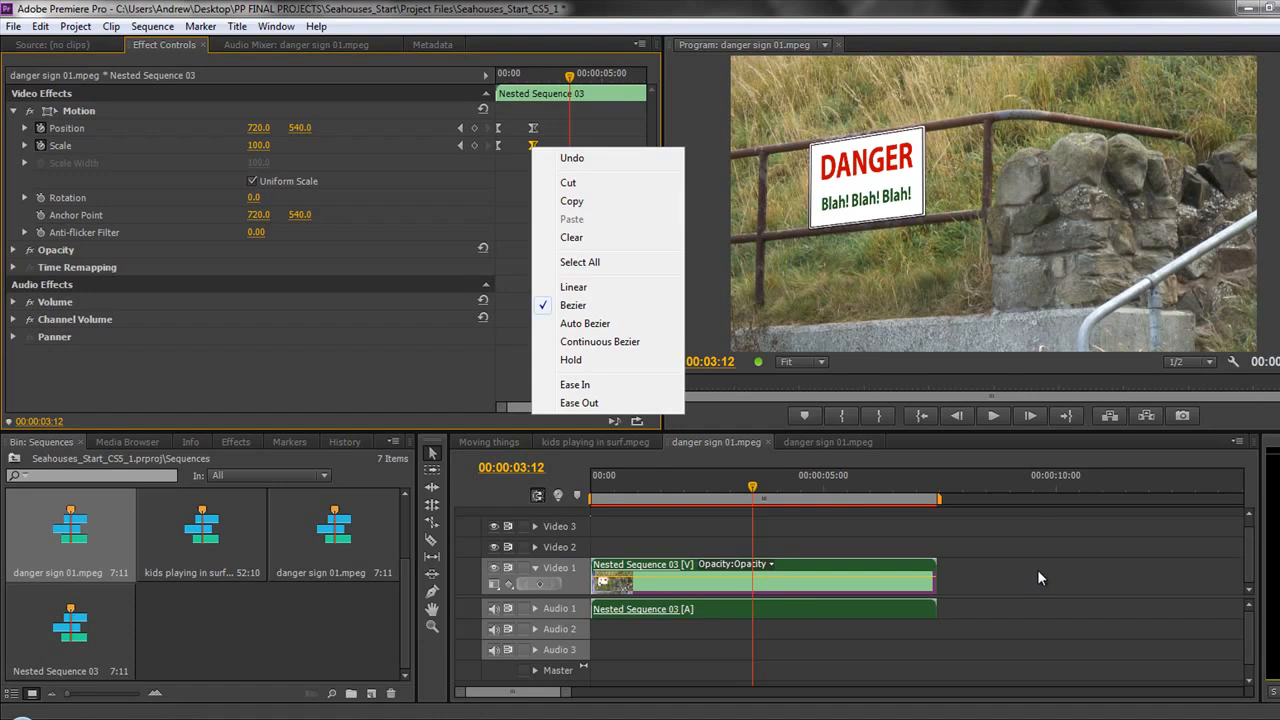